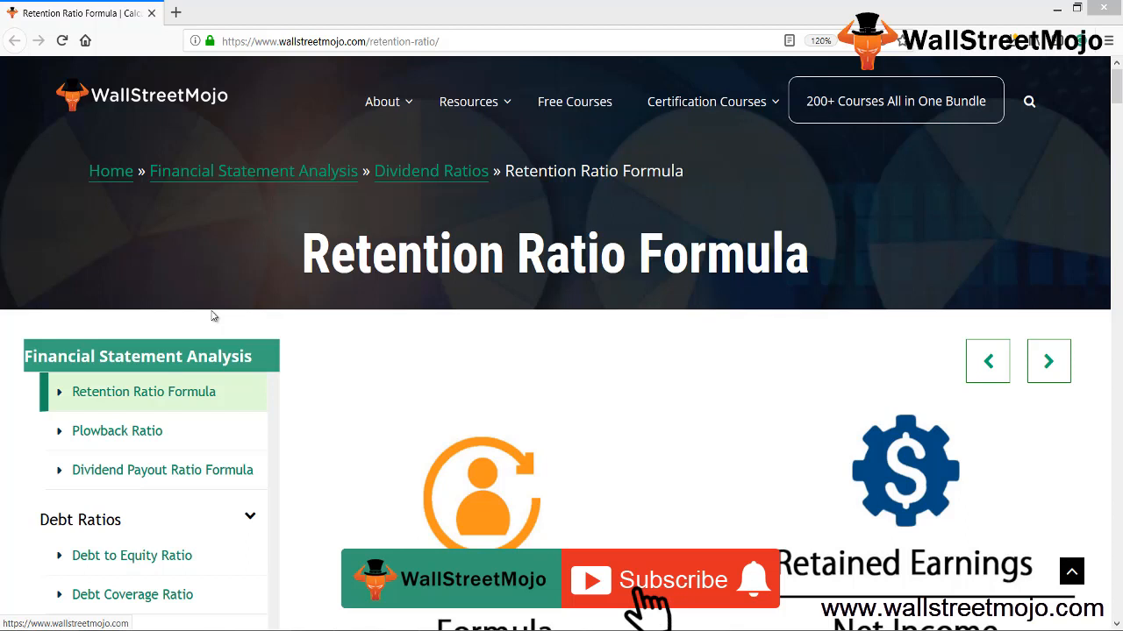
# Select the WallStreetMojo Retention Ratio Formula title and scroll through the article
pyautogui.click(685, 580)
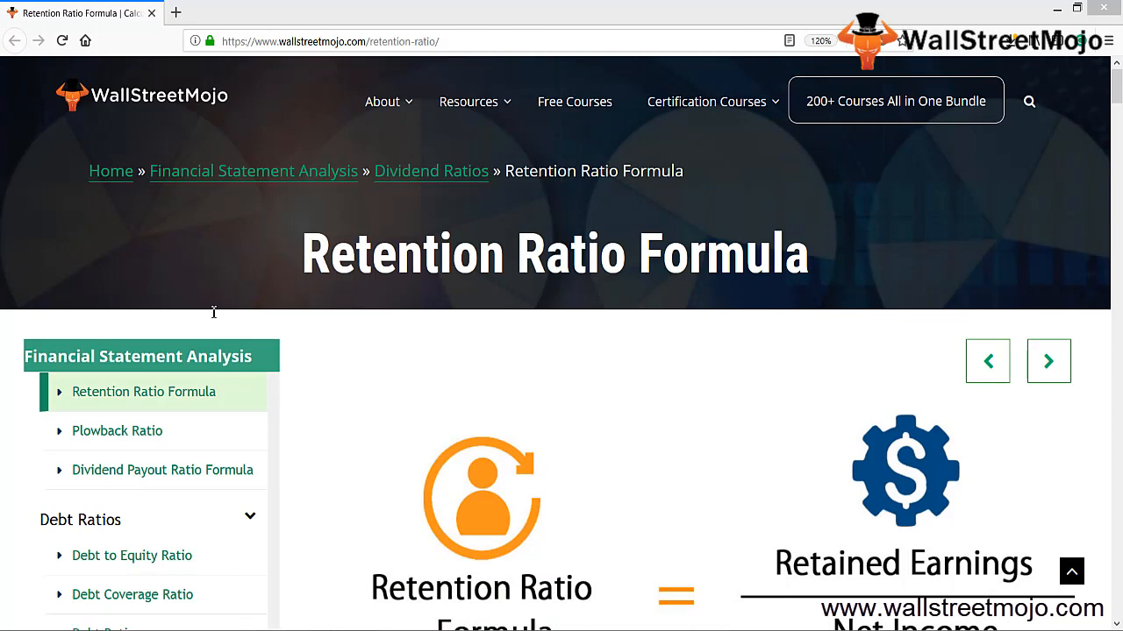
pyautogui.doubleClick(349, 254)
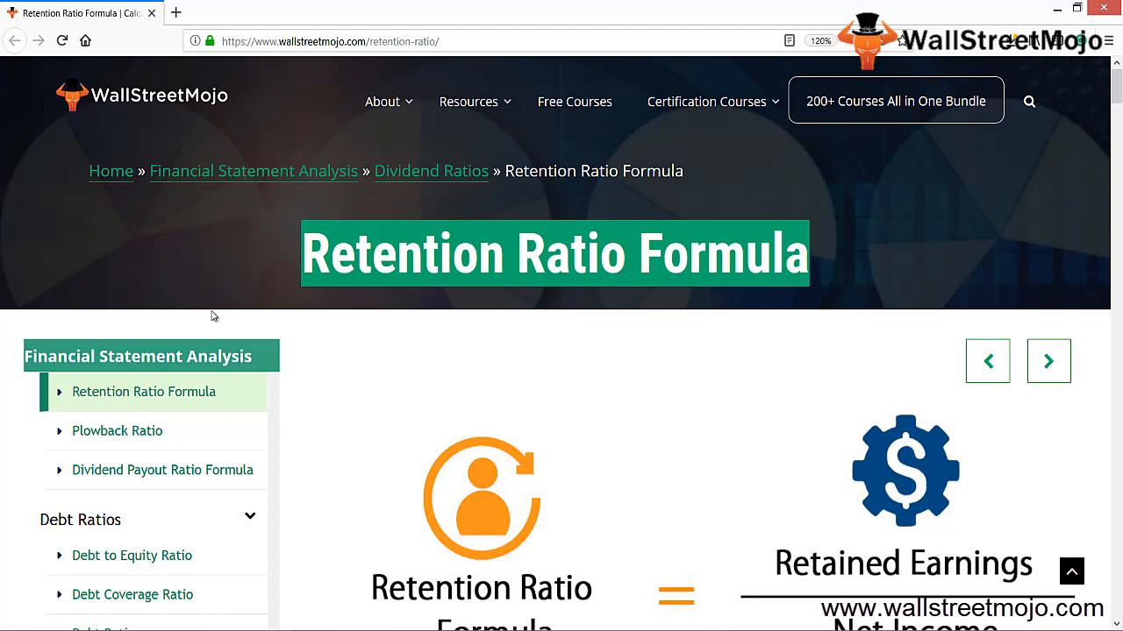
pyautogui.scroll(-3)
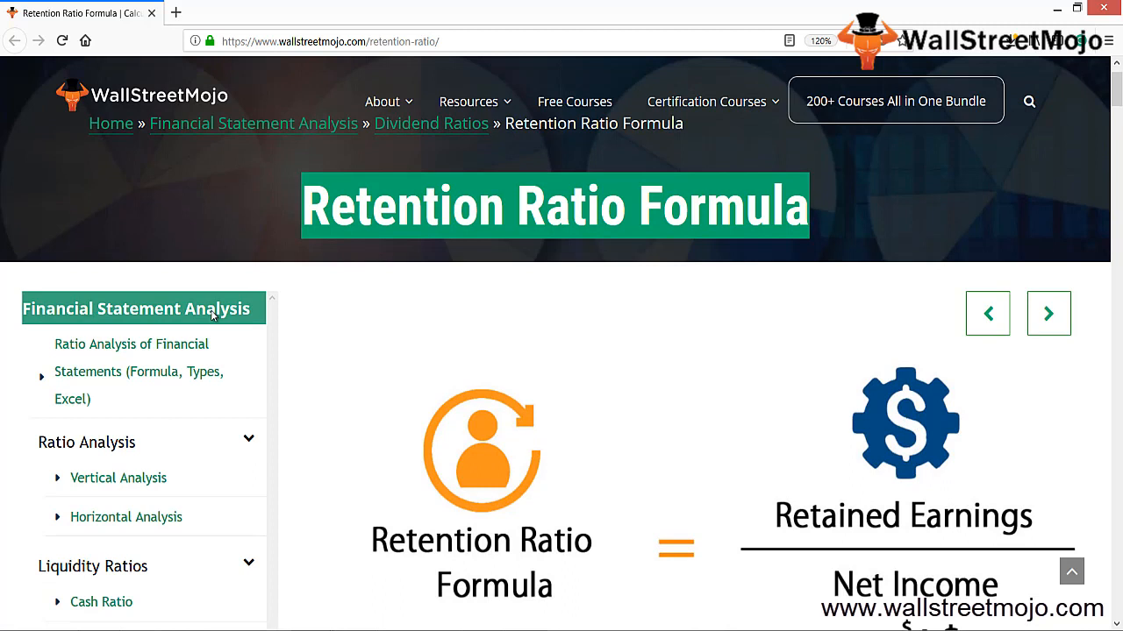
pyautogui.scroll(-3)
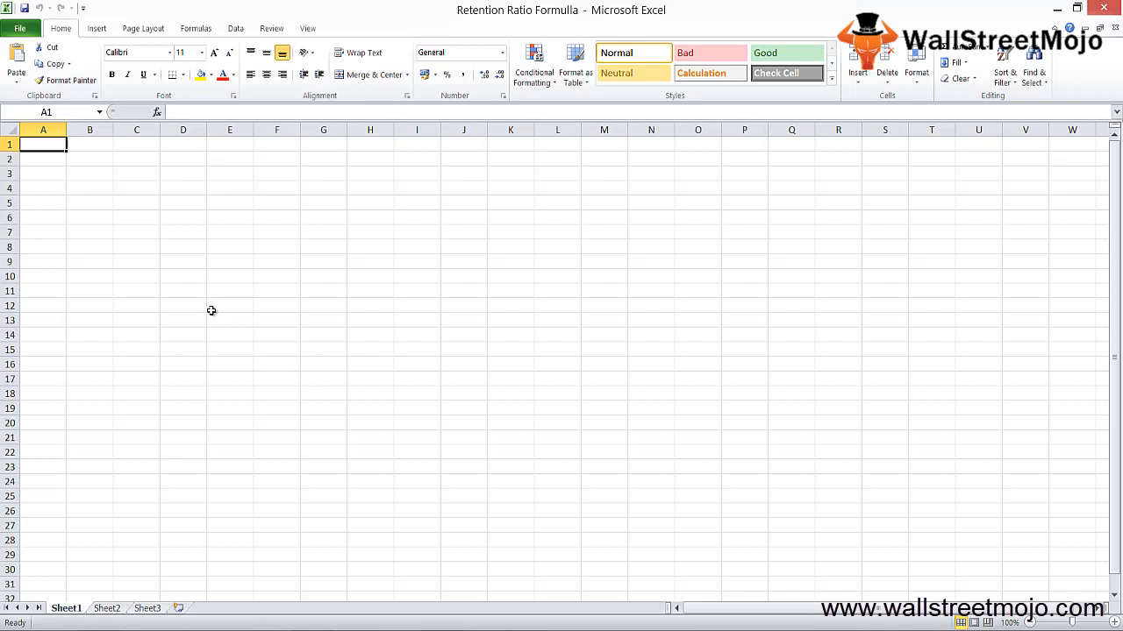
# Type the note about earnings credited back to retained earnings in B2 and D2
pyautogui.write('1.')
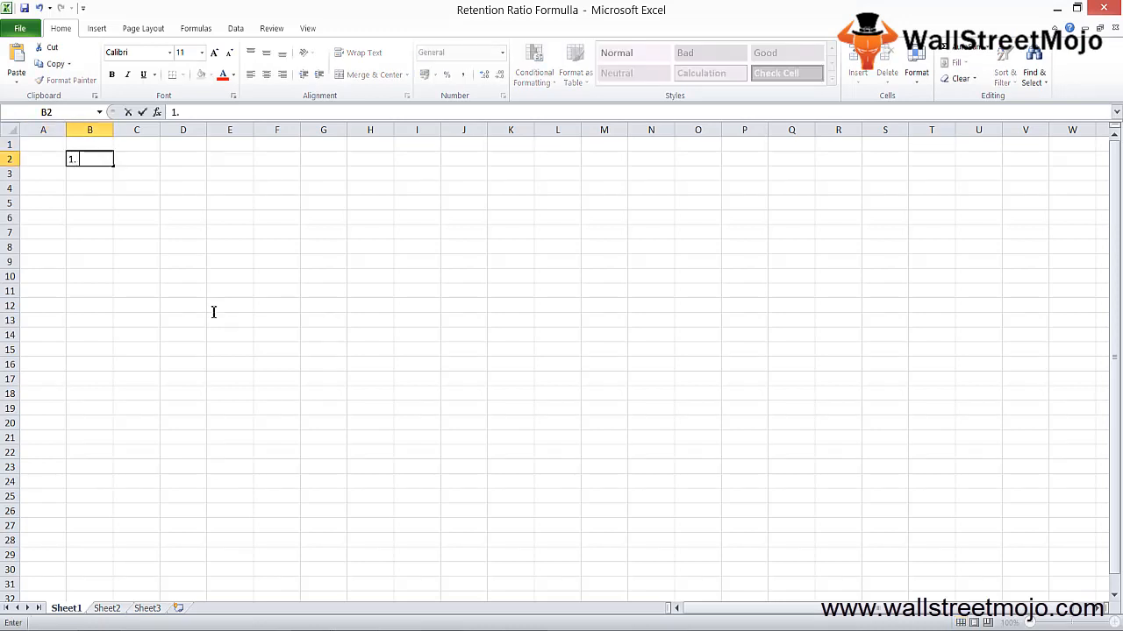
pyautogui.write('% of co')
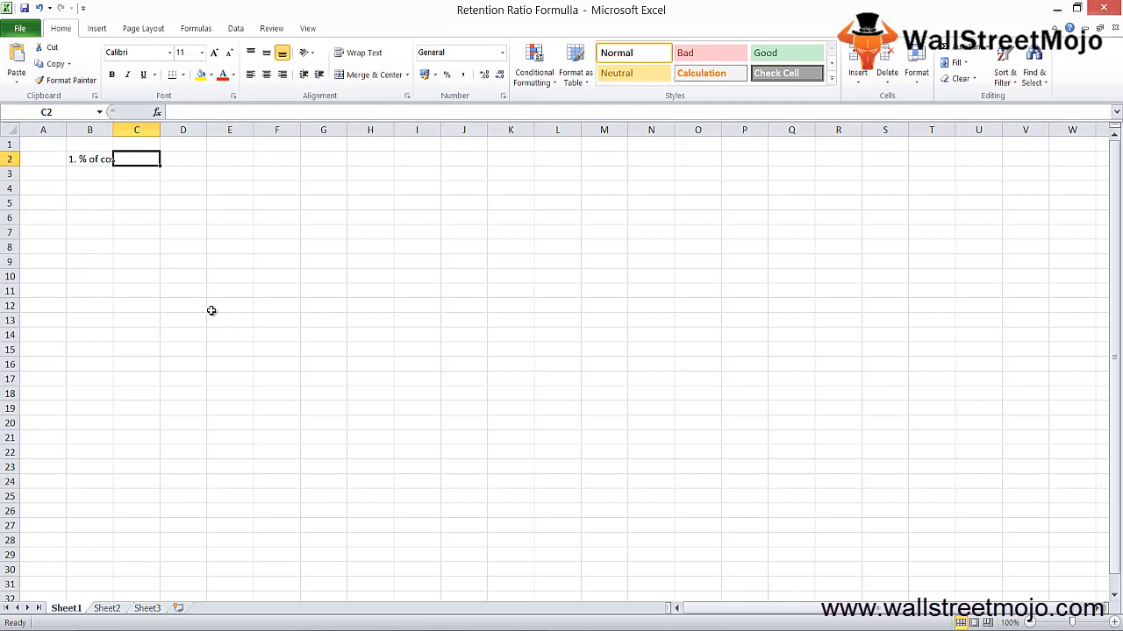
pyautogui.write('Credited back to')
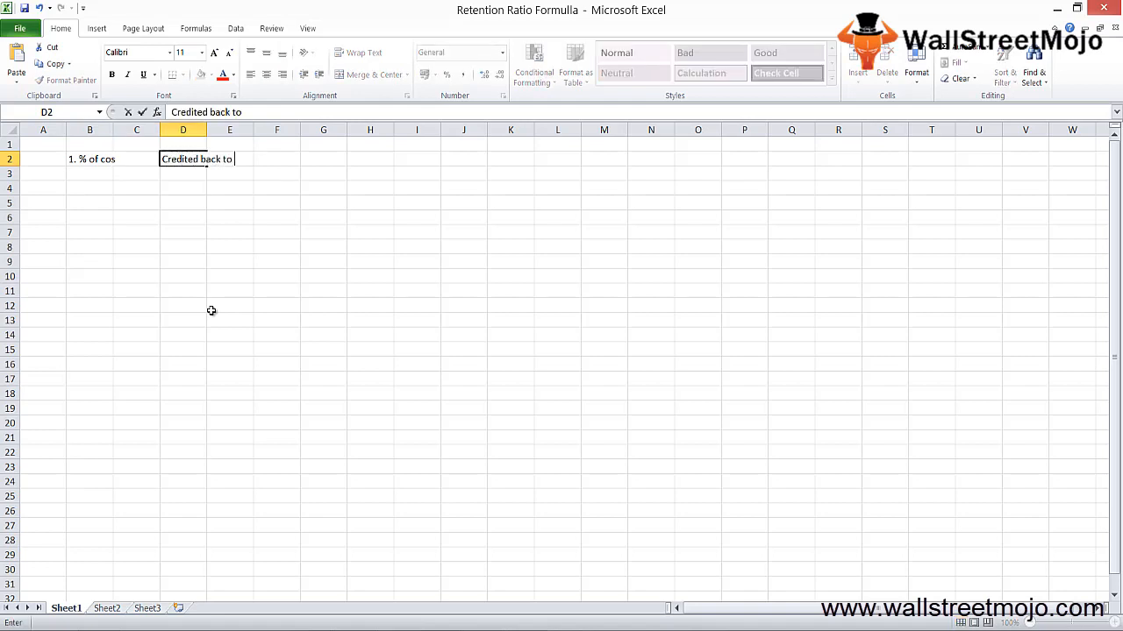
pyautogui.write('retained earnings')
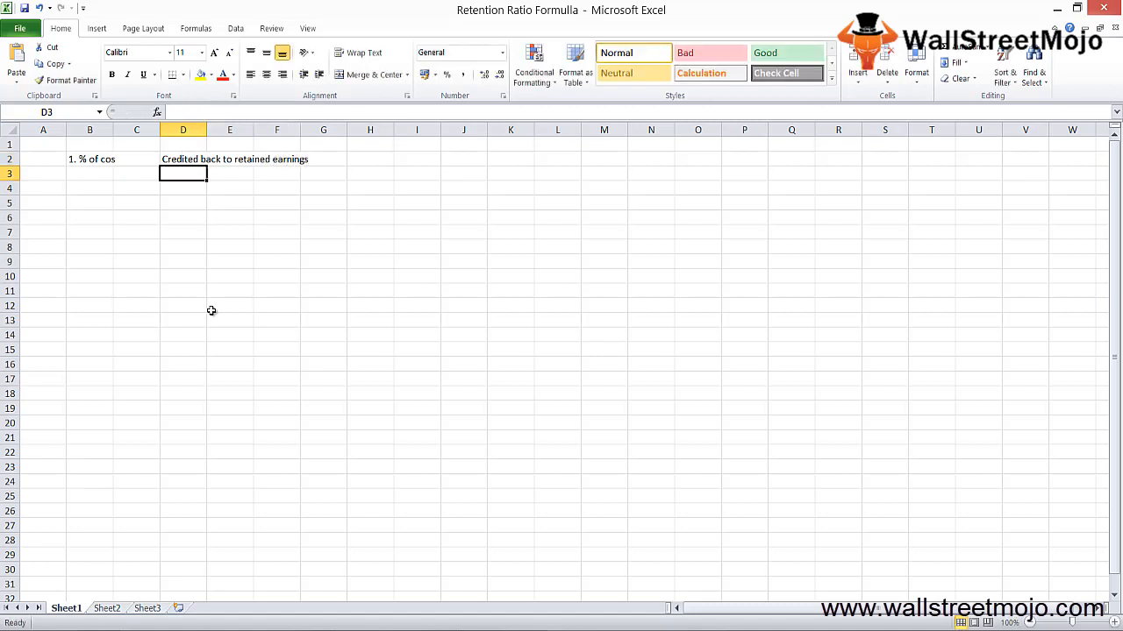
# Lay out 'Retention Ratio =' in B4 with Retained Earnings over Net Income
pyautogui.click(89, 188)
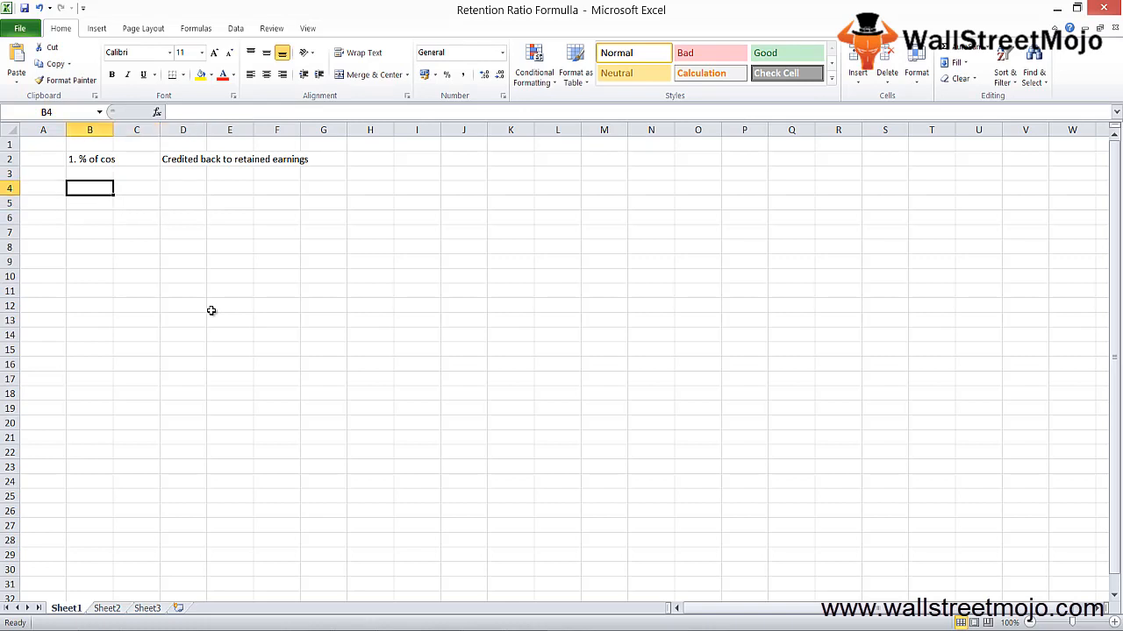
pyautogui.write('Retene')
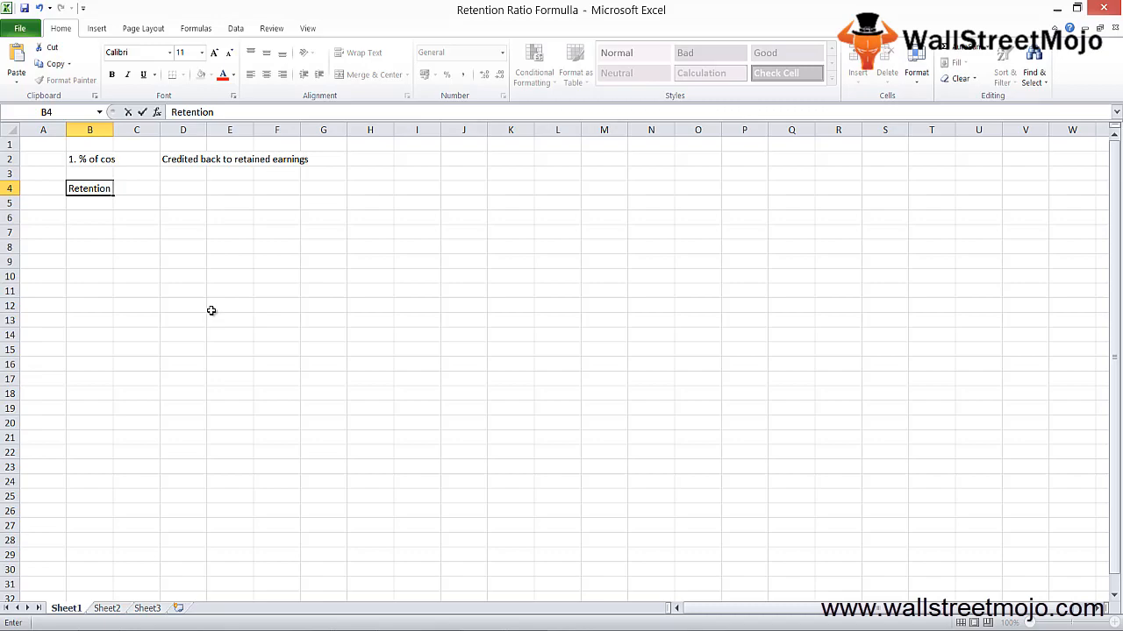
pyautogui.write('Ratio =')
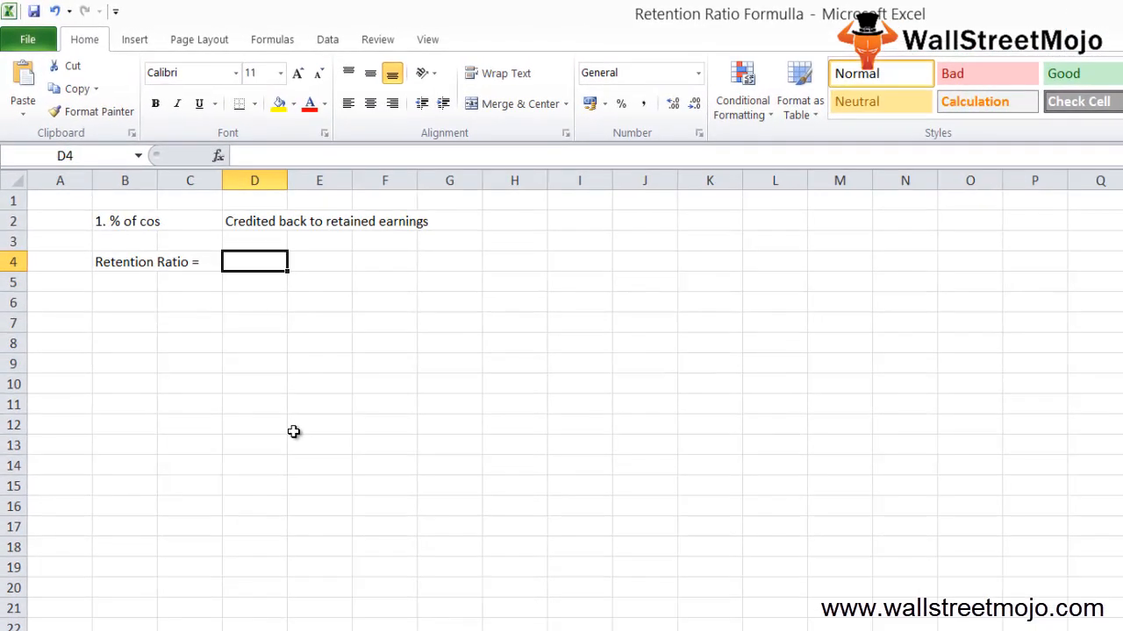
pyautogui.write('Retained Earnings')
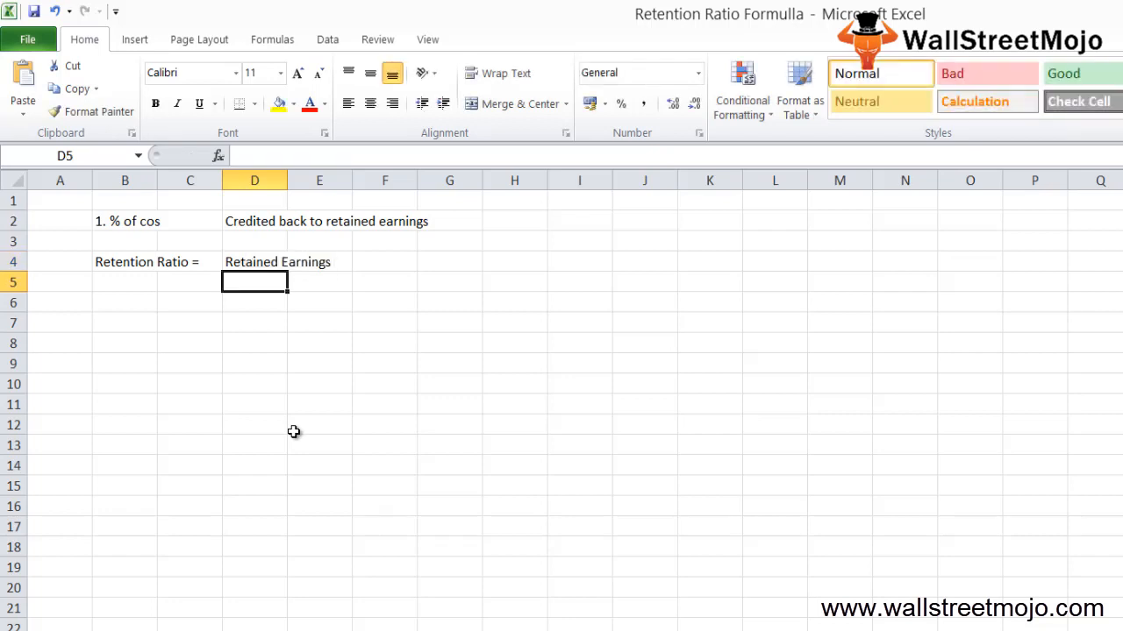
pyautogui.write('Net Incoem')
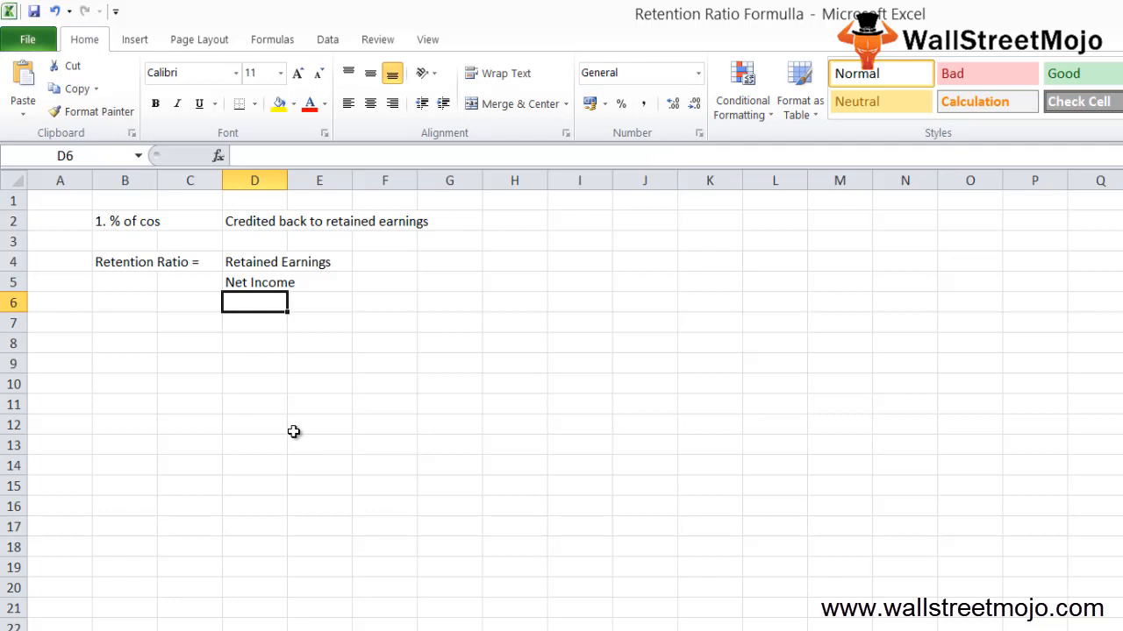
# Enter 'Retention Ratio = 1-Dividend Payout ratio' in B7 and D7
pyautogui.click(125, 323)
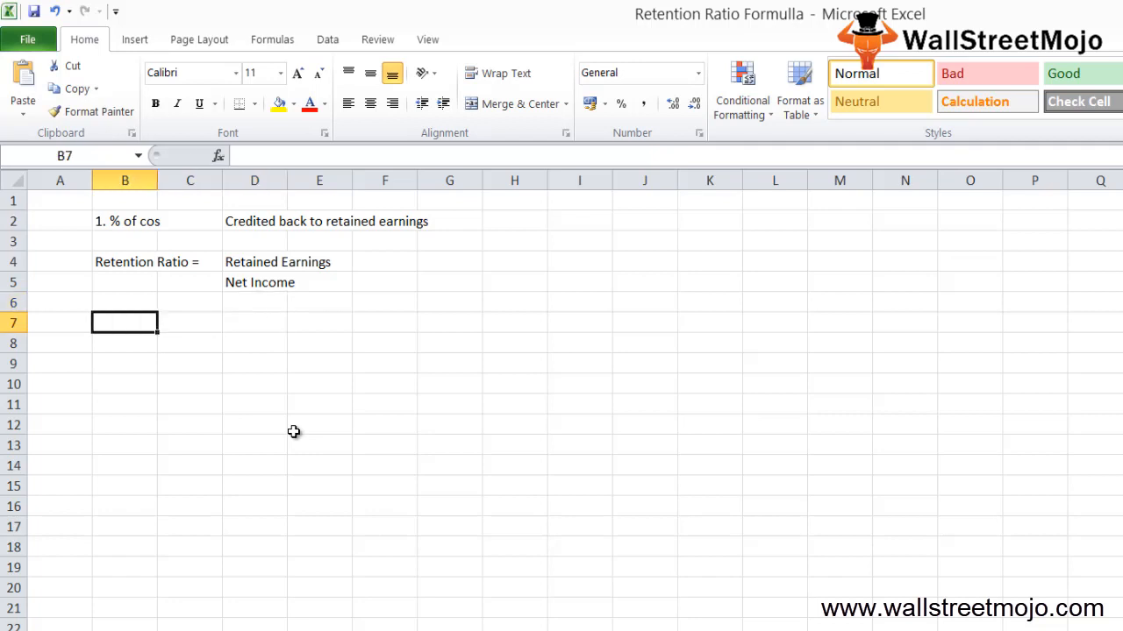
pyautogui.write('Retention Ratio')
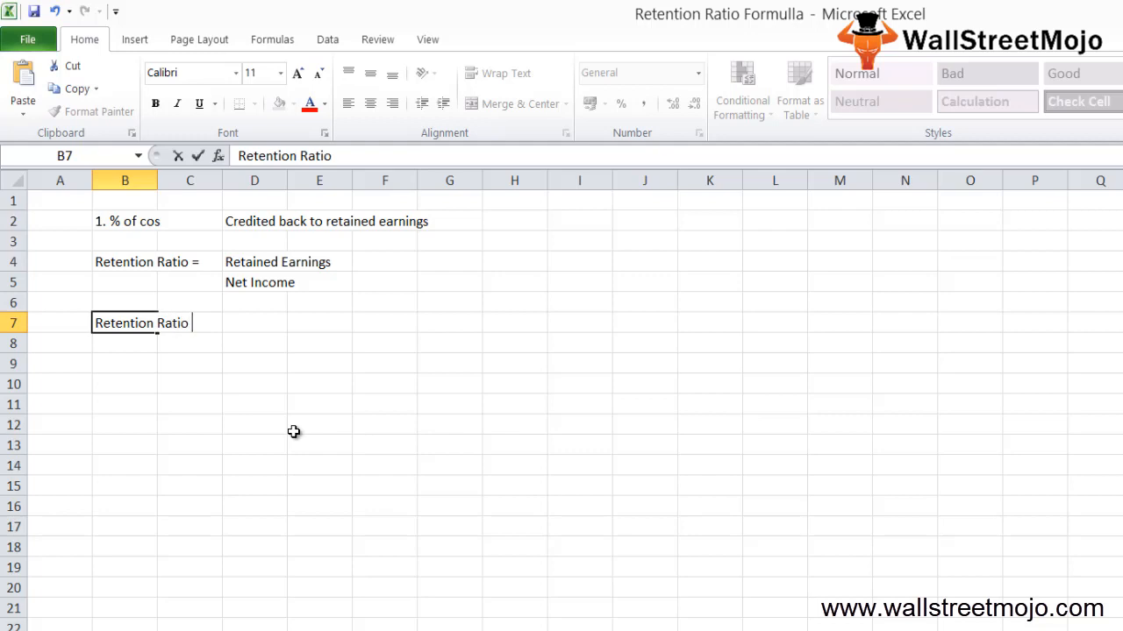
pyautogui.write('=')
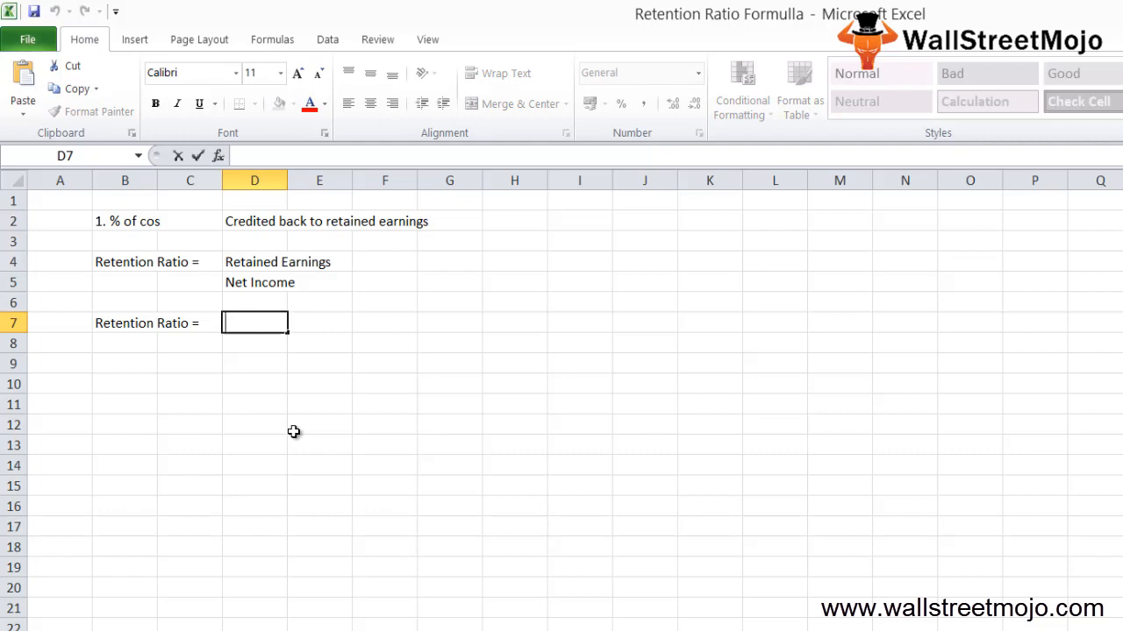
pyautogui.write('1-')
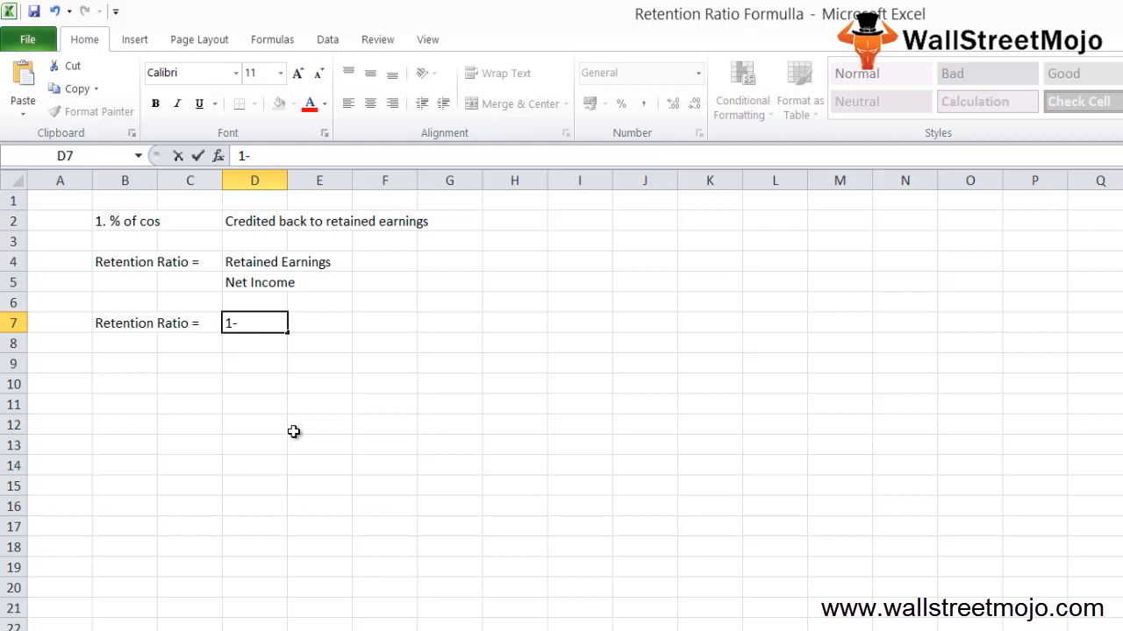
pyautogui.write('Di')
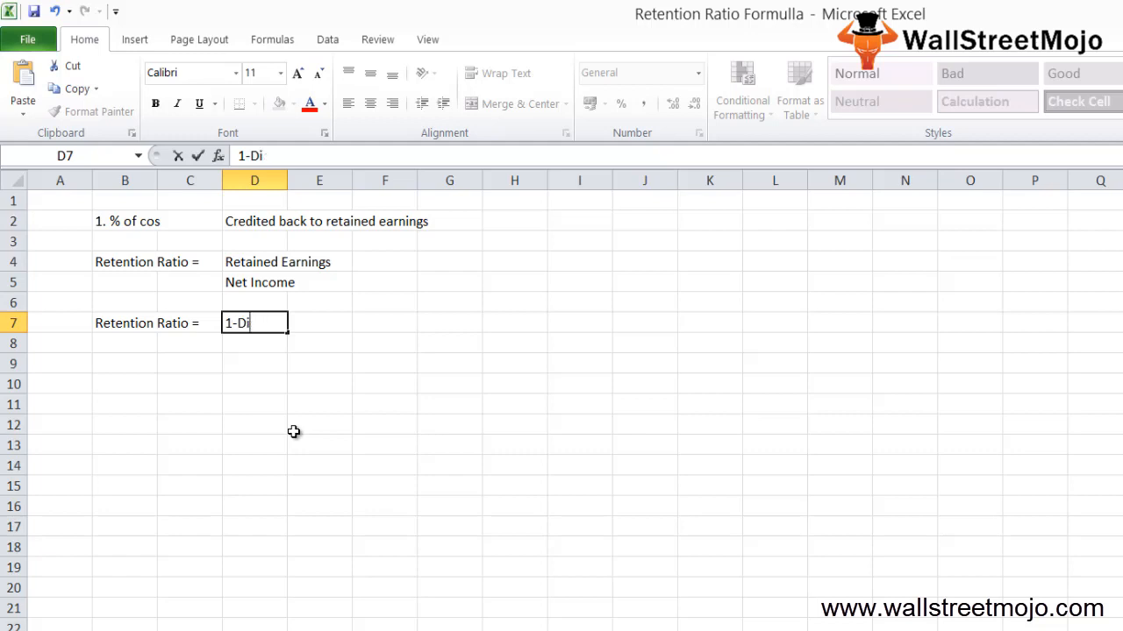
pyautogui.write('vidend')
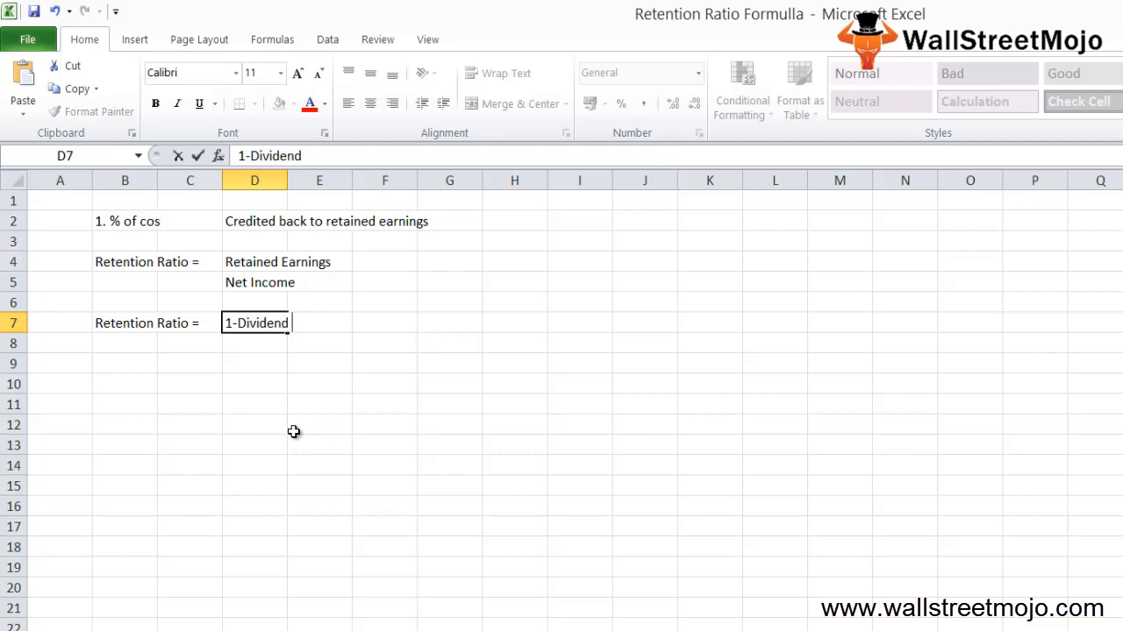
pyautogui.write('Payout ratio')
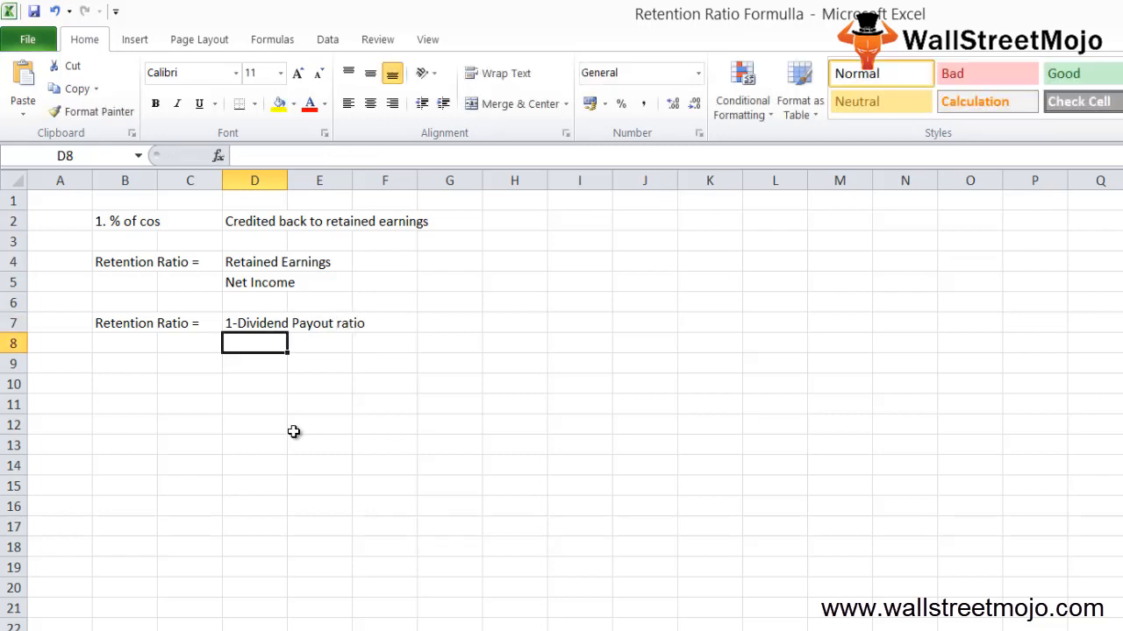
# Select the definition labels in B4:B7, then move down to B10
pyautogui.moveTo(125, 261); pyautogui.dragTo(125, 323)
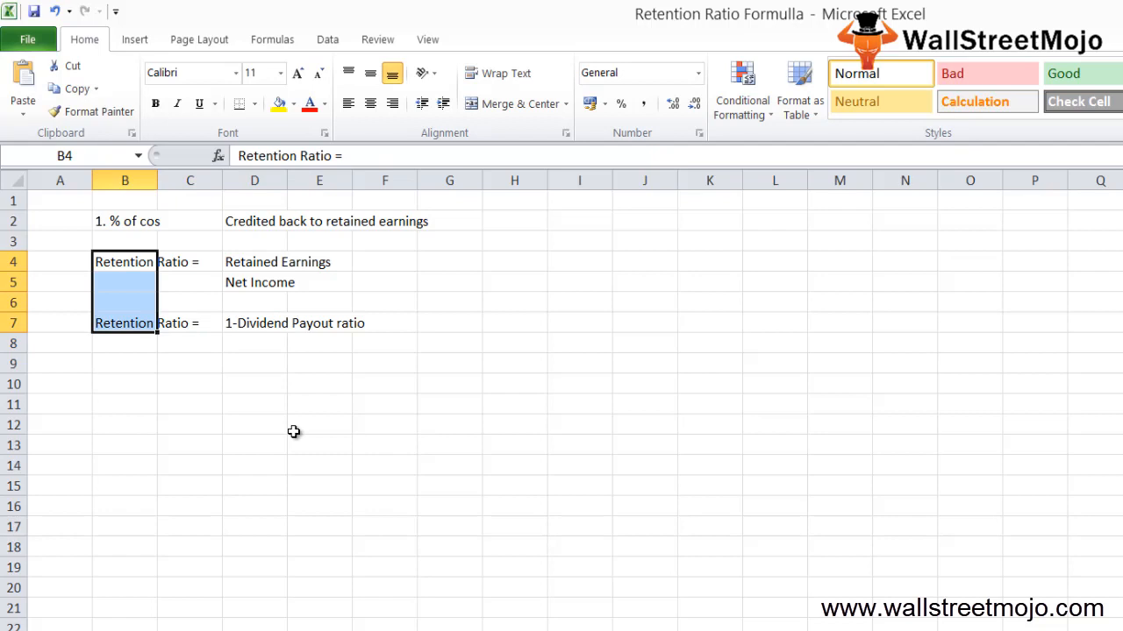
pyautogui.click(125, 322)
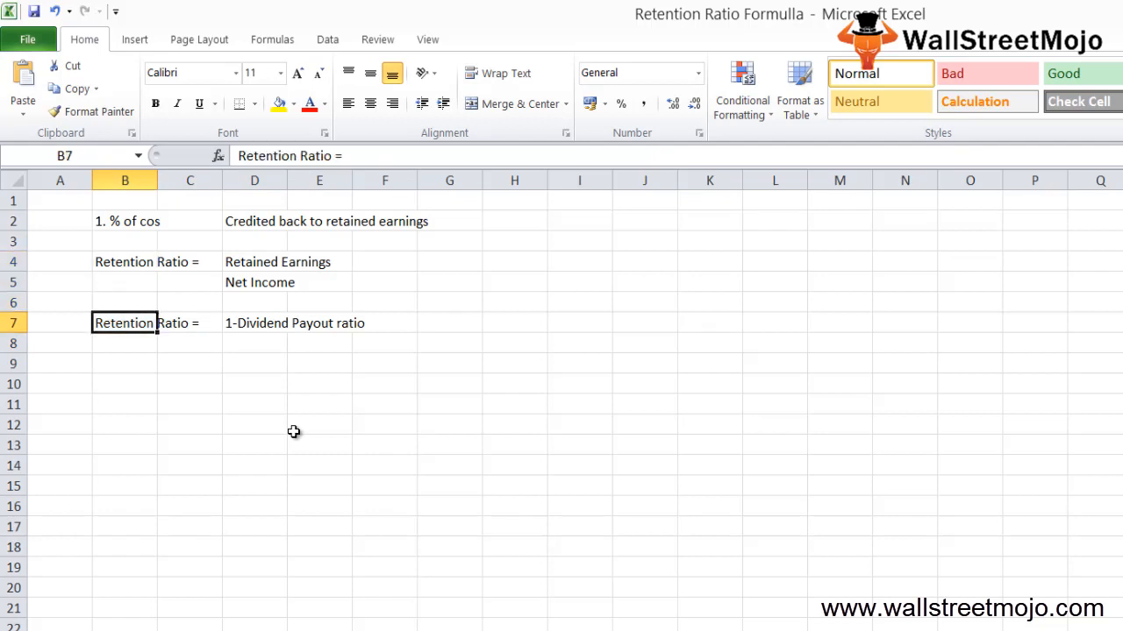
pyautogui.click(124, 363)
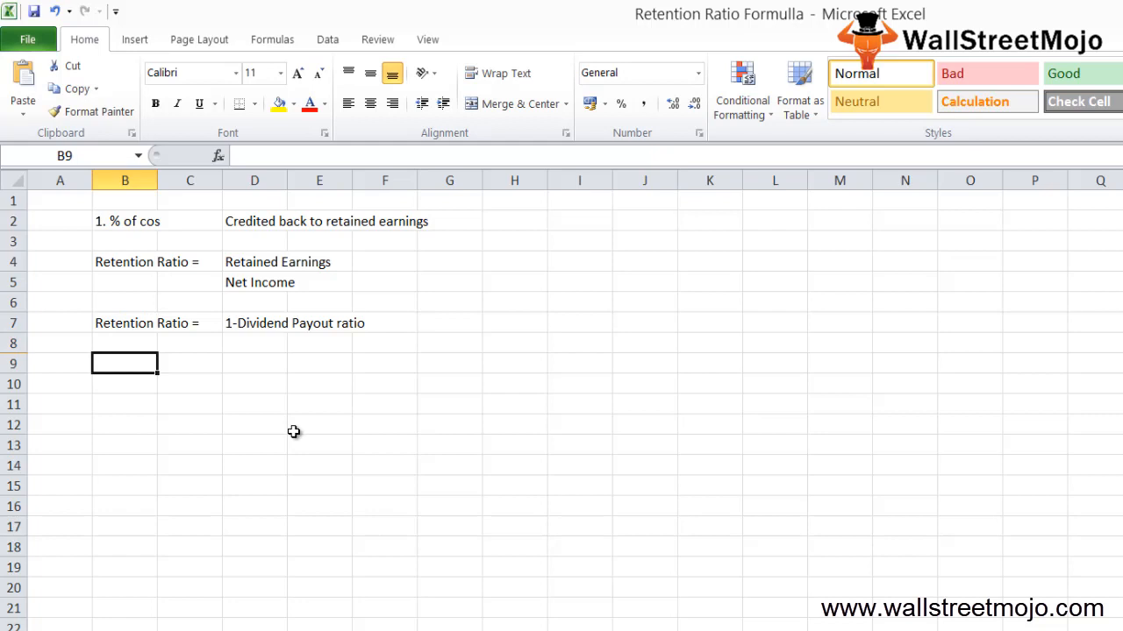
pyautogui.press('Down')
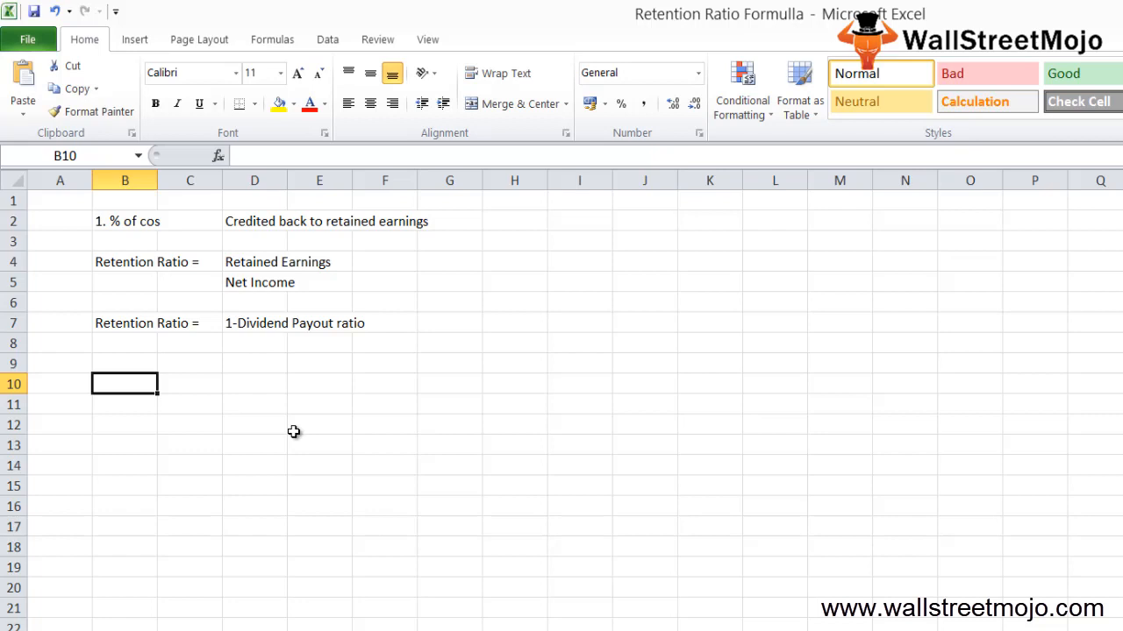
# Enter example Z with EPS 100, Dividends 5, and a DPR label in B14
pyautogui.write('Z')
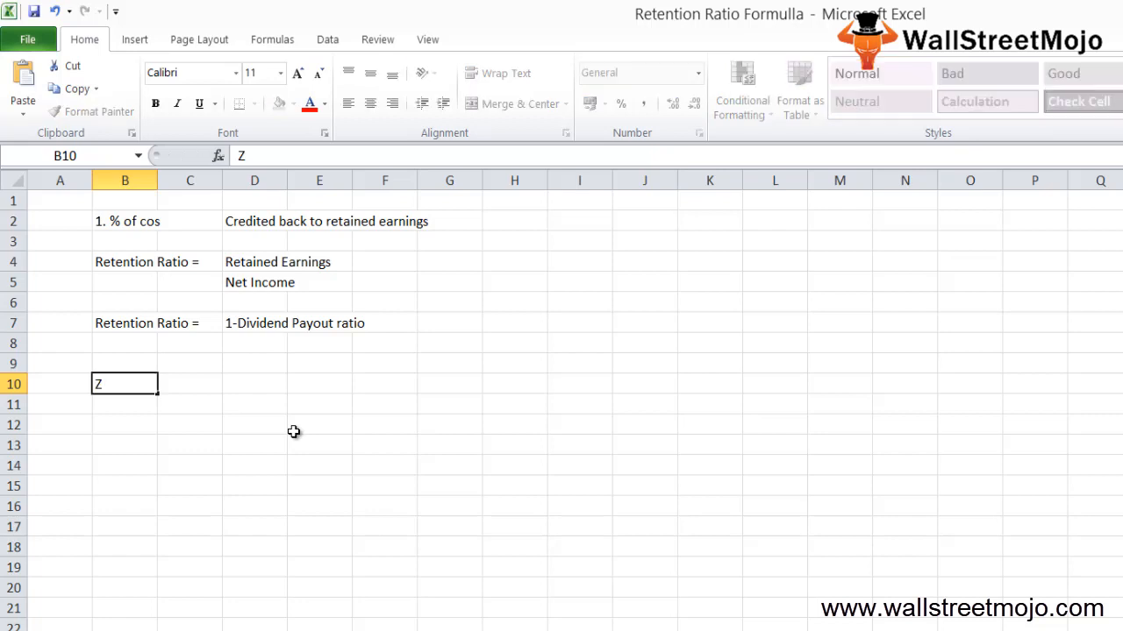
pyautogui.write('EPS')
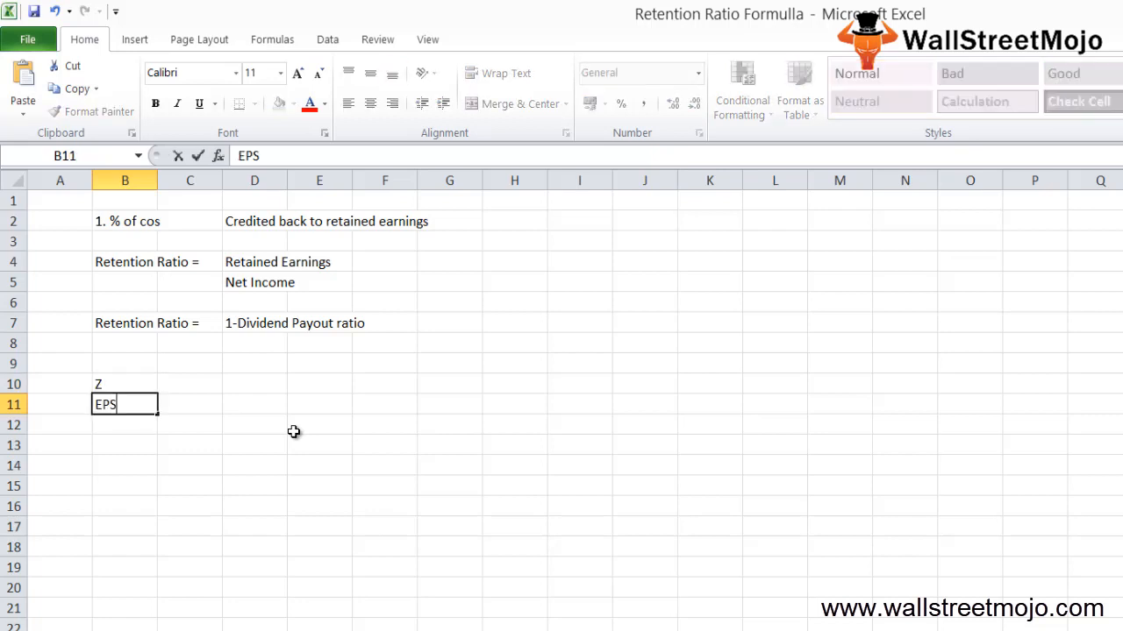
pyautogui.write('100')
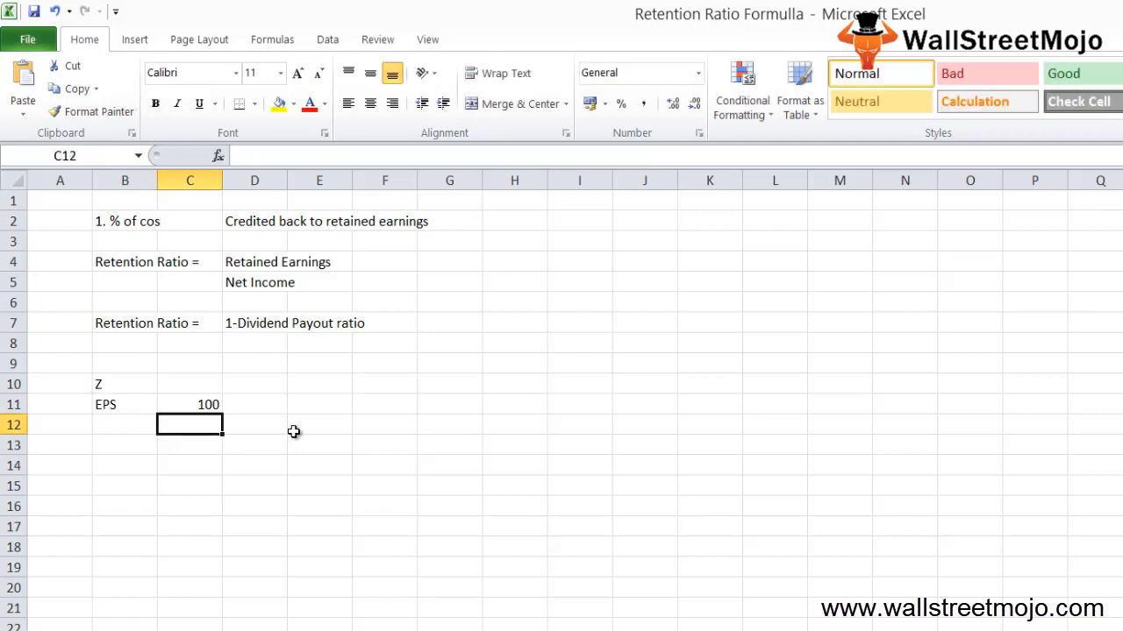
pyautogui.write('$5')
pyautogui.click(125, 425)
pyautogui.write('D')
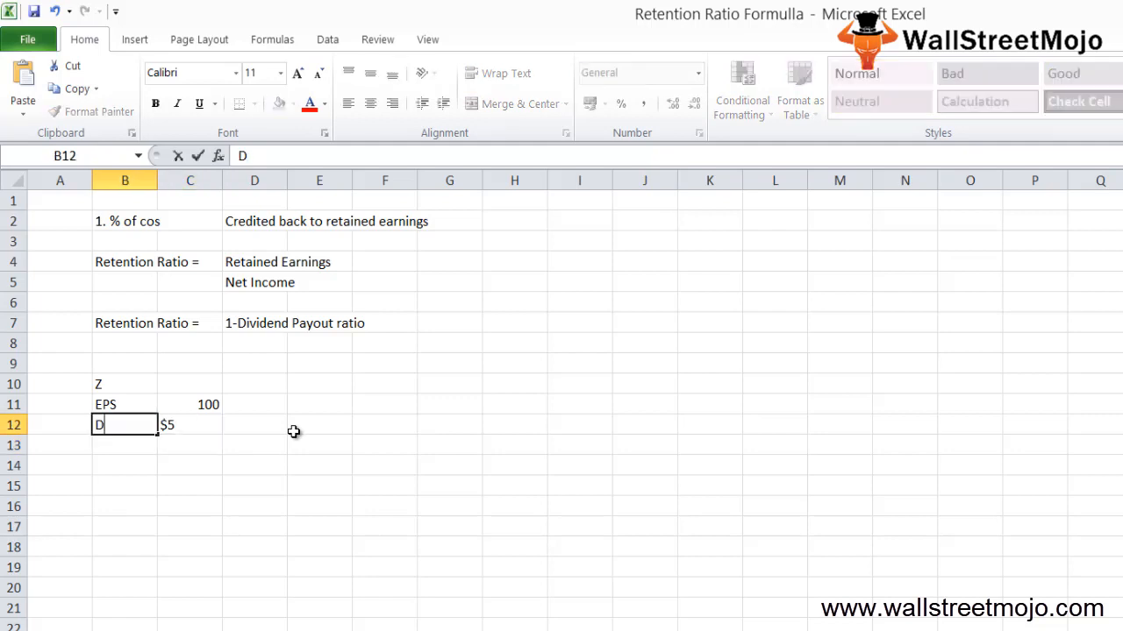
pyautogui.write('ividends')
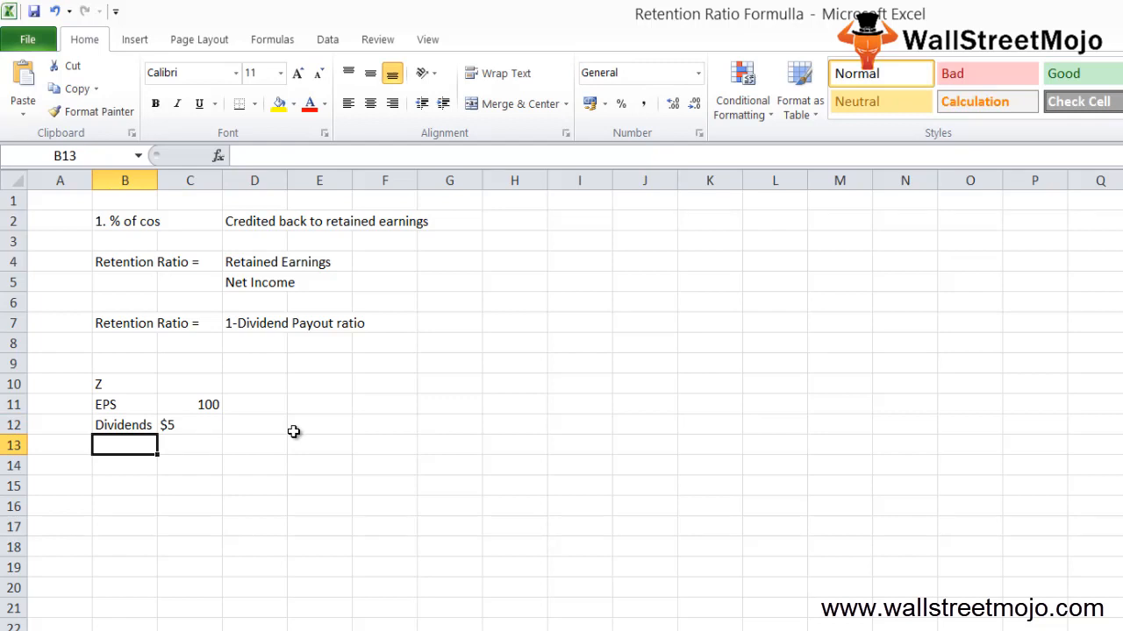
pyautogui.write('D')
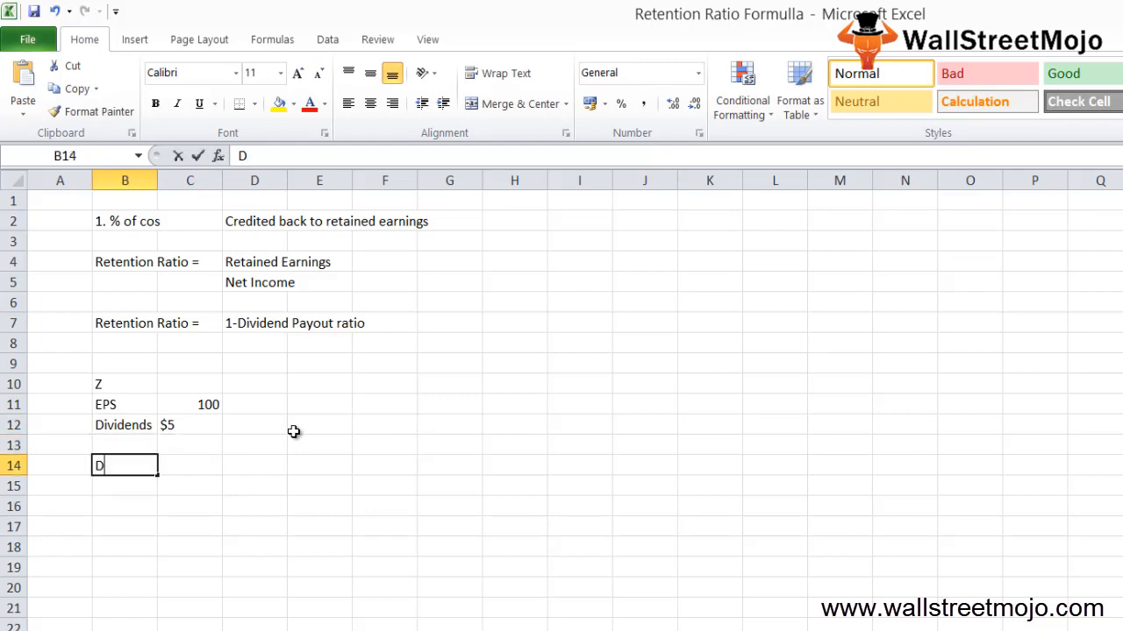
pyautogui.write('PR')
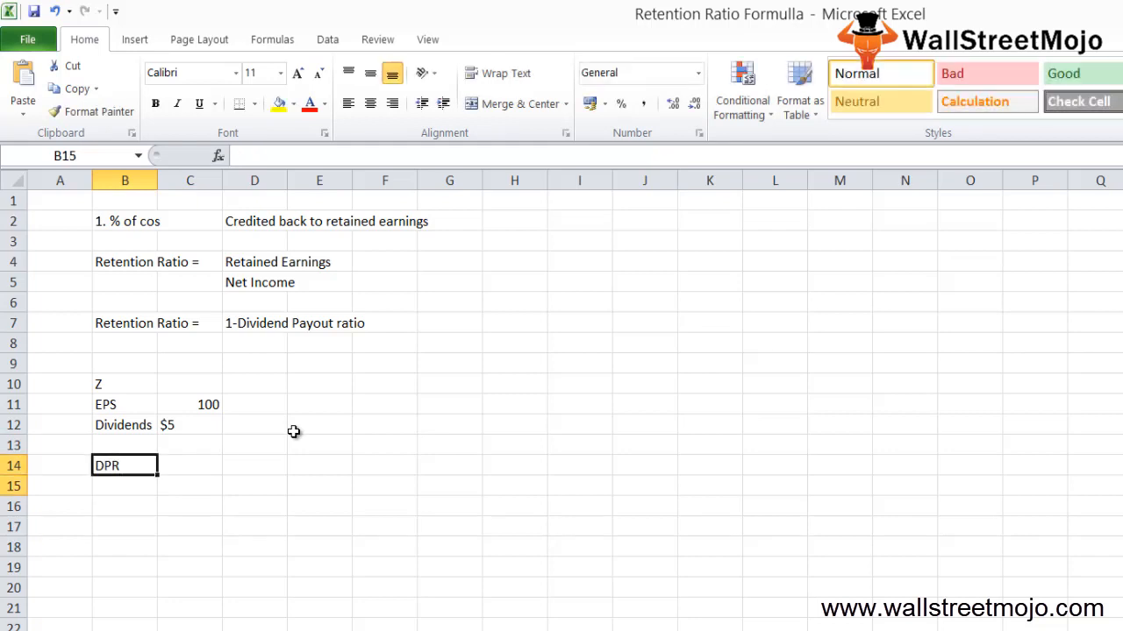
pyautogui.write('=C12')
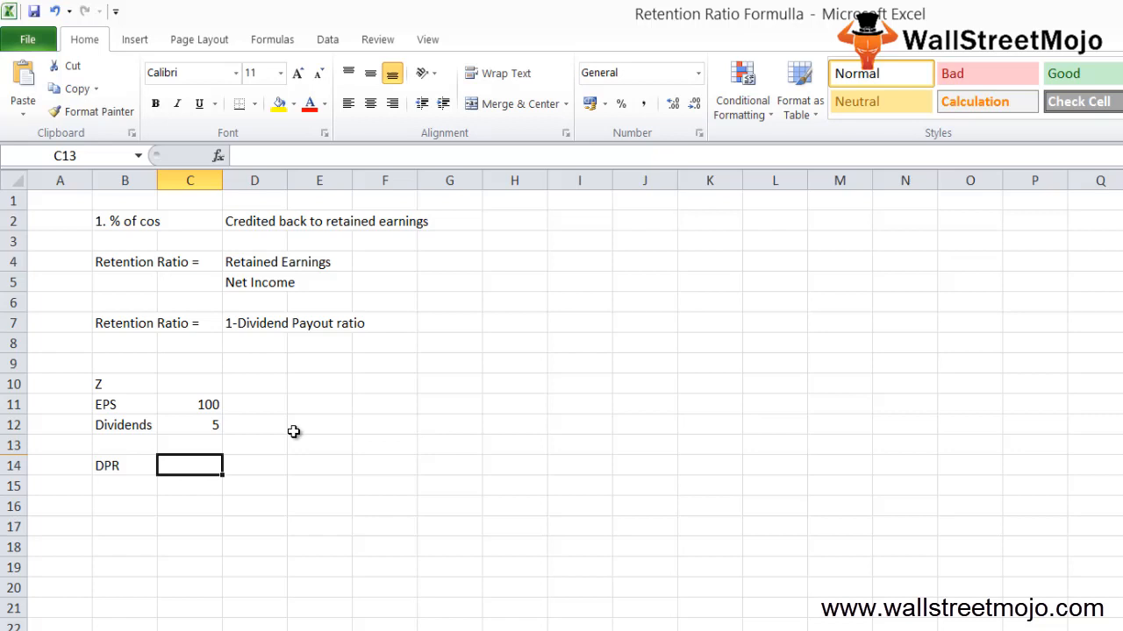
# Enter DPR in C14 as =C12/C11 and format it as a 5% percentage
pyautogui.write('=C12/C13')
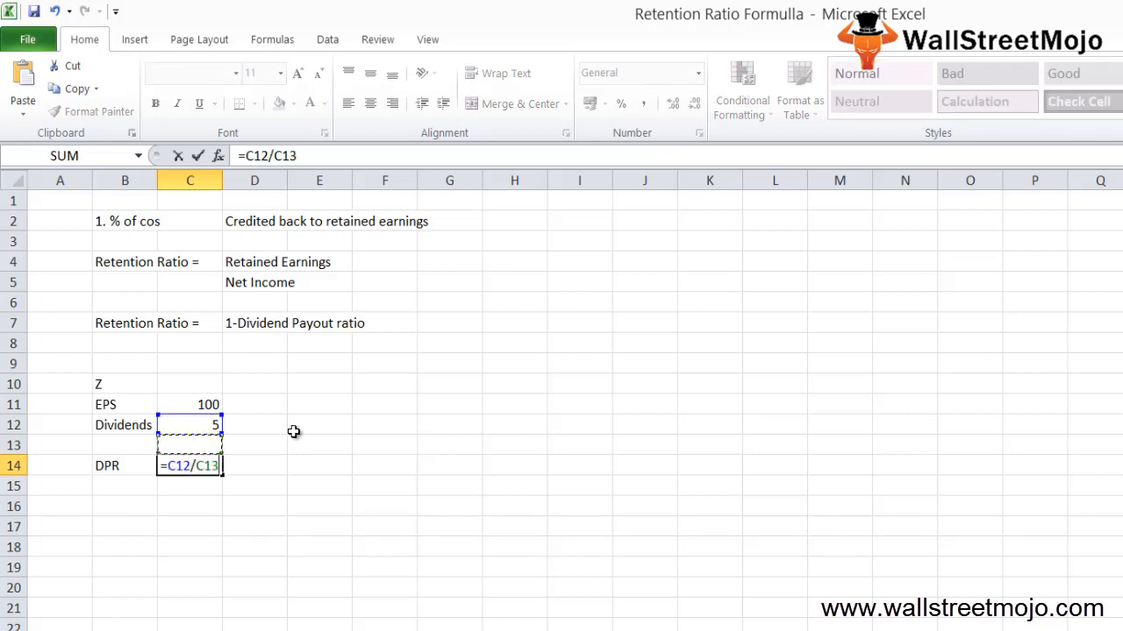
pyautogui.click(190, 404)
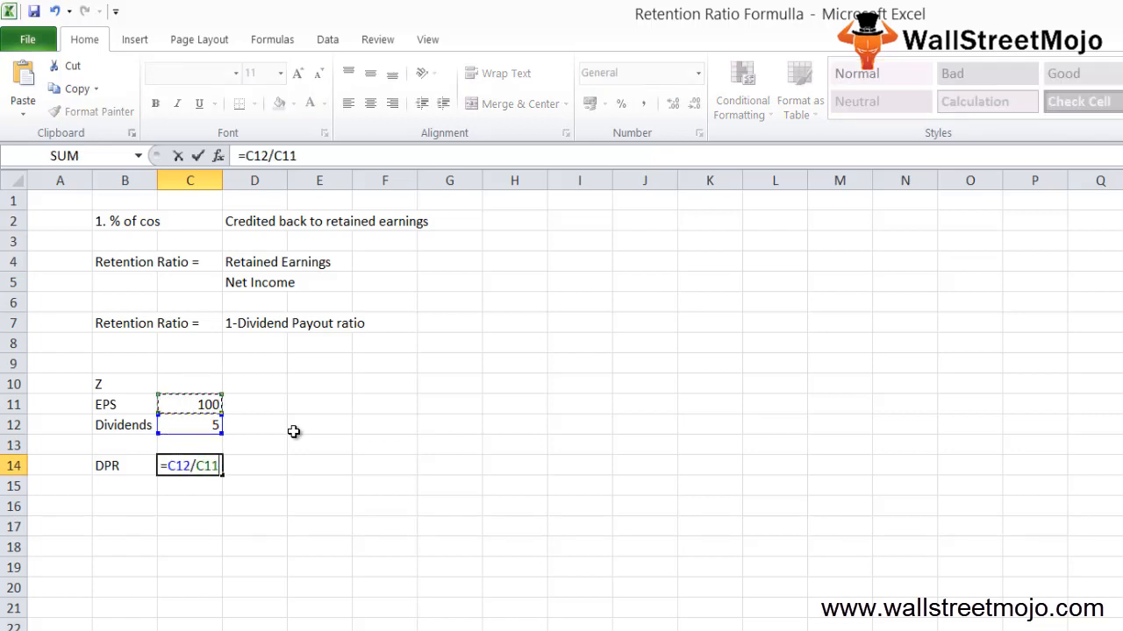
pyautogui.press('Enter')
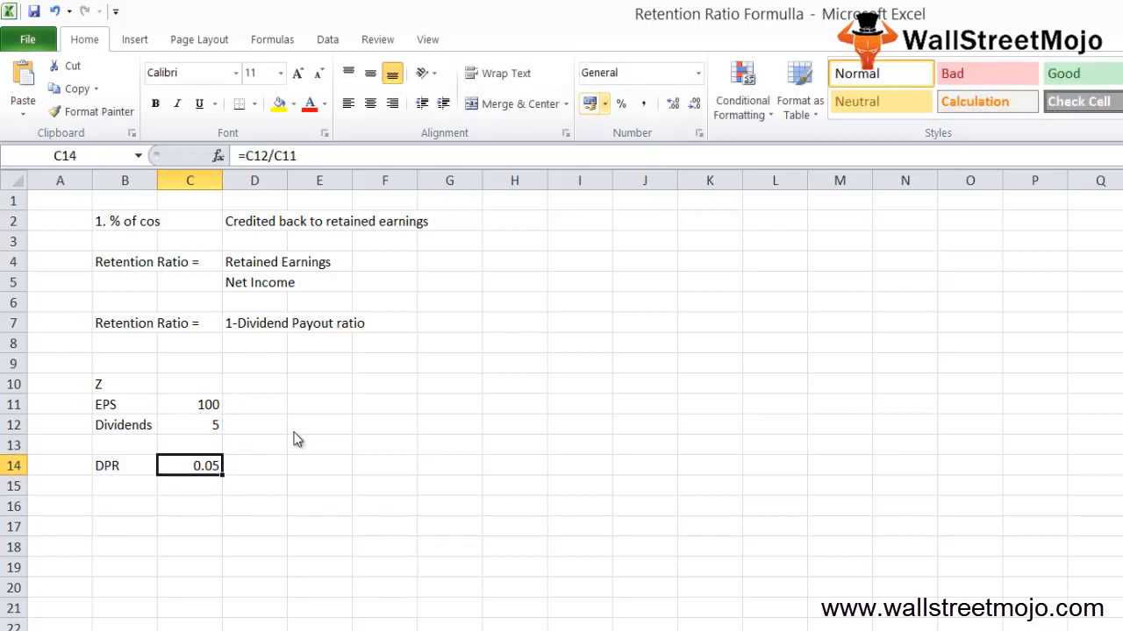
pyautogui.click(621, 104)
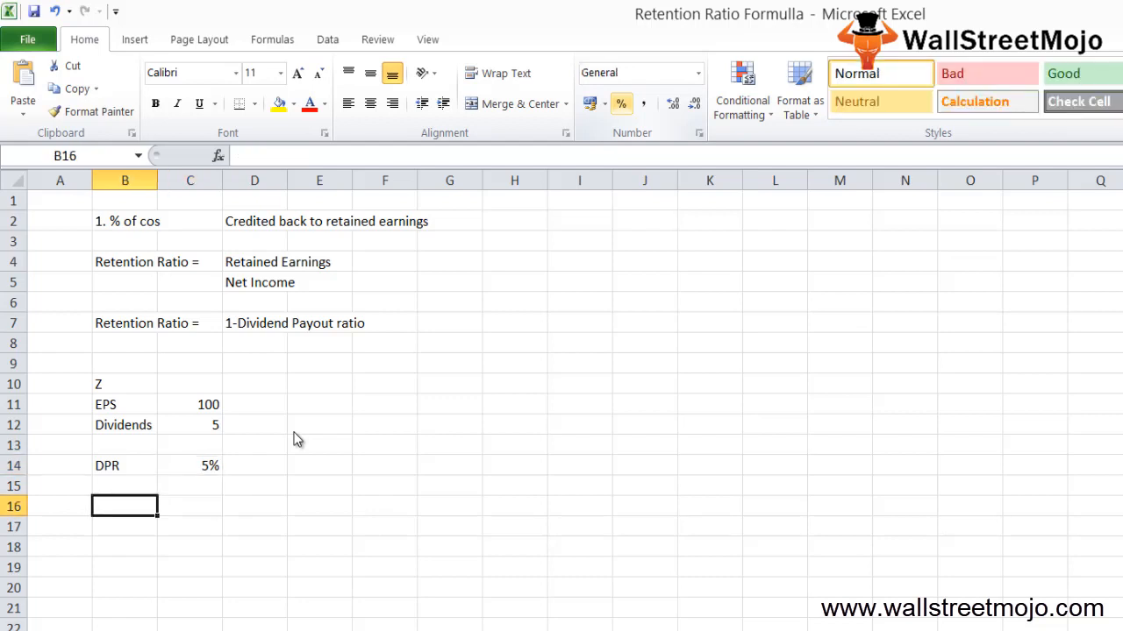
pyautogui.click(59, 466)
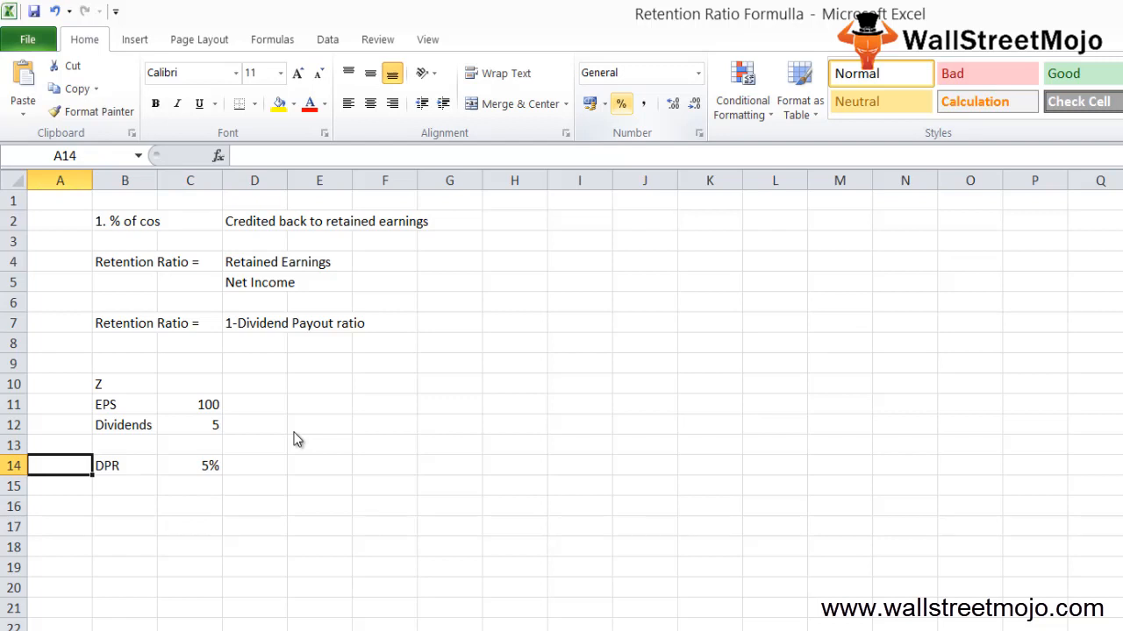
pyautogui.click(125, 485)
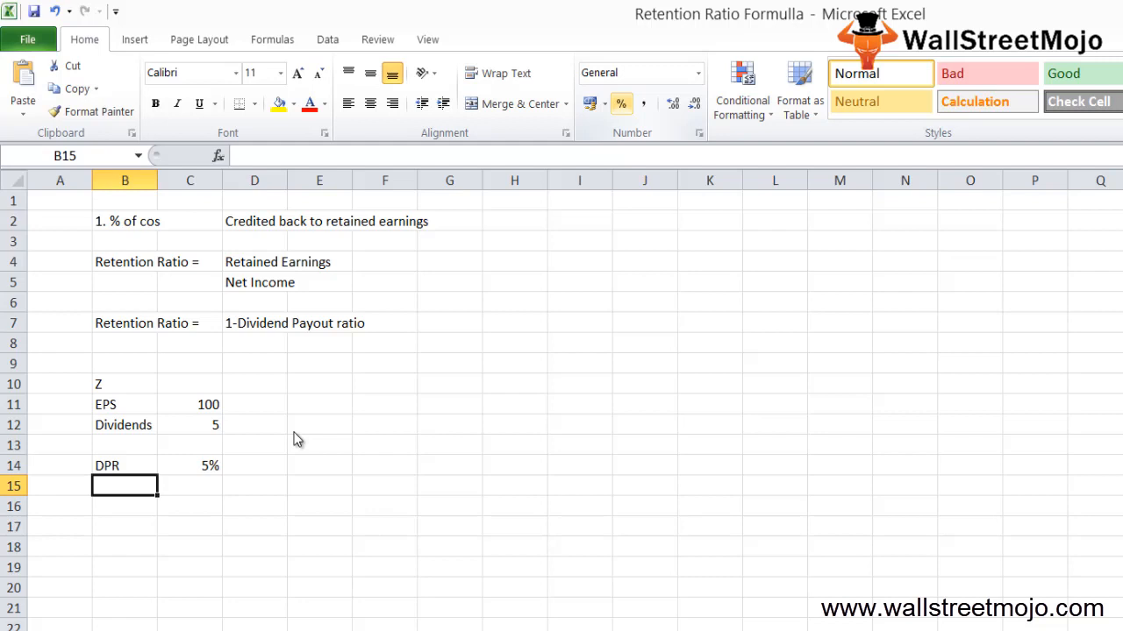
# Enter =(1-C14) in B16 to get a 95% retention ratio
pyautogui.write('=(')
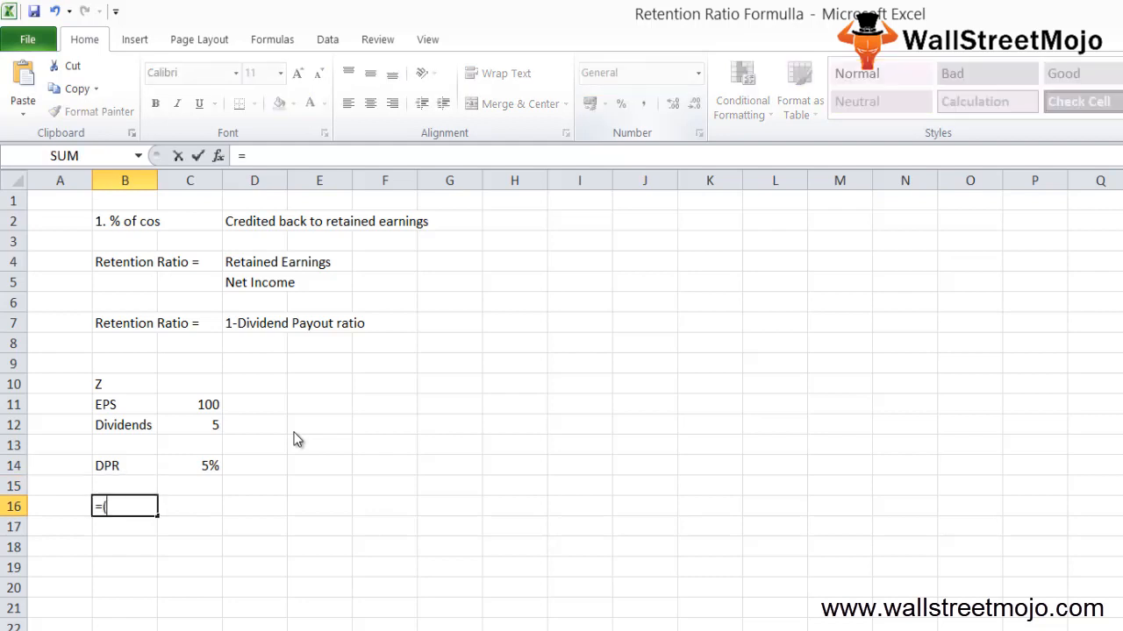
pyautogui.write('1-')
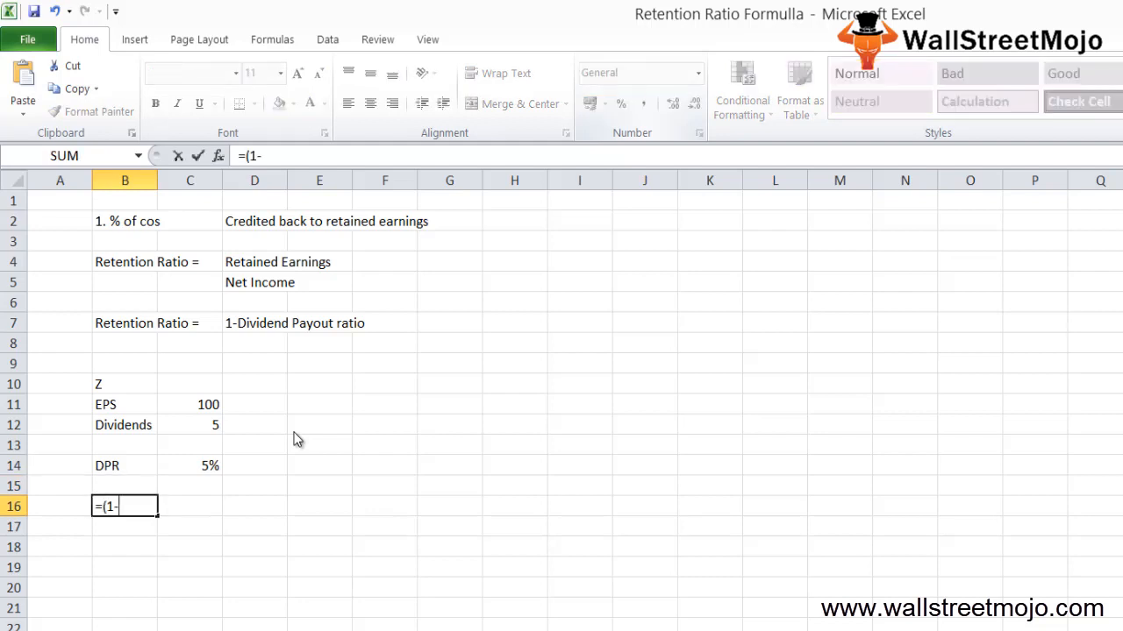
pyautogui.click(189, 465)
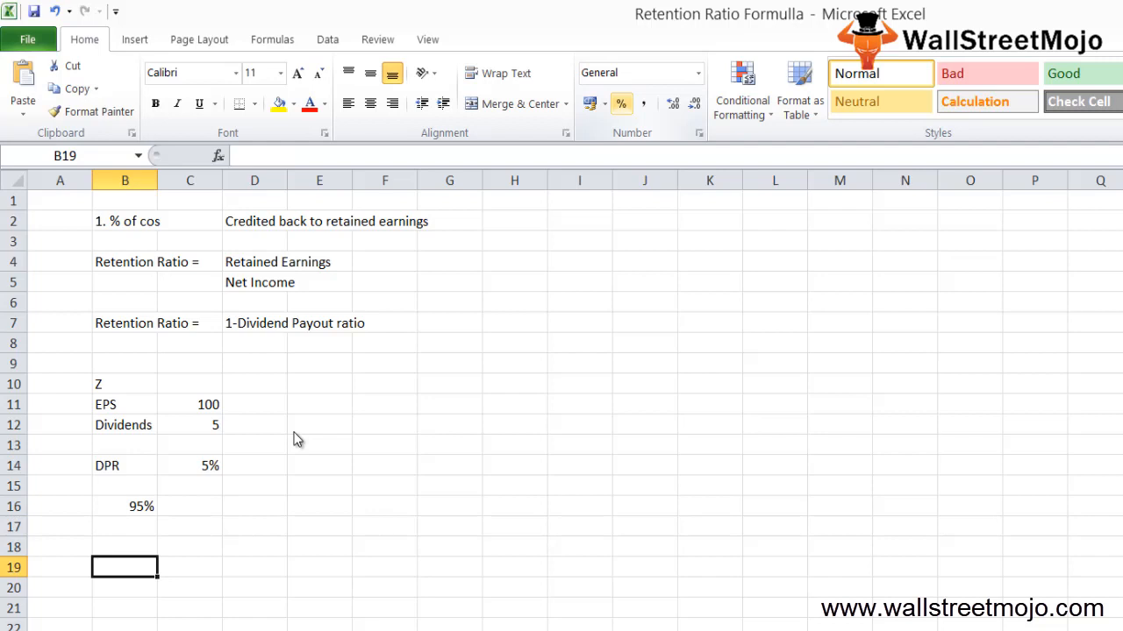
pyautogui.click(123, 526)
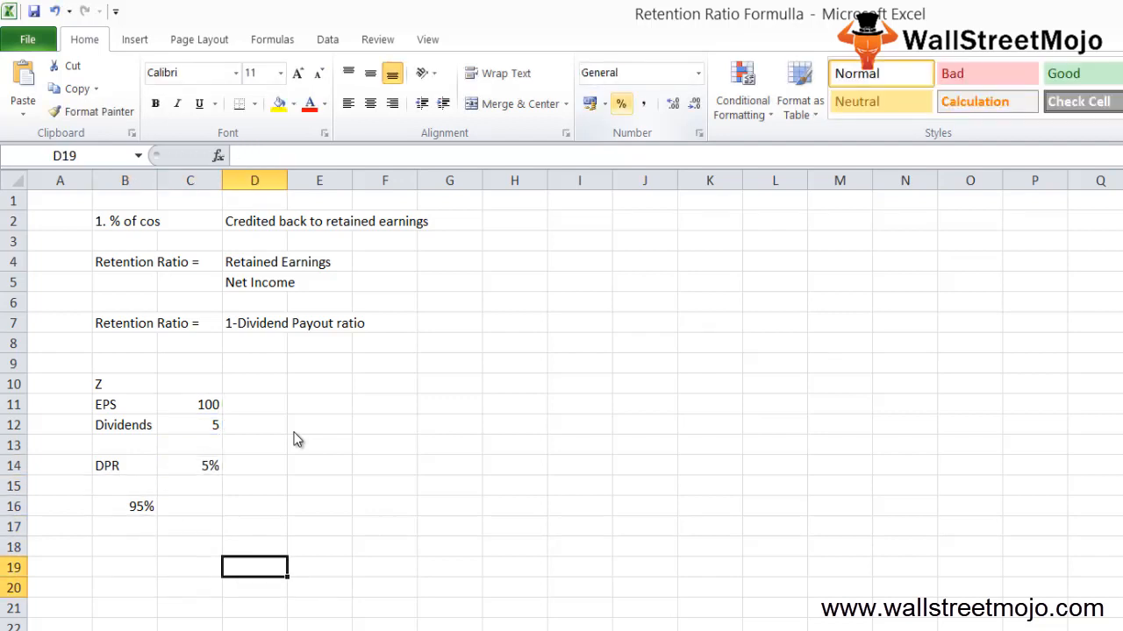
# Add company X and Y headers with EPS, Dividend values and an Industry row label
pyautogui.write('X')
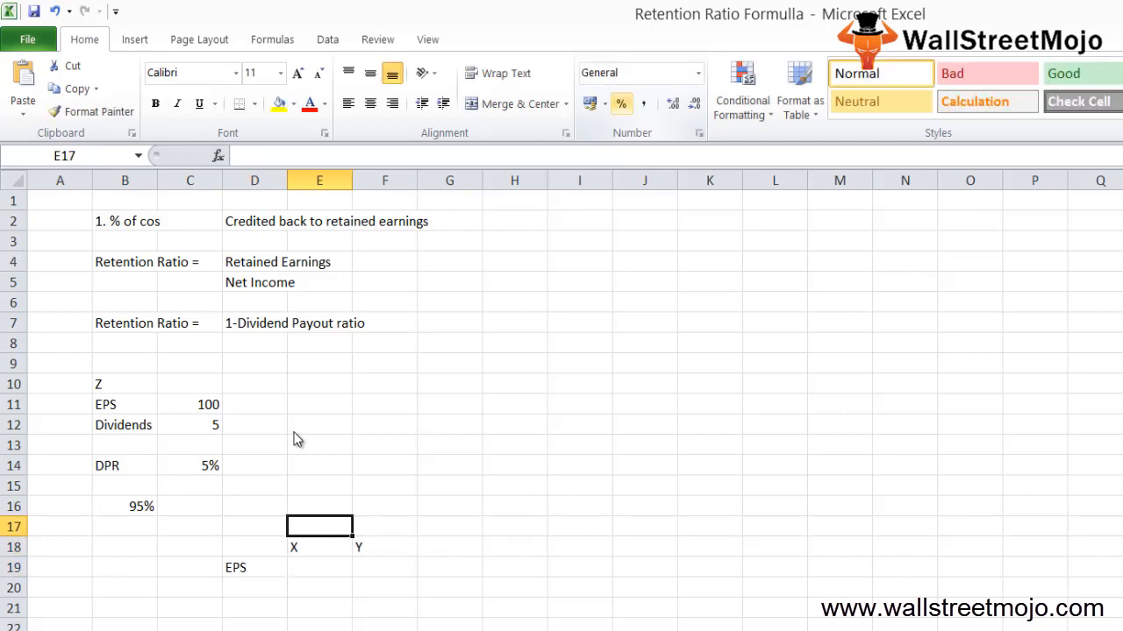
pyautogui.click(319, 568)
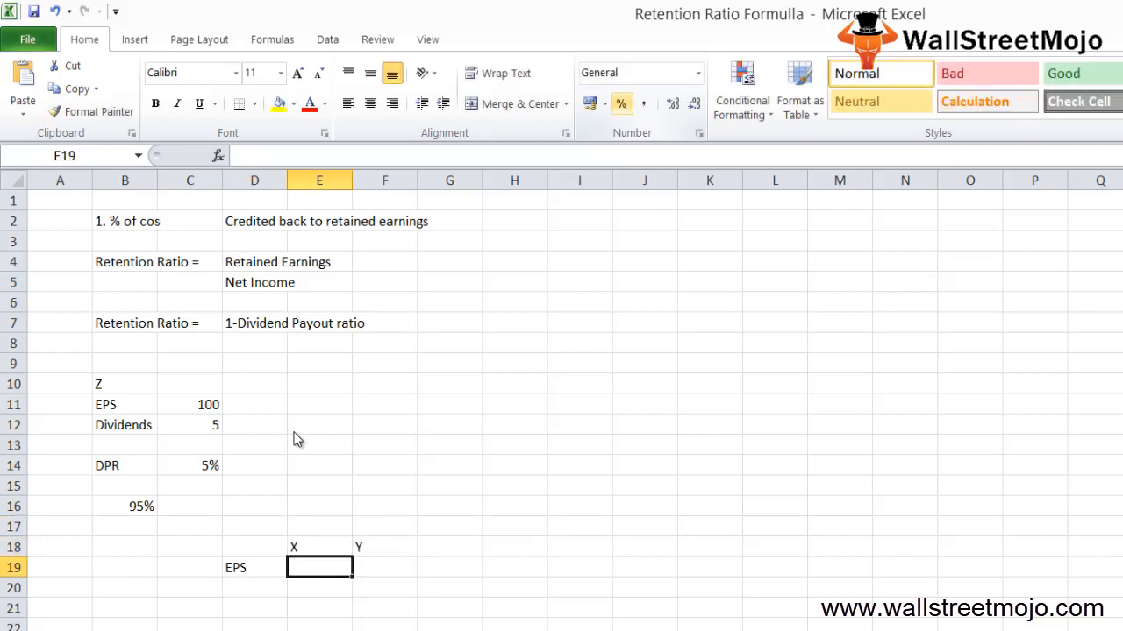
pyautogui.write('8.5')
pyautogui.click(385, 567)
pyautogui.write('10.5')
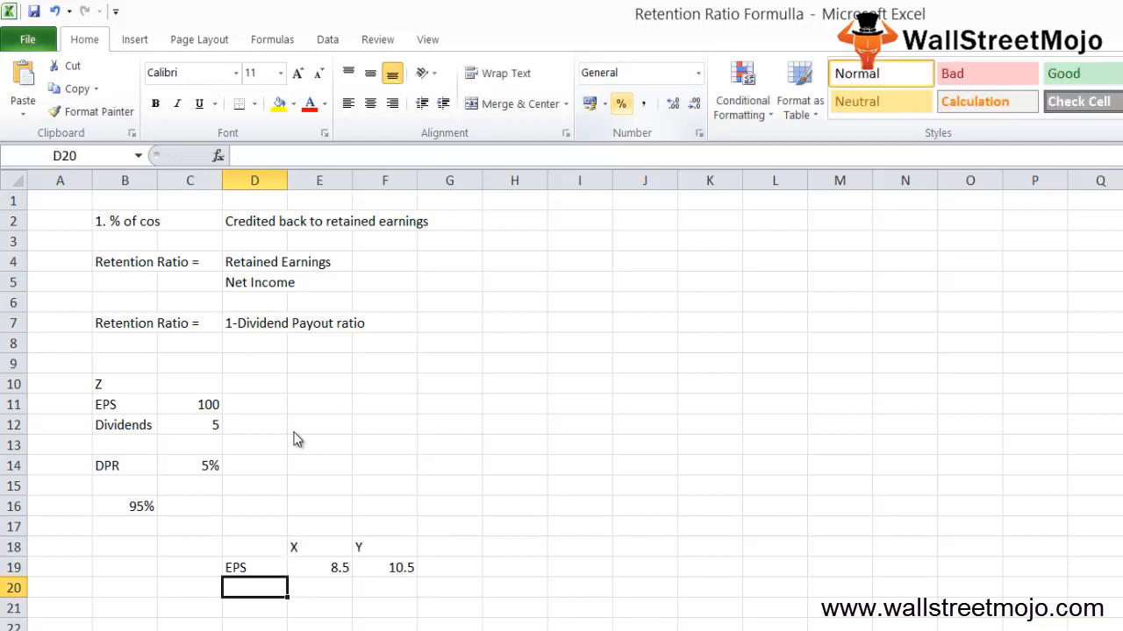
pyautogui.write('D')
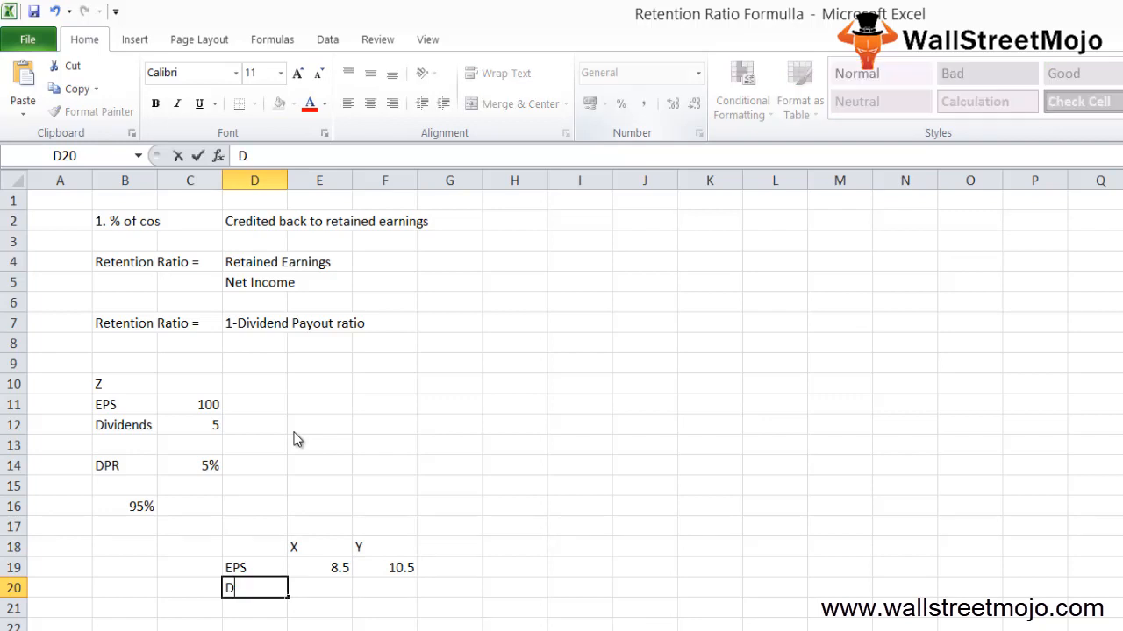
pyautogui.write('ividend')
pyautogui.click(319, 588)
pyautogui.write('4')
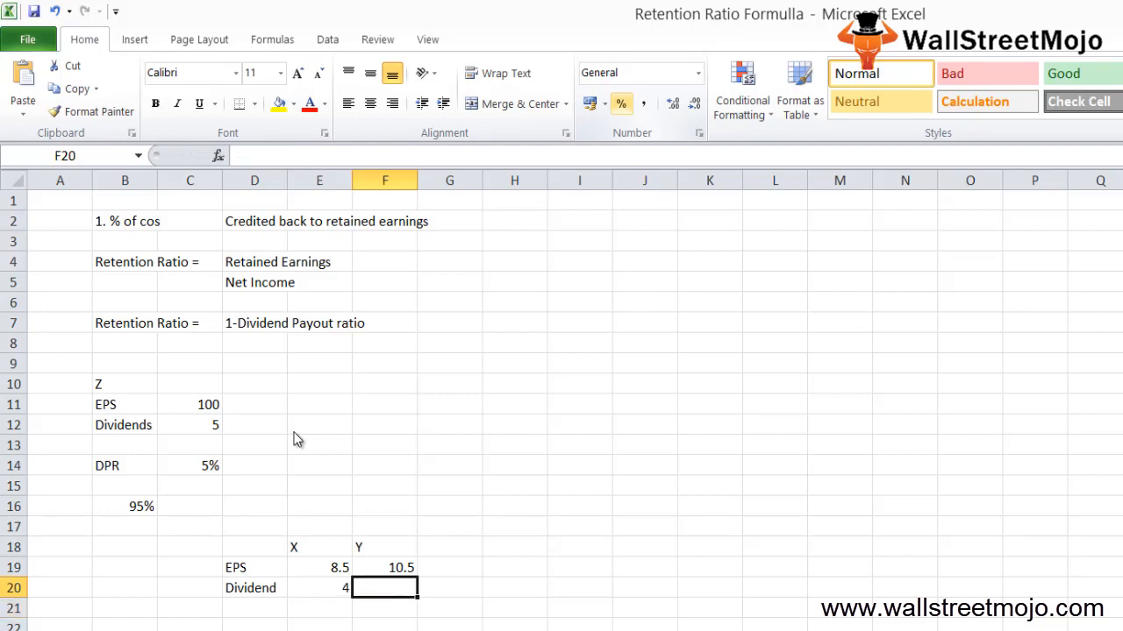
pyautogui.write('3')
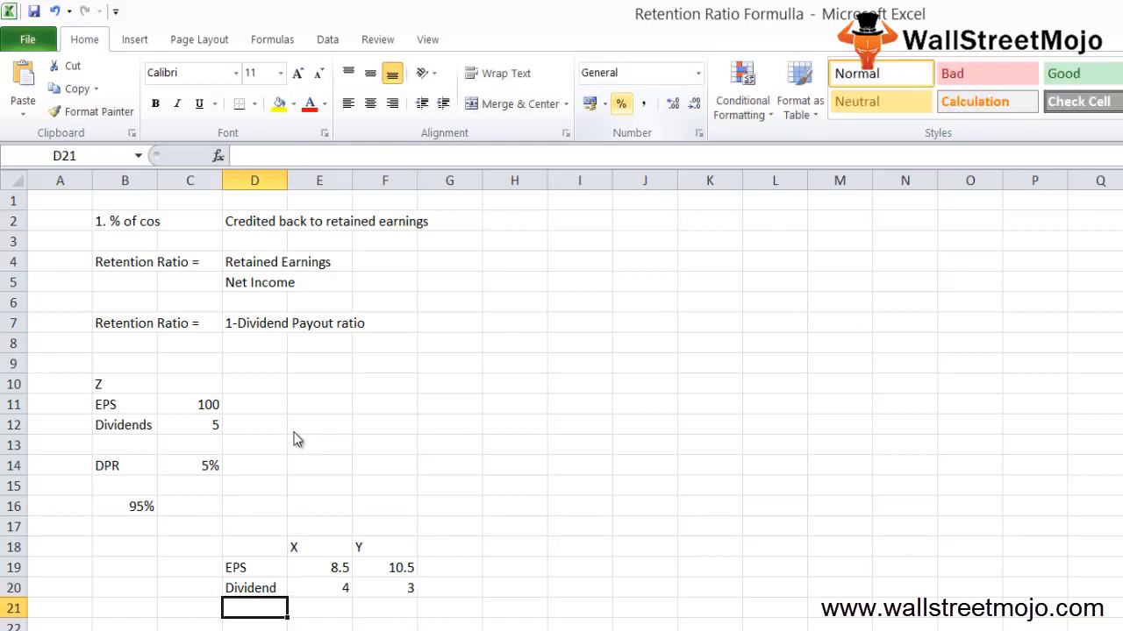
pyautogui.write('Inus')
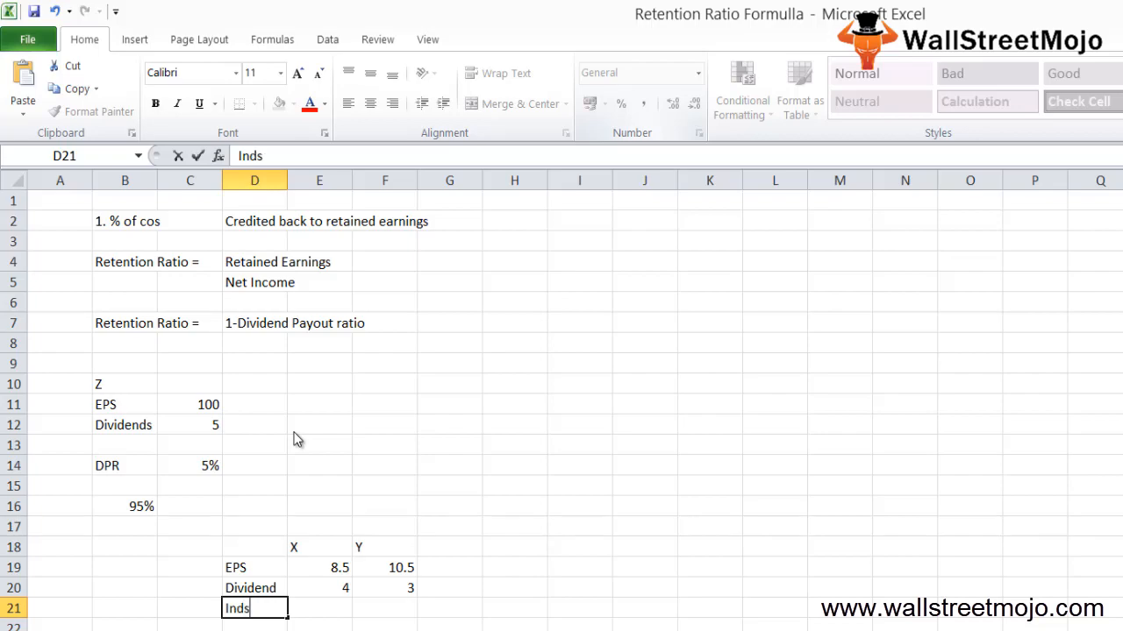
pyautogui.press('Enter')
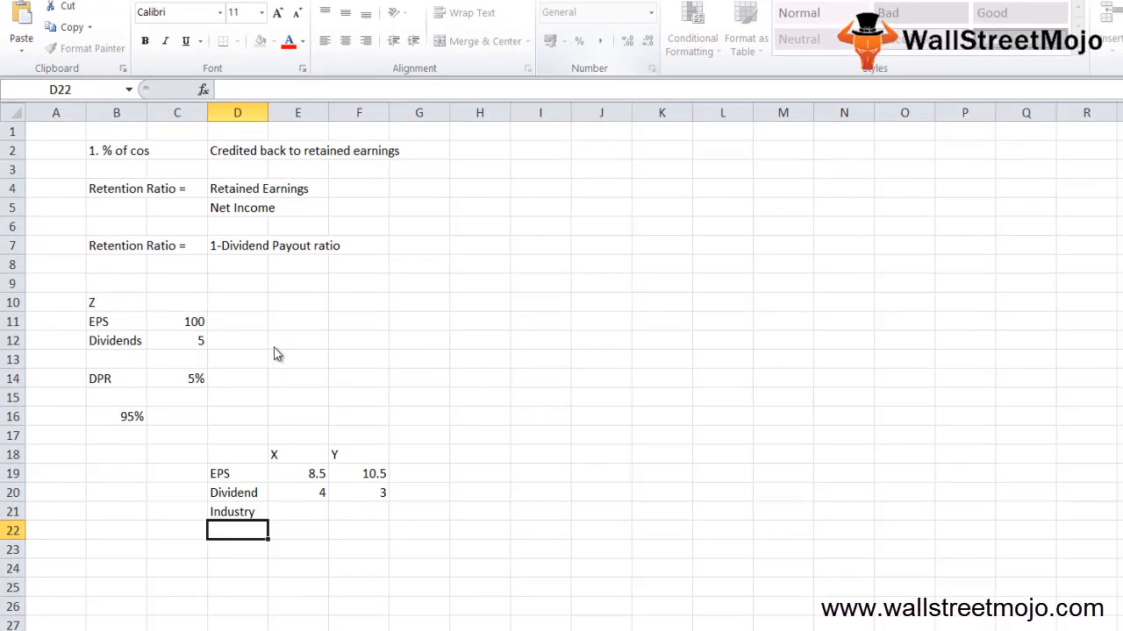
# Add Utility industry and Net Cash flow from investing activities, Positive for X, Negative for Y
pyautogui.write('Utlities')
pyautogui.click(358, 512)
pyautogui.write('Tech')
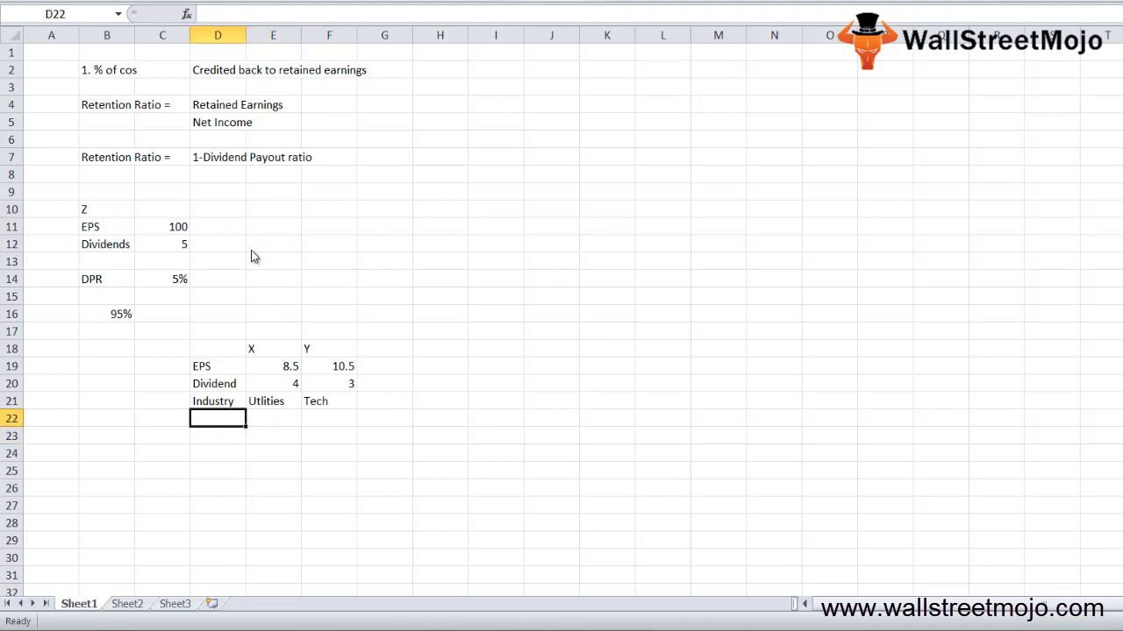
pyautogui.write('Net Cash fo')
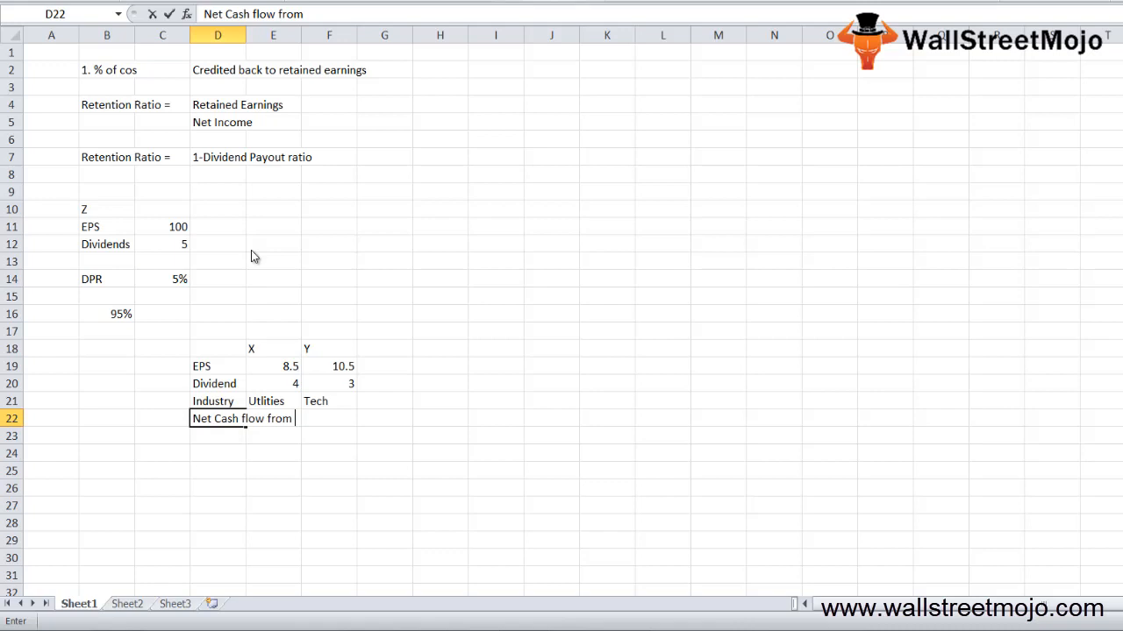
pyautogui.write('investing activitie')
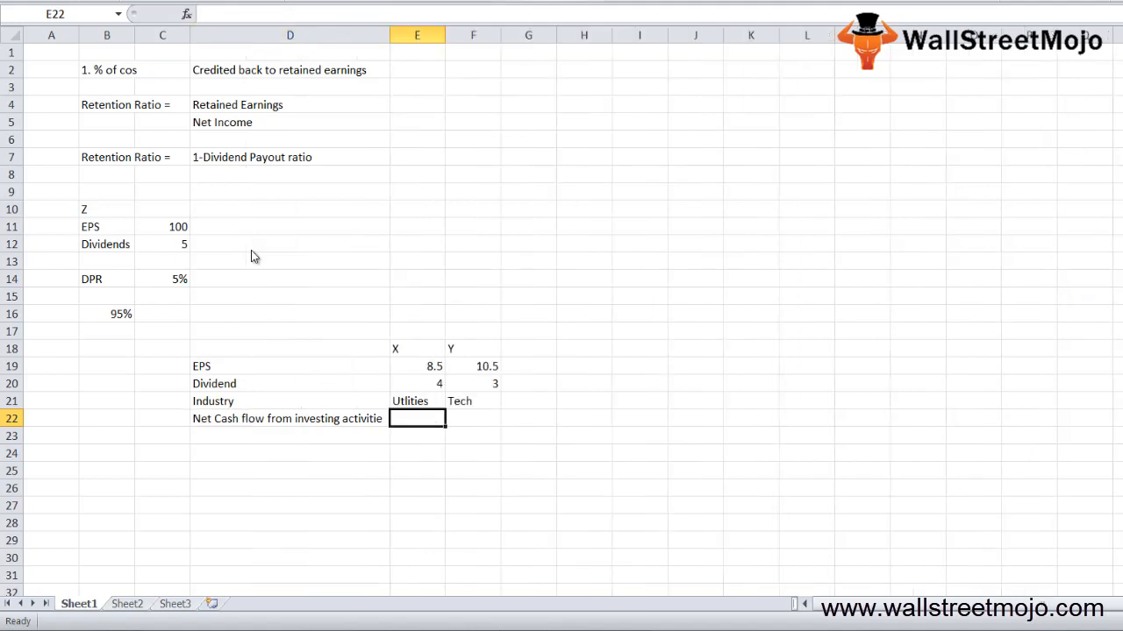
pyautogui.write('Posiiv')
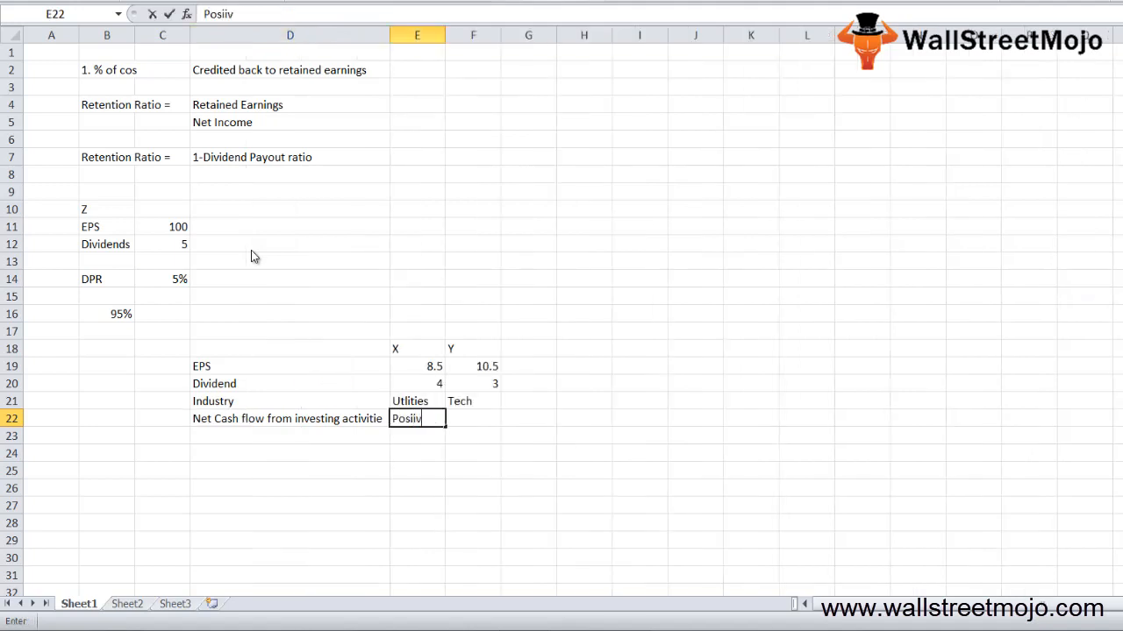
pyautogui.write('Positive')
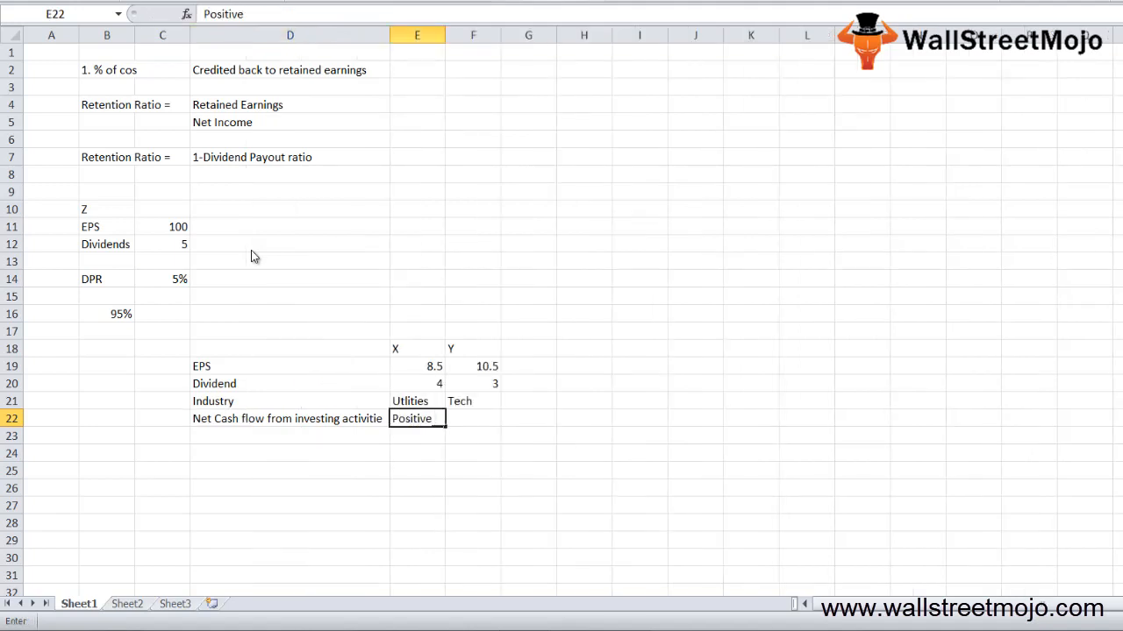
pyautogui.write('Nega')
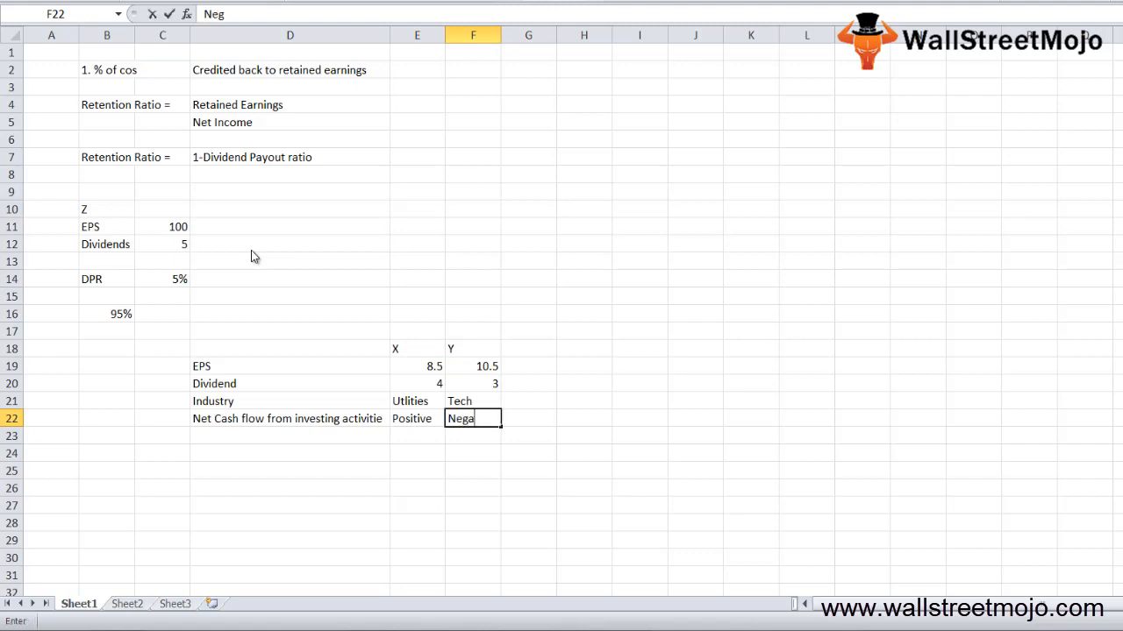
pyautogui.press('Enter')
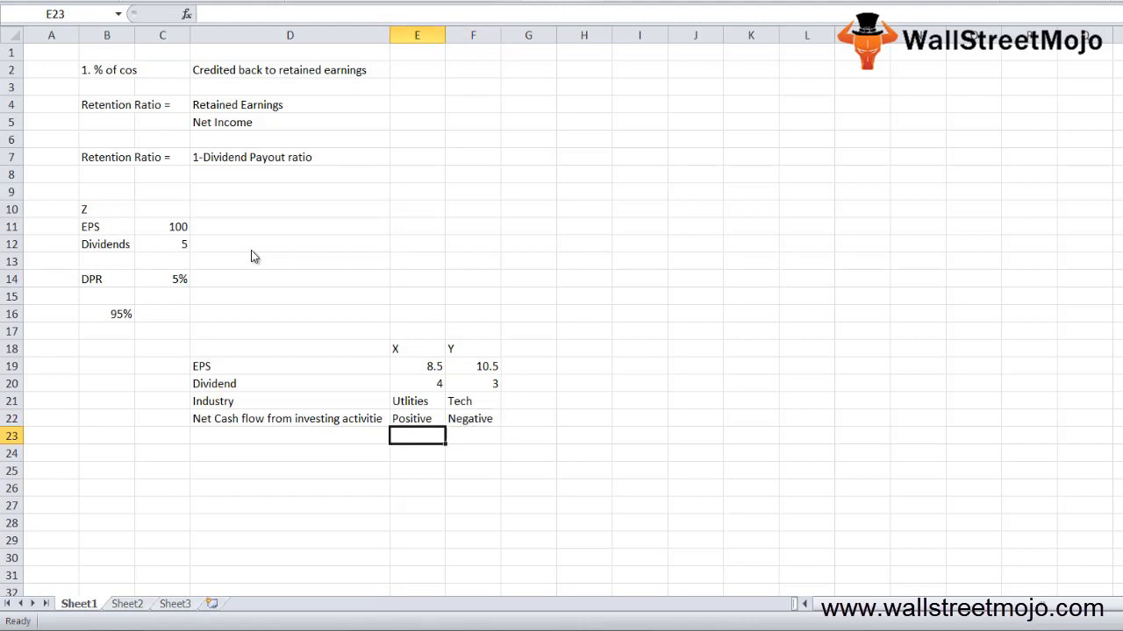
# Enter =E20/E19 in E24 for 47% and 29%, labelling the row 'Payout ratio'
pyautogui.write('R')
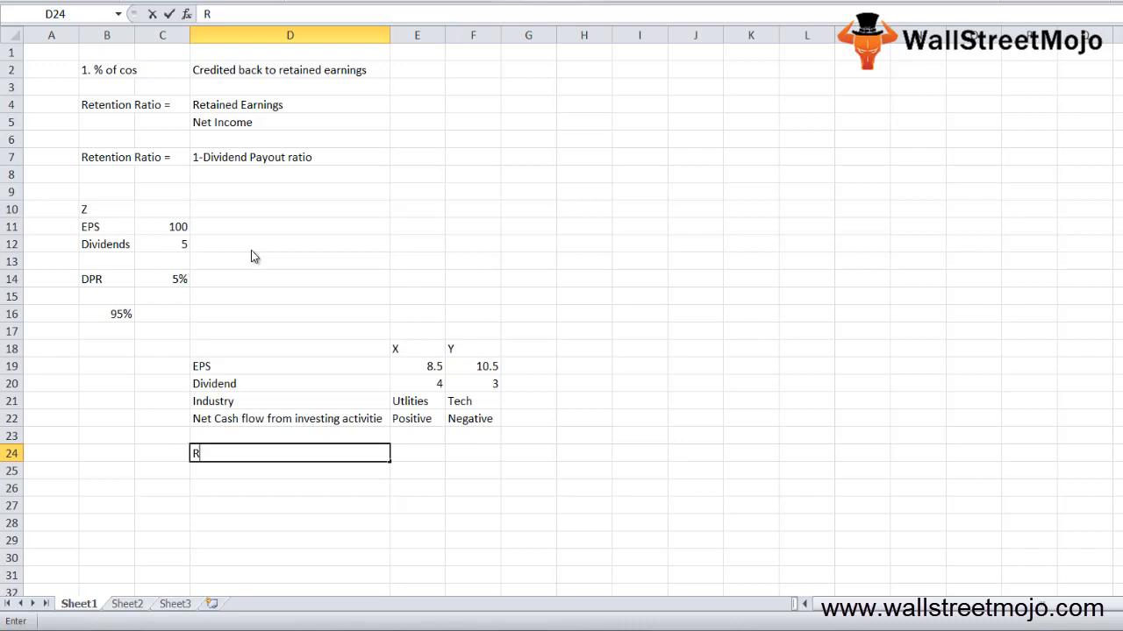
pyautogui.write('etention rato')
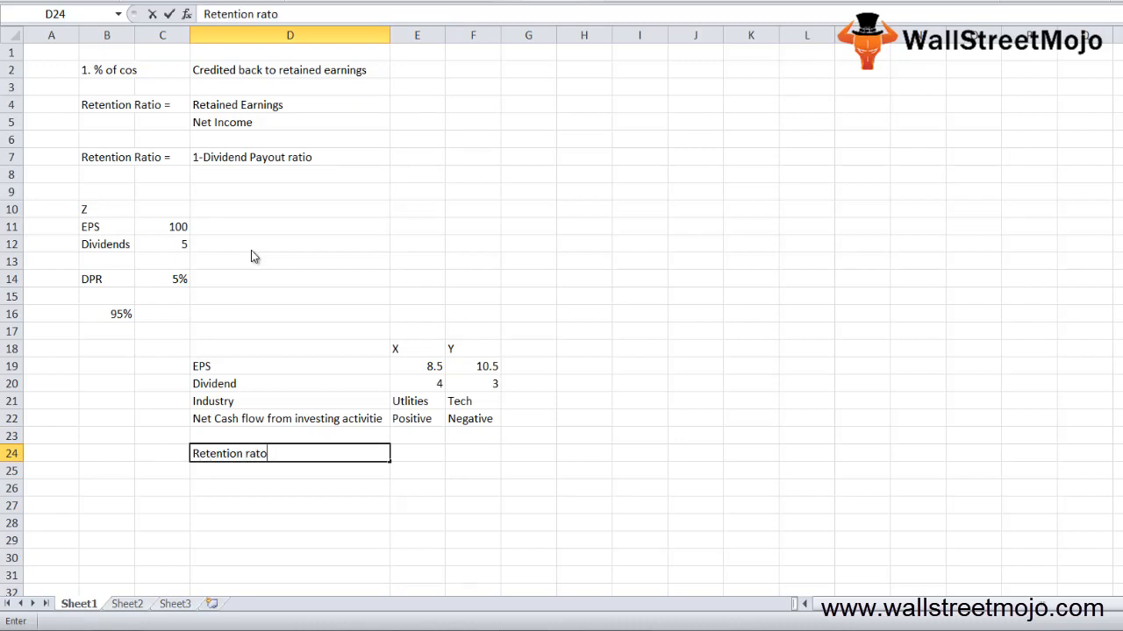
pyautogui.press('Enter')
pyautogui.write('=E20/')
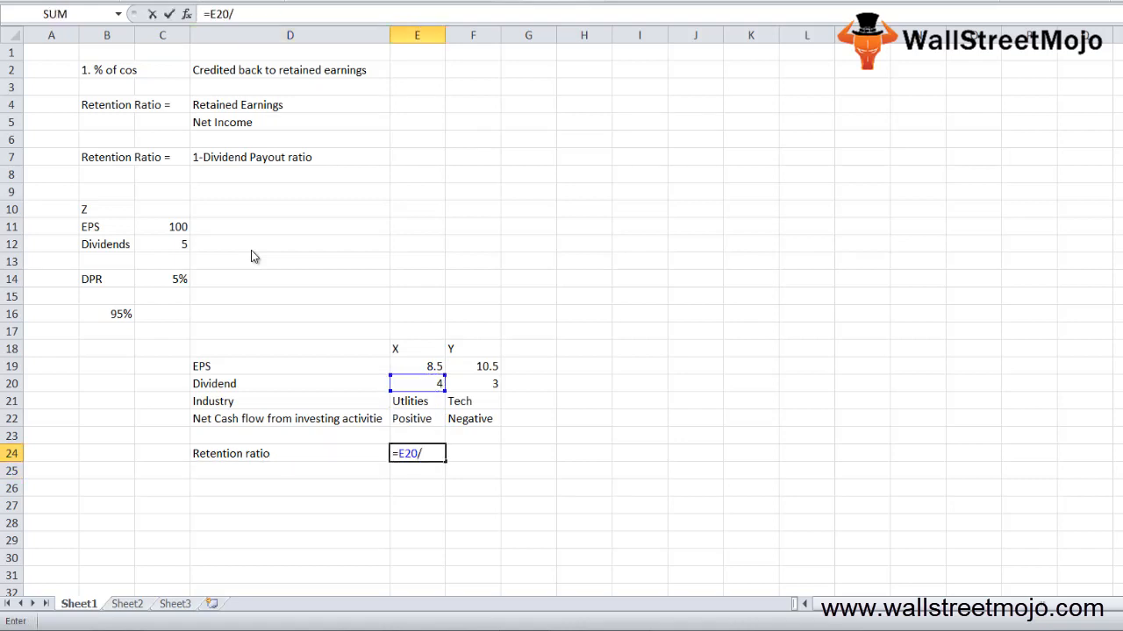
pyautogui.press('Enter')
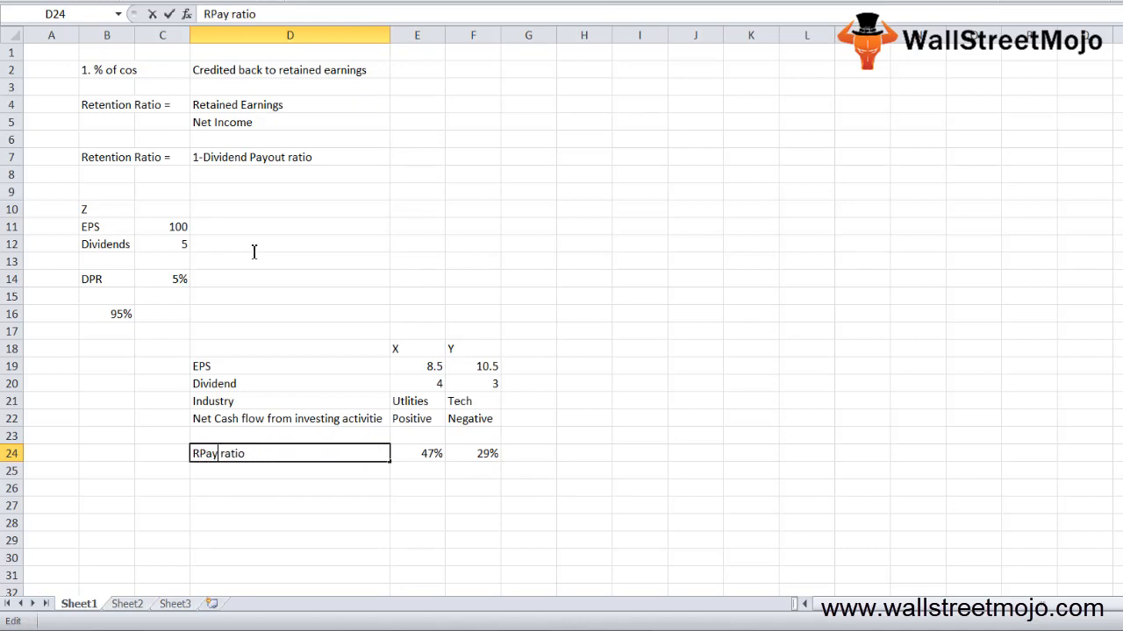
pyautogui.write('o')
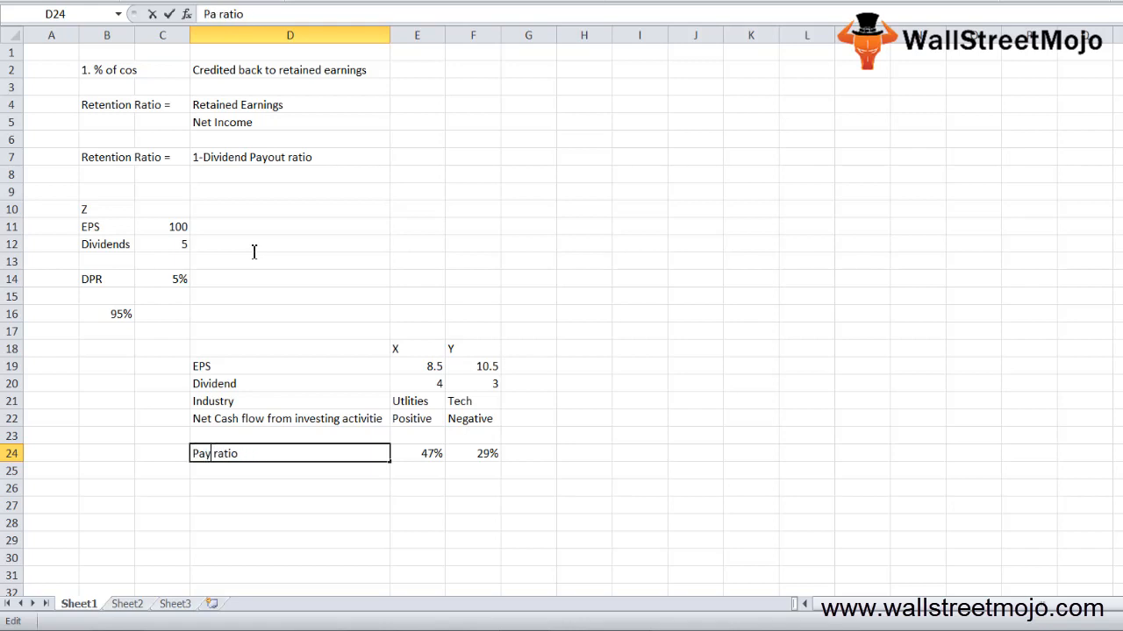
pyautogui.press('Enter')
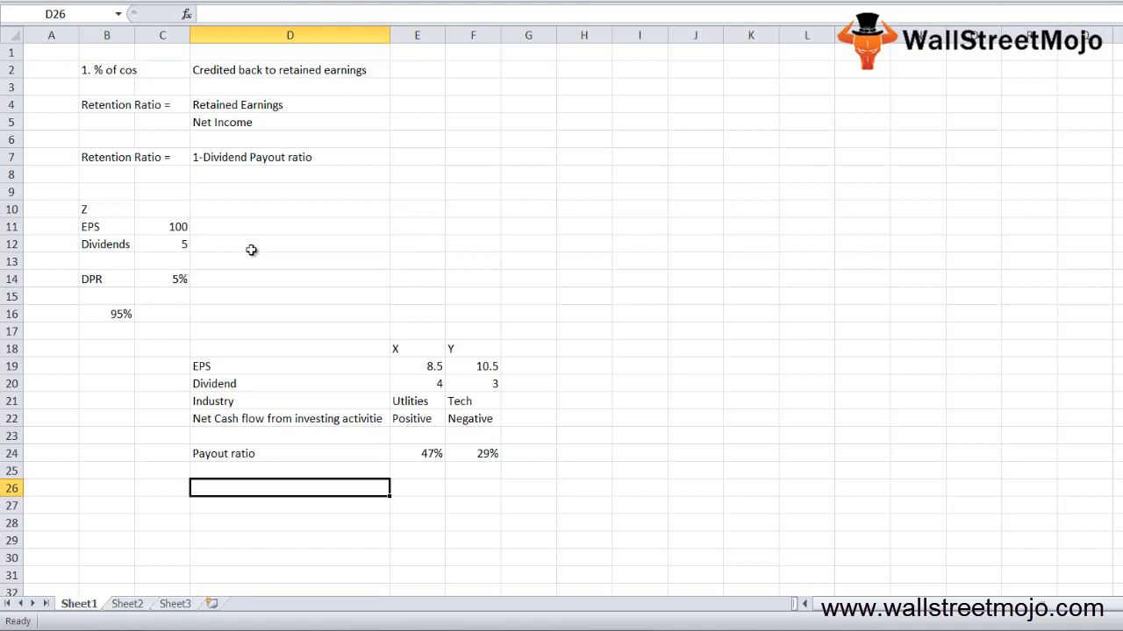
# Label D26 'Retention Ratio' and enter =1-E24 giving 53% and 71%, then select column E
pyautogui.write('Retention Ratio')
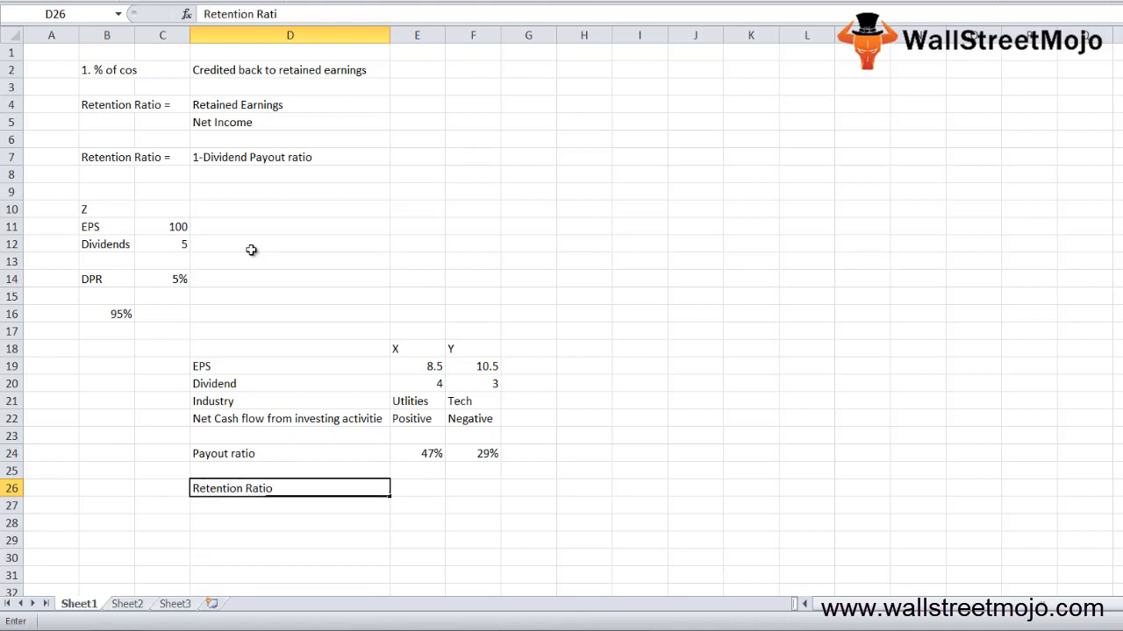
pyautogui.write('=1-E25')
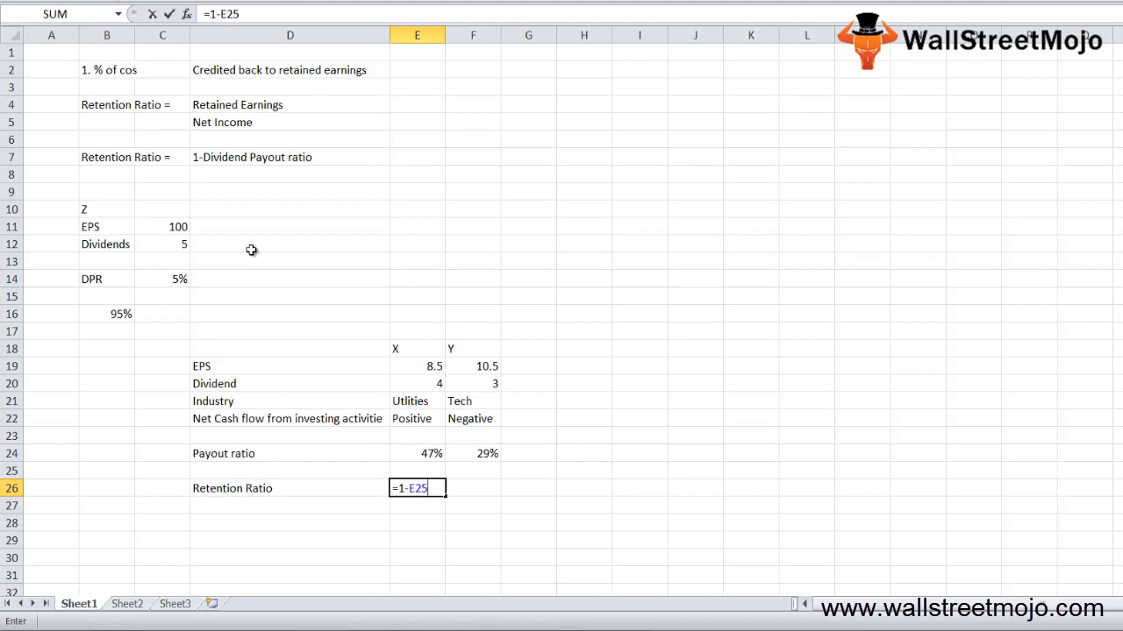
pyautogui.press('Enter')
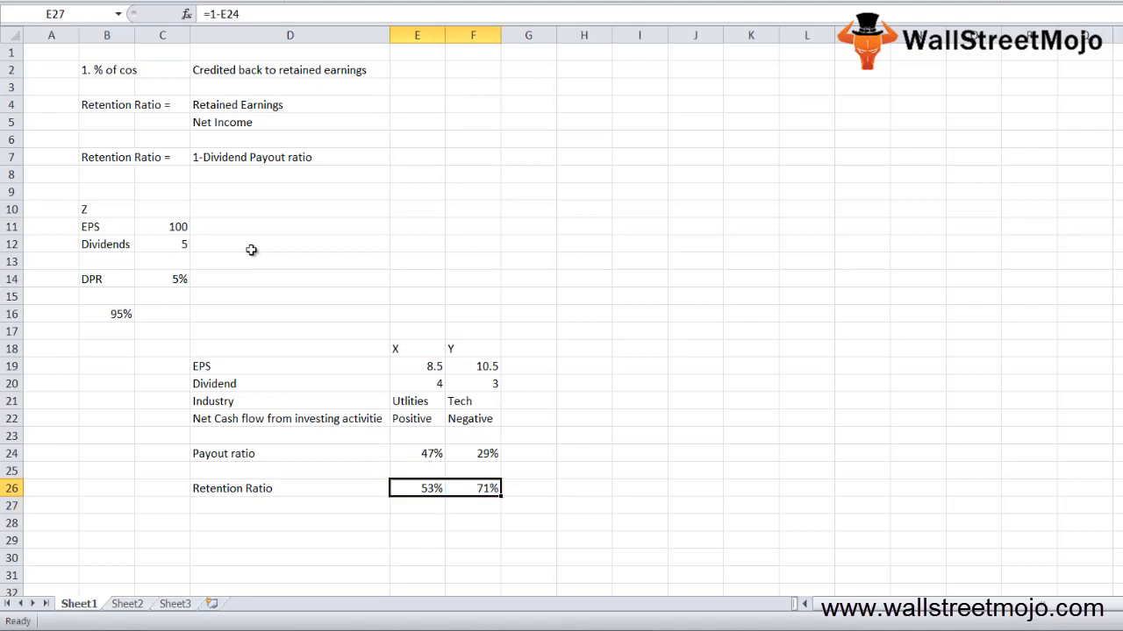
pyautogui.click(416, 505)
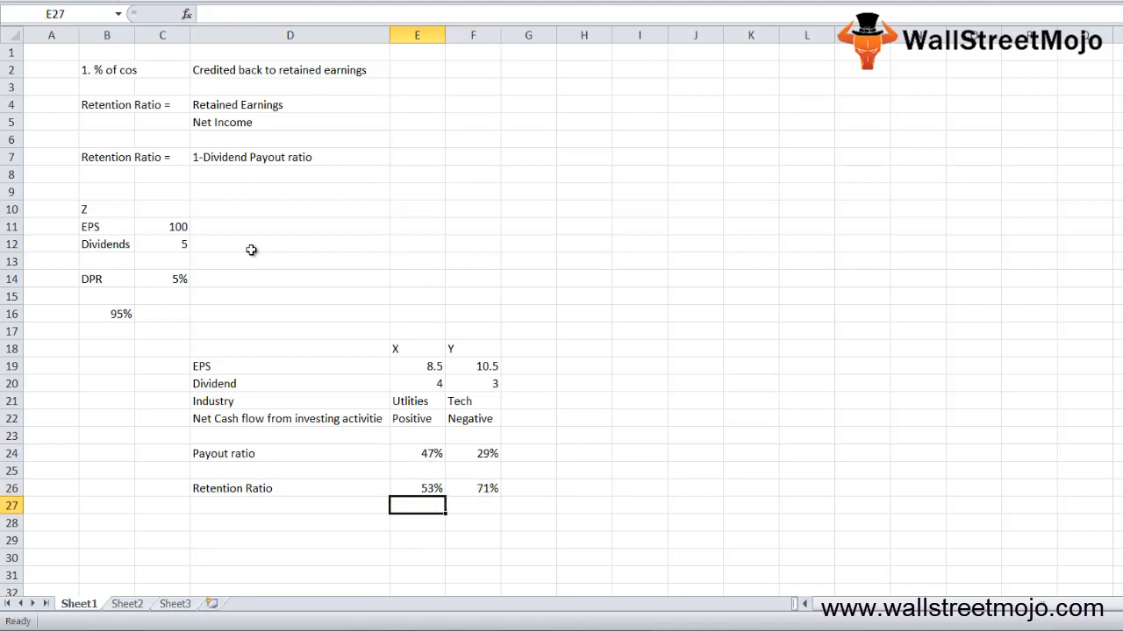
pyautogui.click(416, 489)
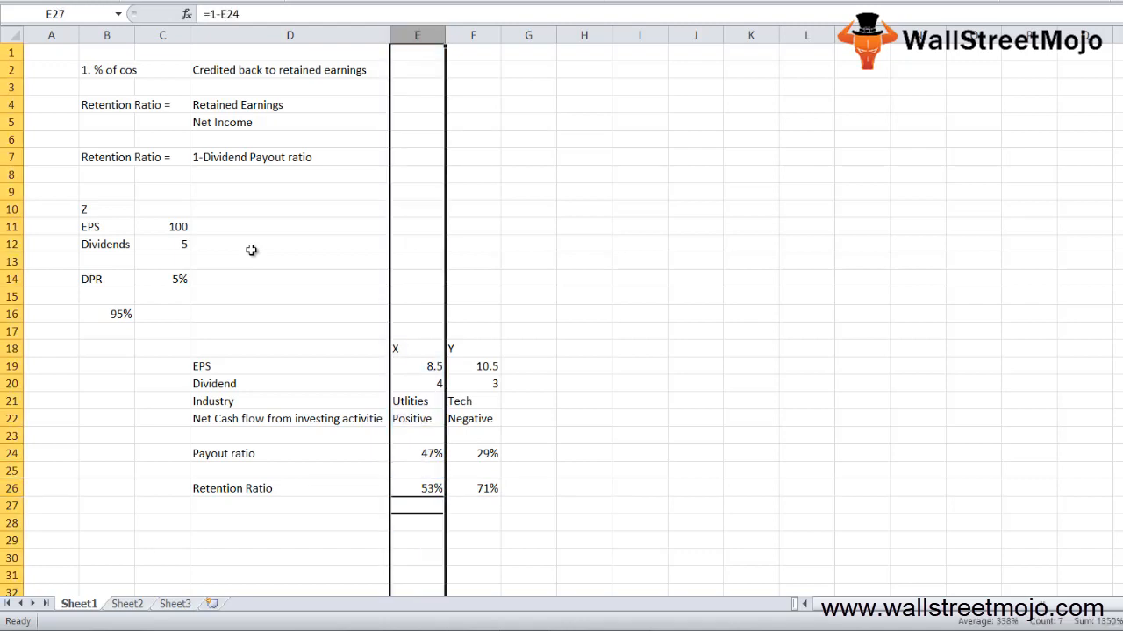
pyautogui.click(414, 35)
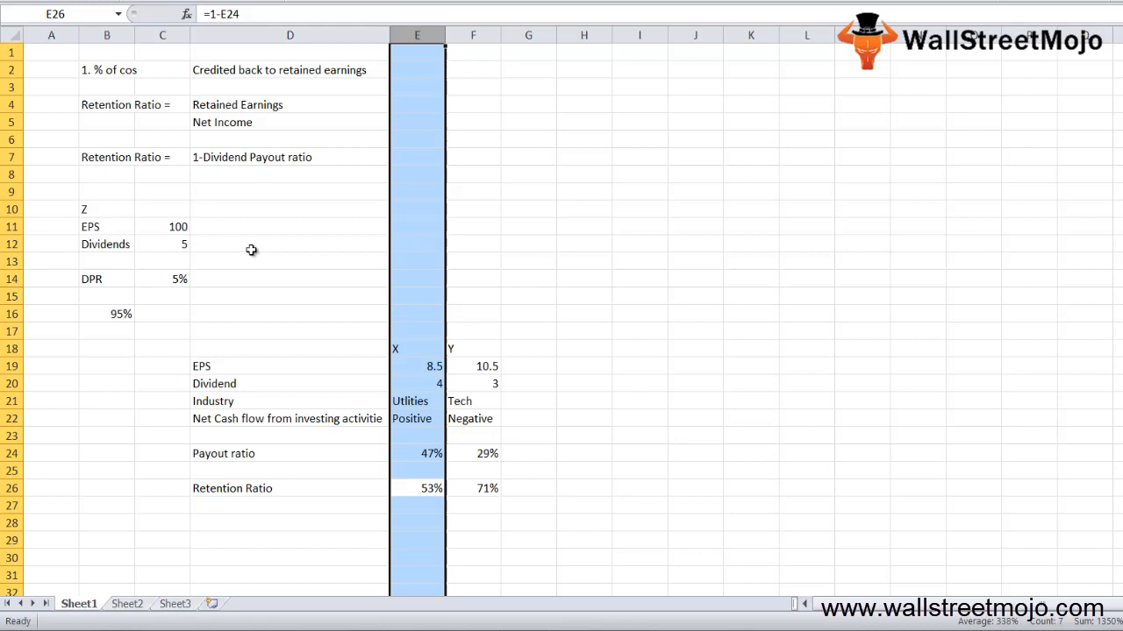
pyautogui.click(416, 489)
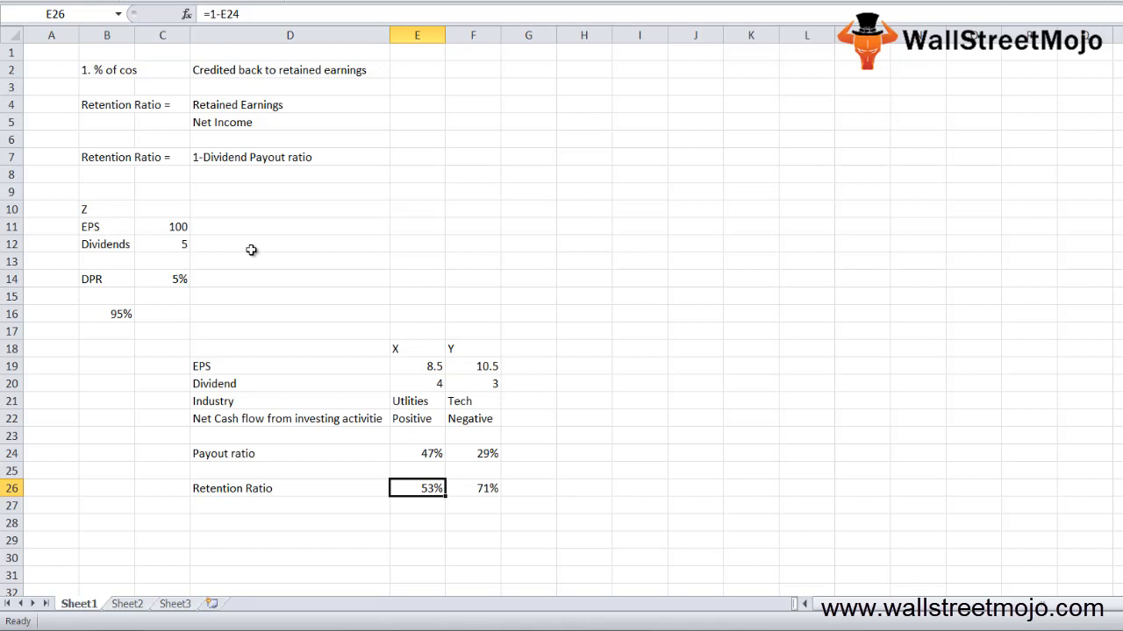
pyautogui.click(473, 488)
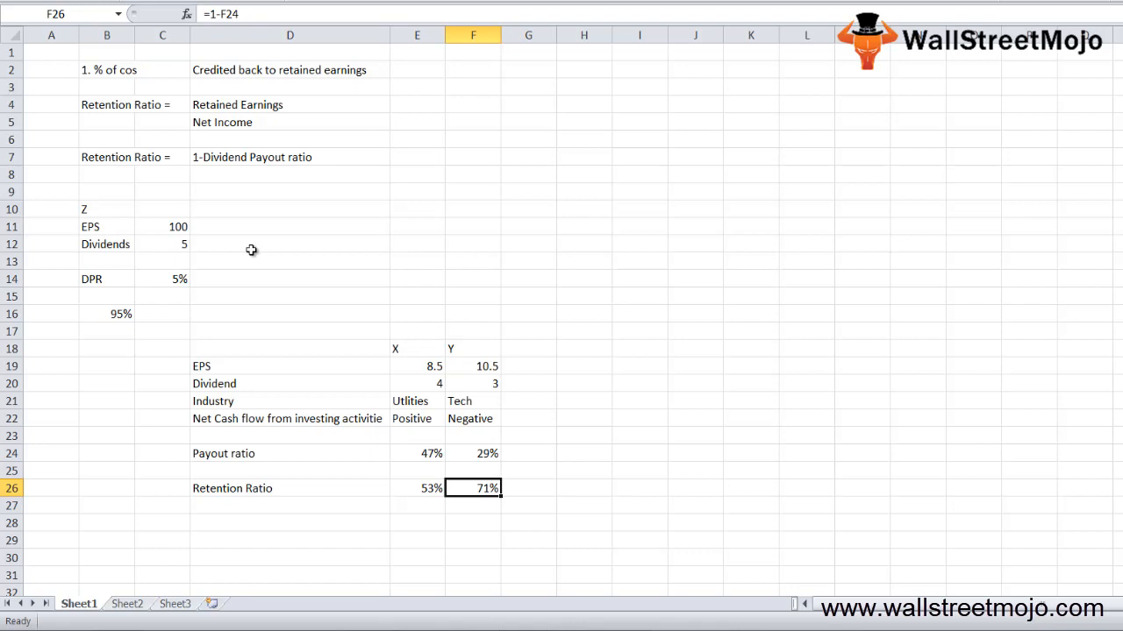
pyautogui.click(471, 418)
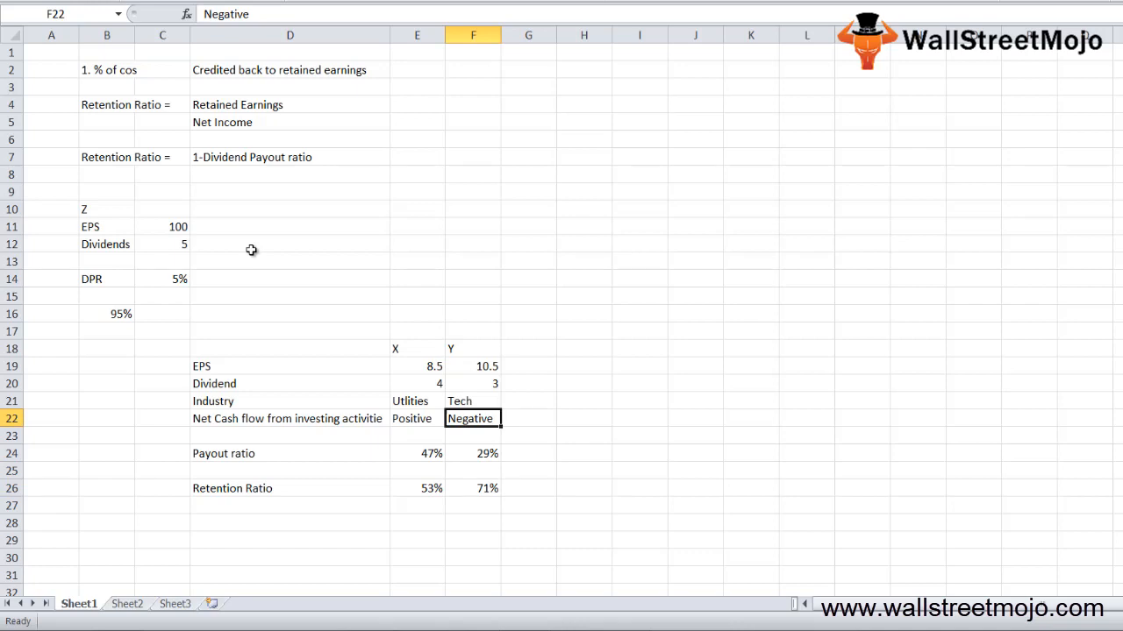
pyautogui.click(473, 453)
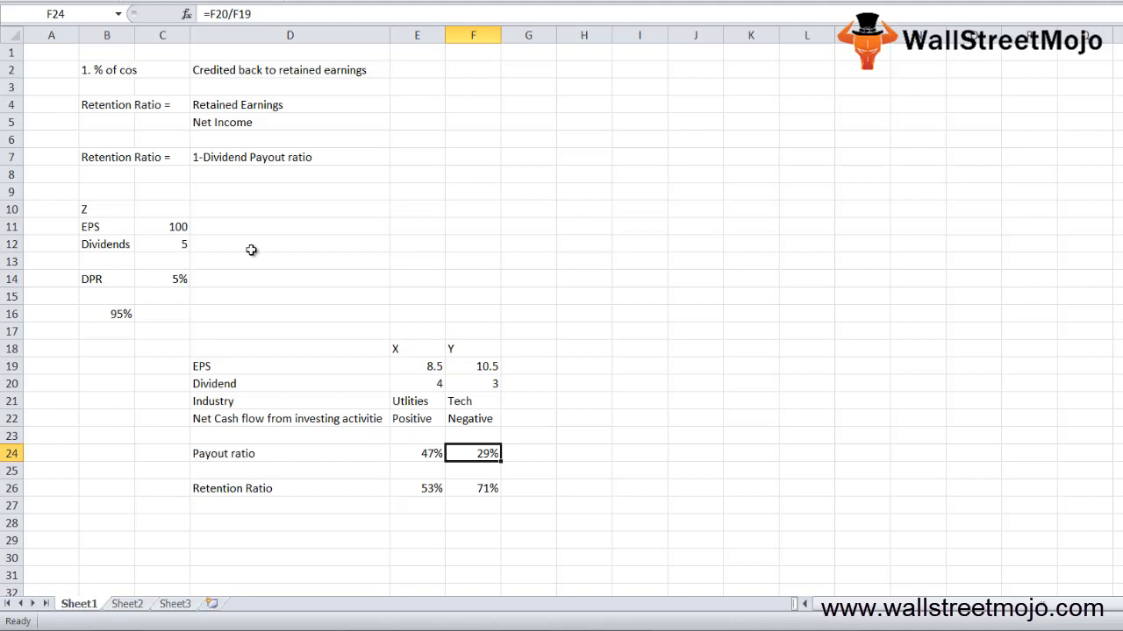
pyautogui.click(472, 488)
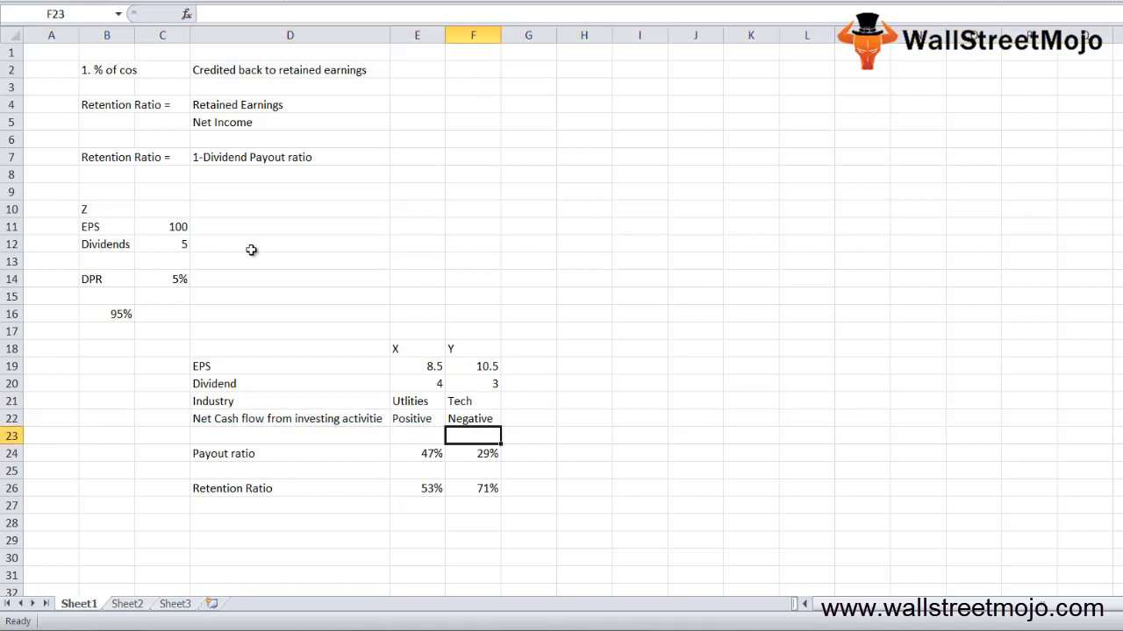
# On Sheet2, type Profit, Distributed and Size in B2:B4
pyautogui.click(132, 605)
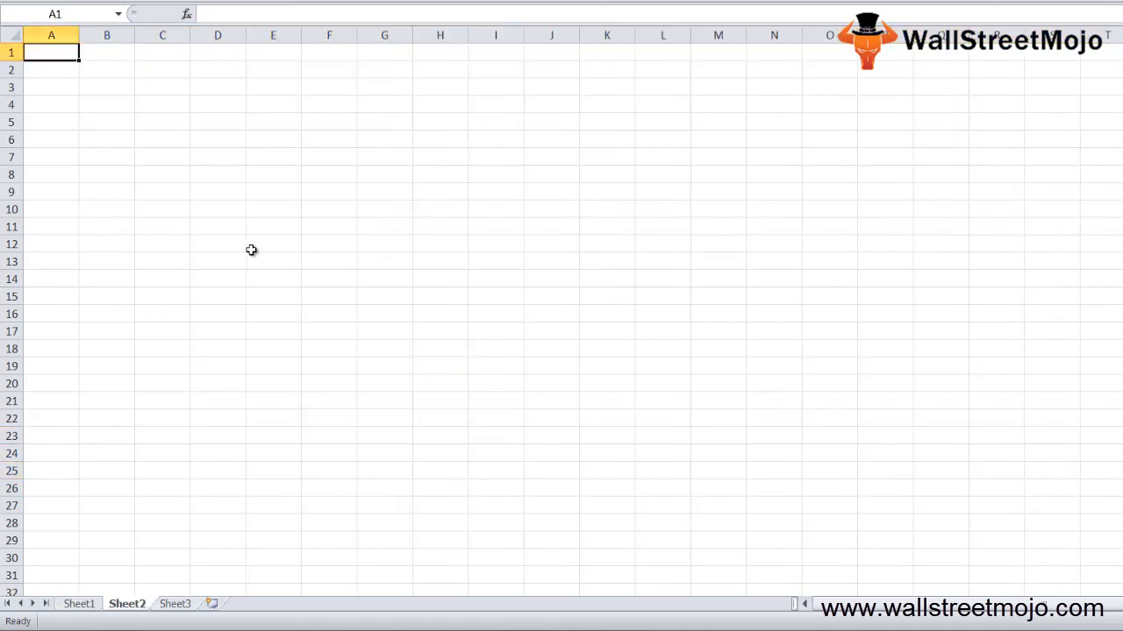
pyautogui.click(106, 66)
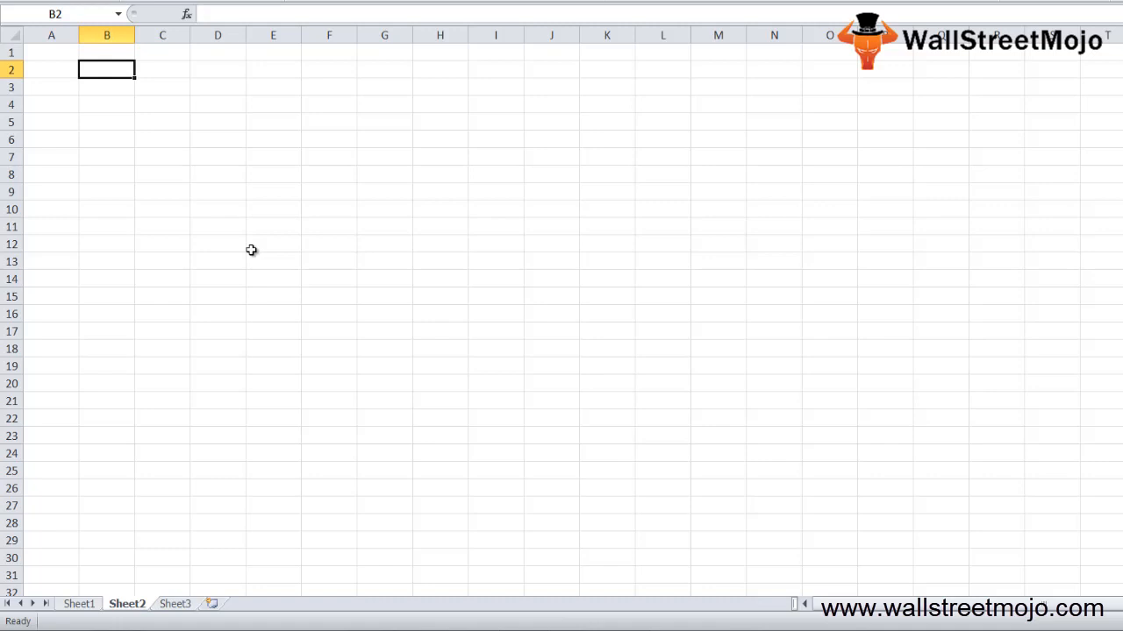
pyautogui.write('Profit')
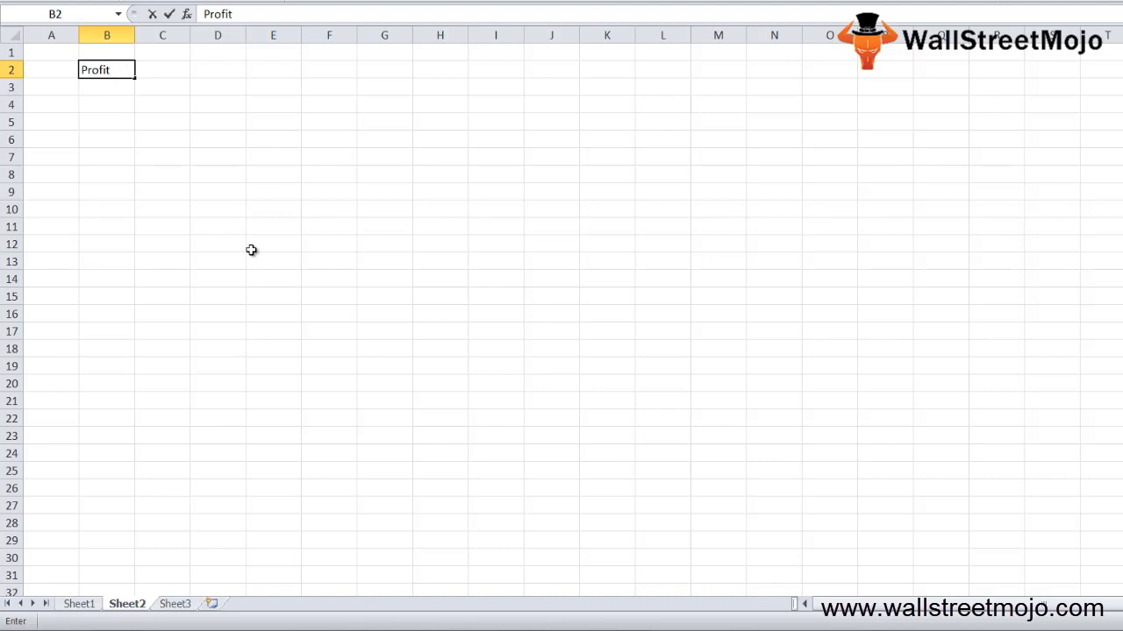
pyautogui.press('Enter')
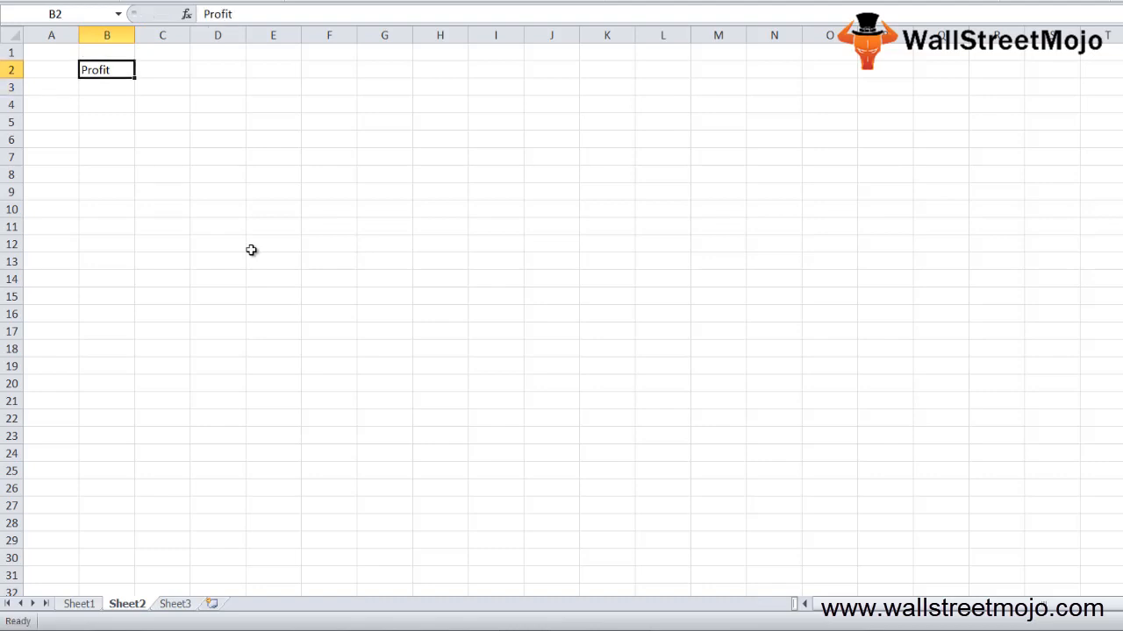
pyautogui.write('D')
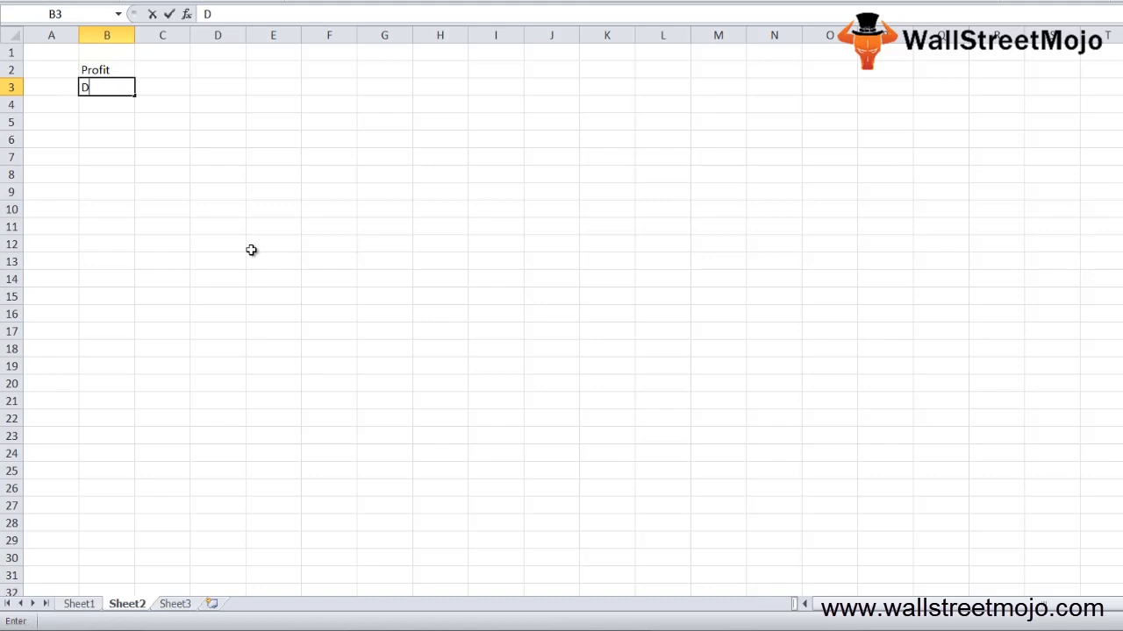
pyautogui.write('istributed')
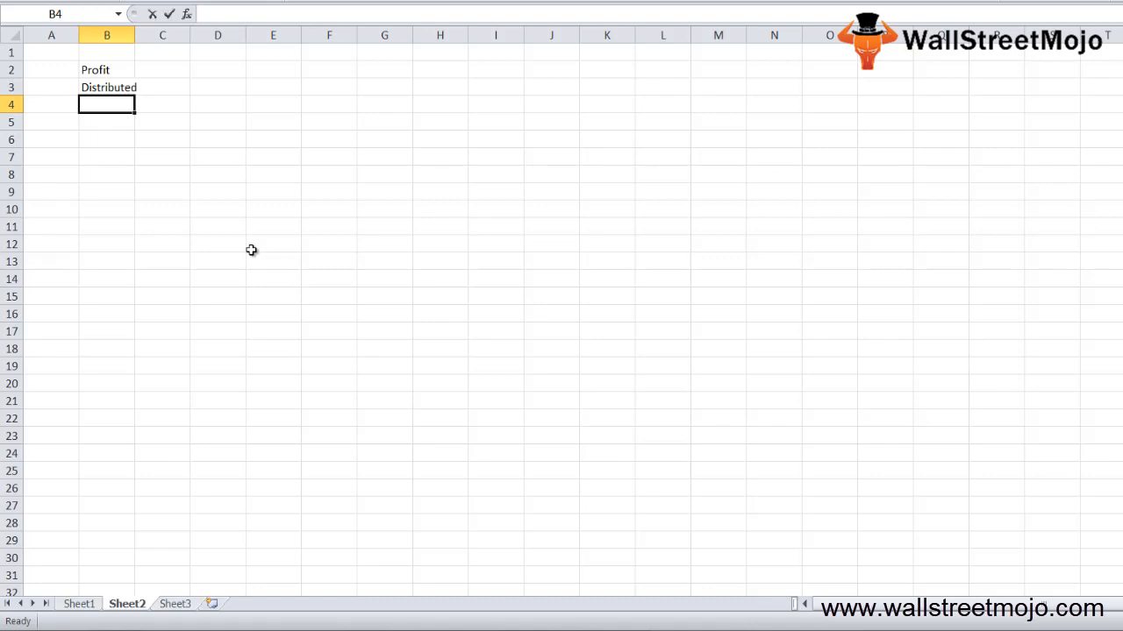
pyautogui.write('Size')
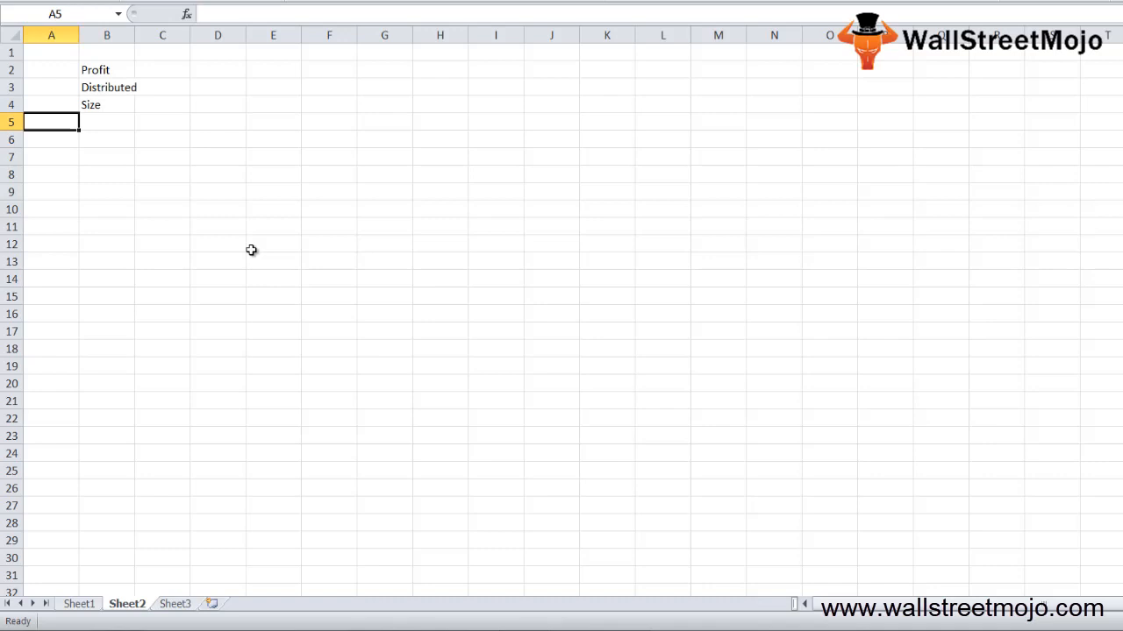
# Add rows 1 Income Oriented–Lower and 2 Growth Oriented–High
pyautogui.write('Income Oriented')
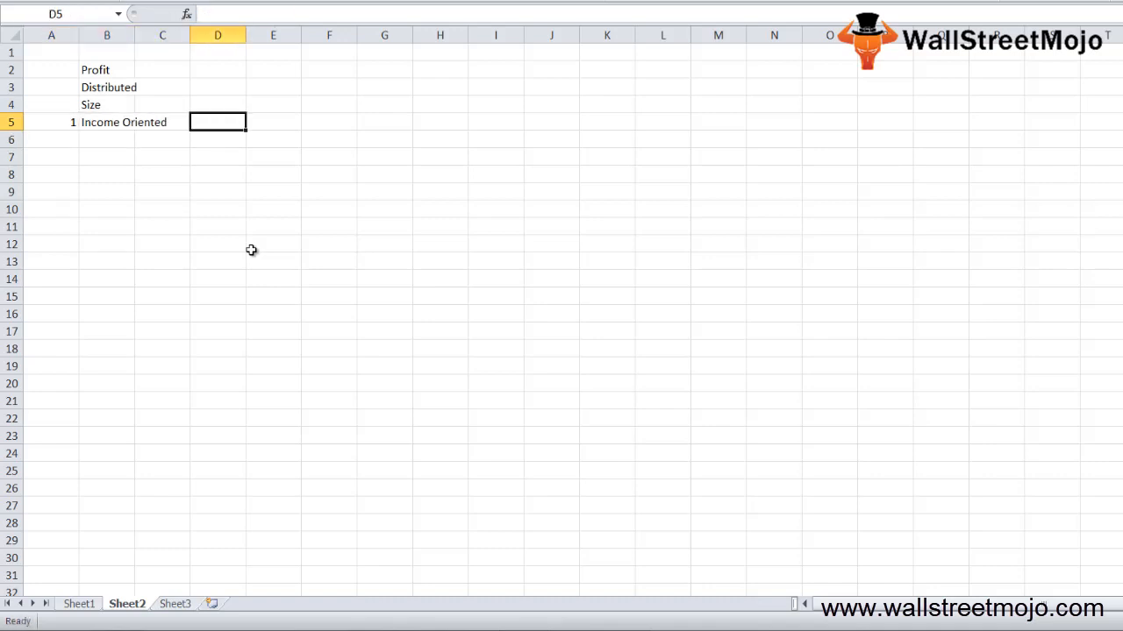
pyautogui.write('Lower')
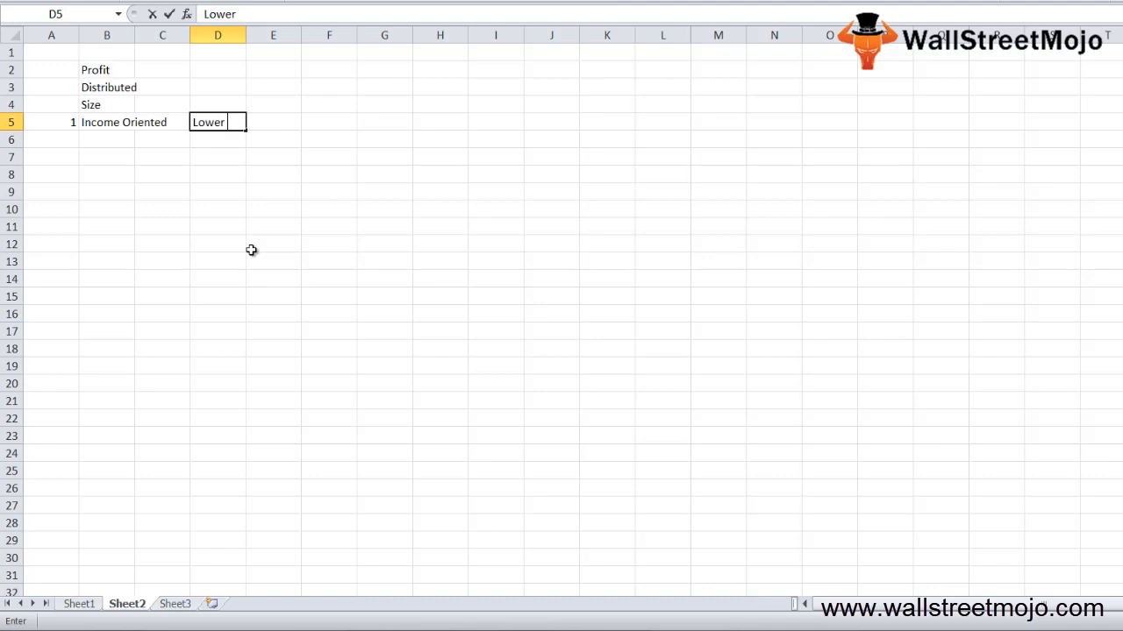
pyautogui.write('2')
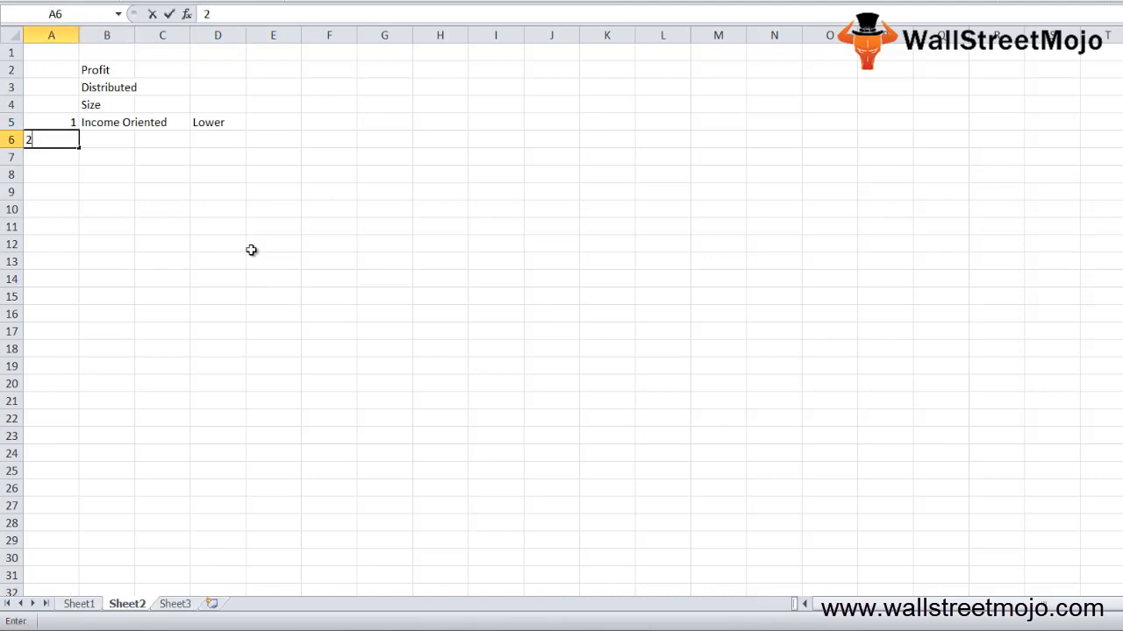
pyautogui.write('Growth Ori')
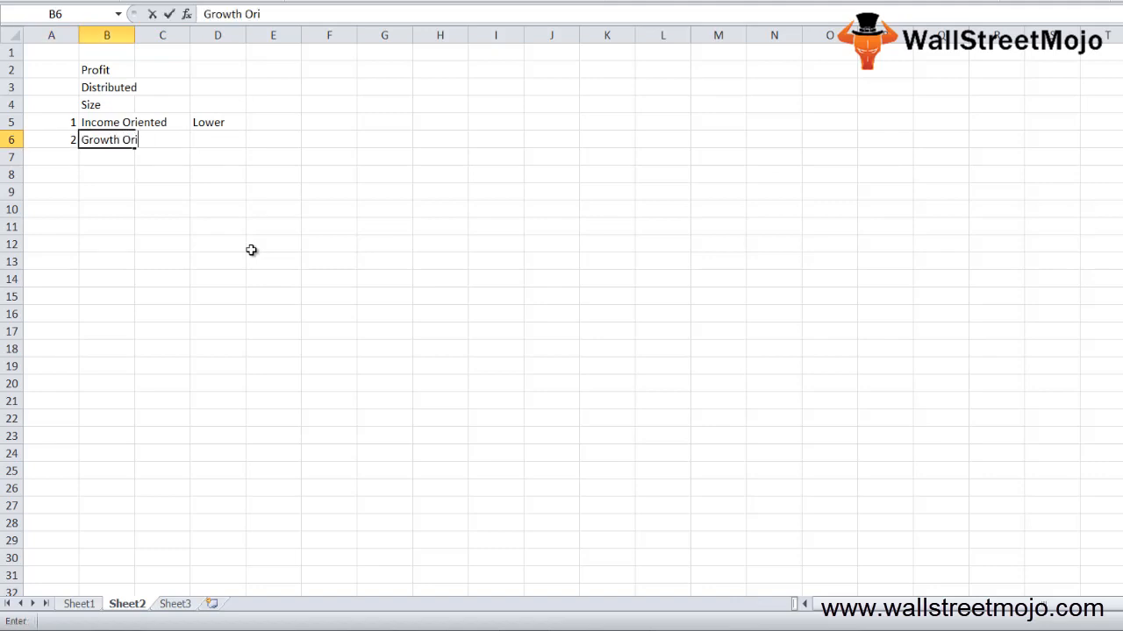
pyautogui.write('ented')
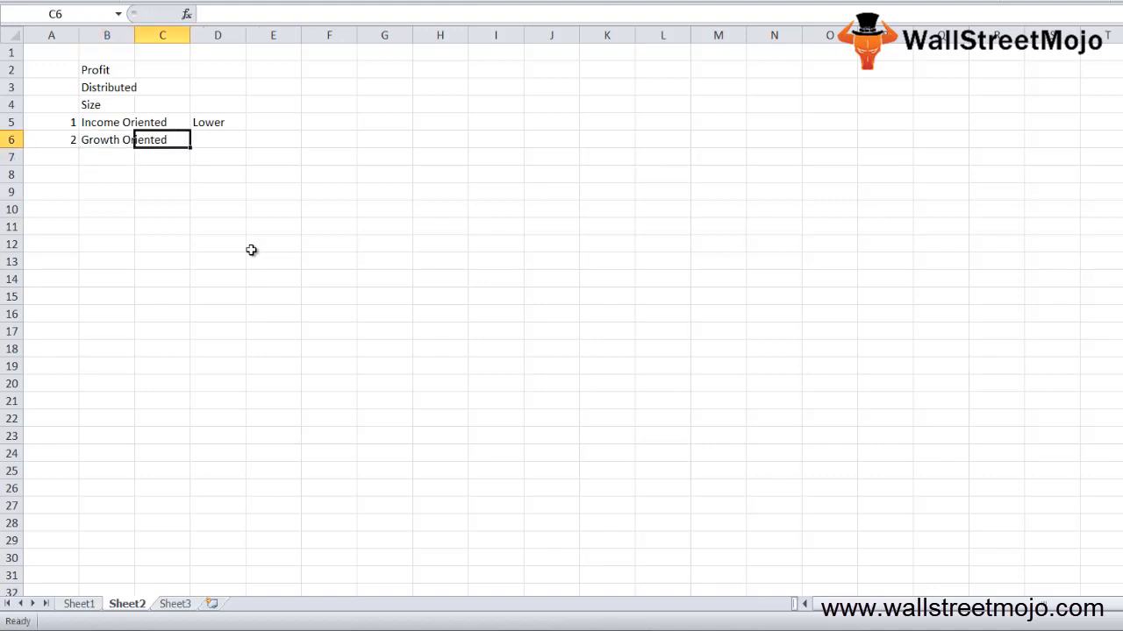
pyautogui.write('High')
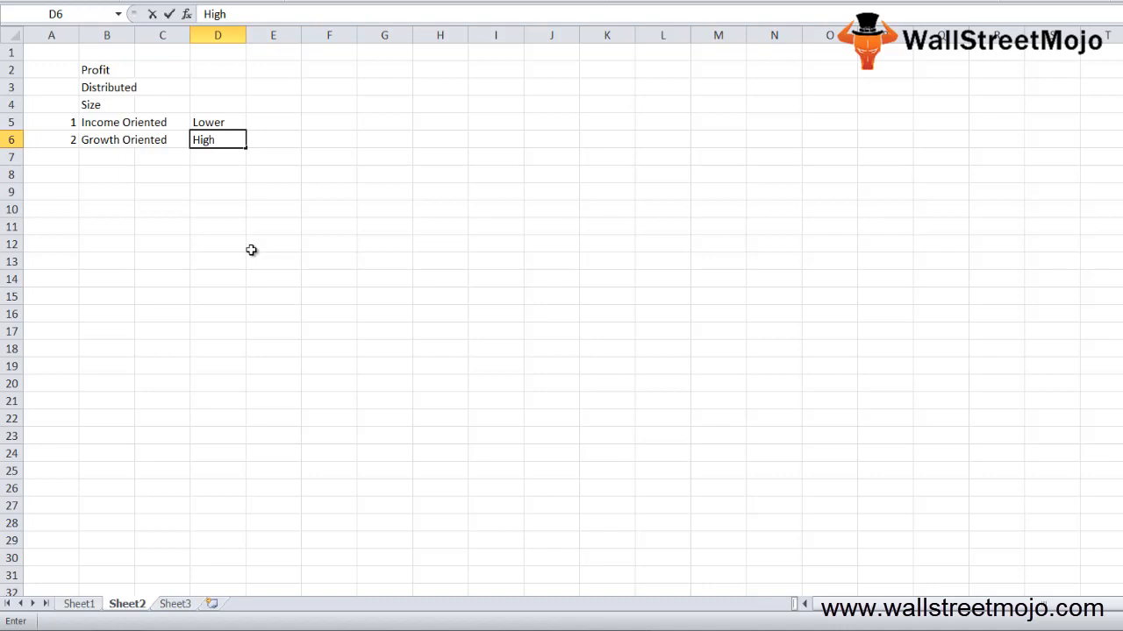
pyautogui.press('Enter')
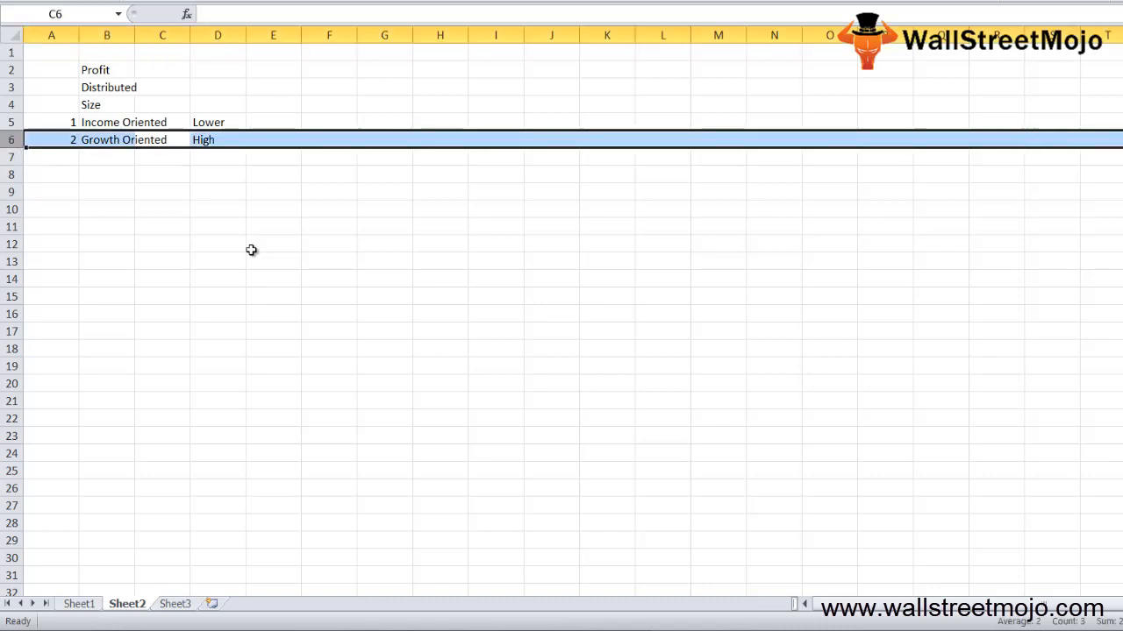
# Enter the 'Plowback ratio' label in row 8 with 0% beside it
pyautogui.click(106, 174)
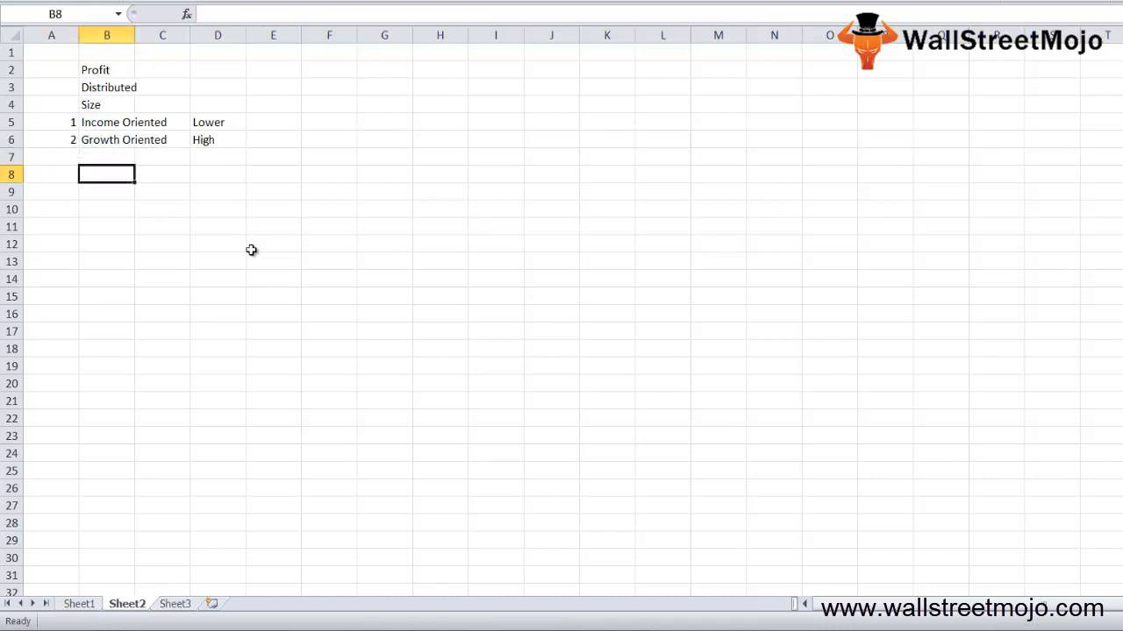
pyautogui.write('P')
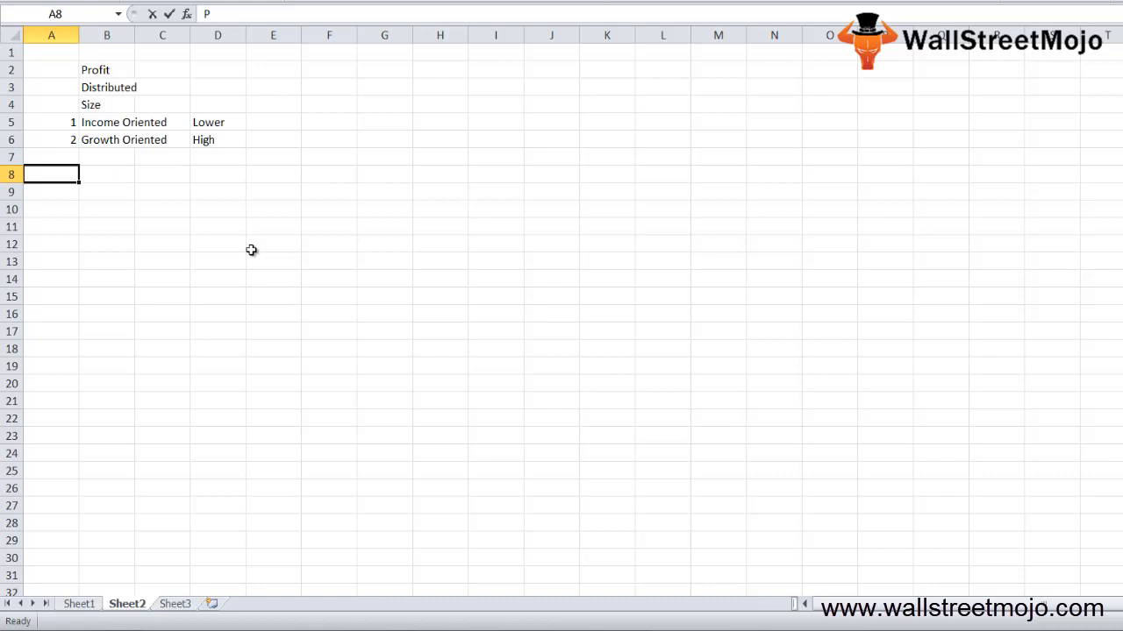
pyautogui.write('Plowback')
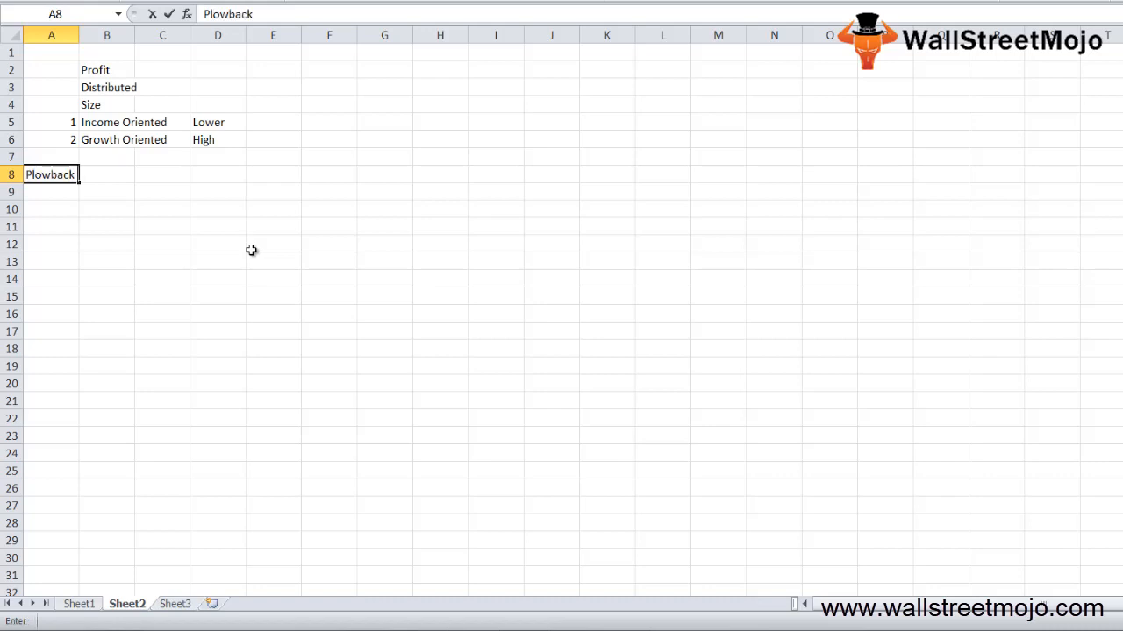
pyautogui.write('atio')
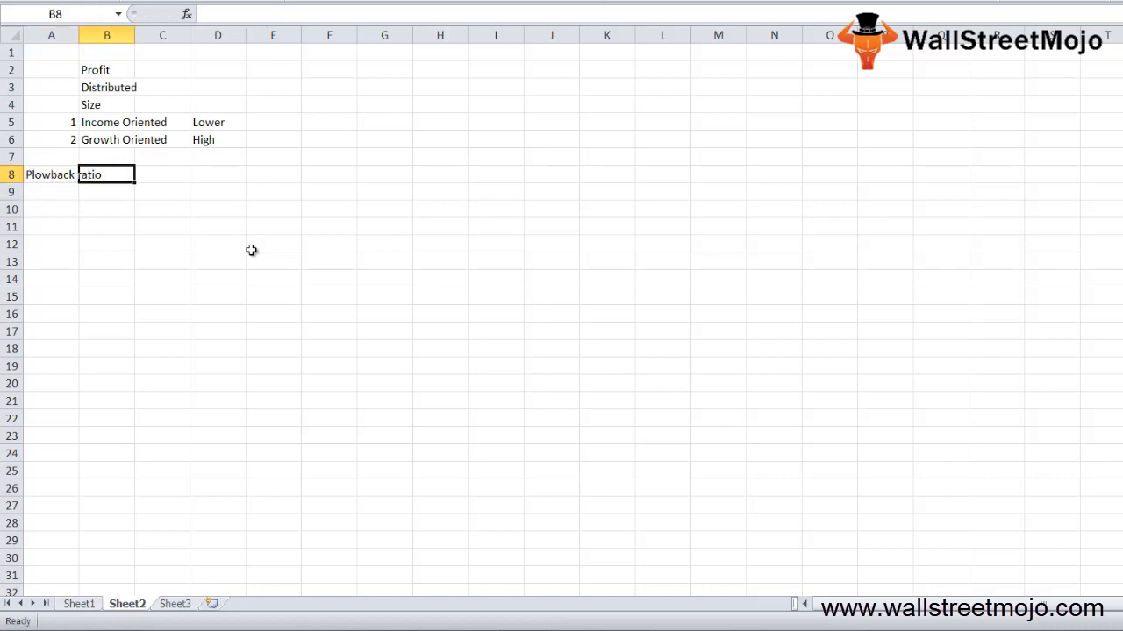
pyautogui.click(163, 173)
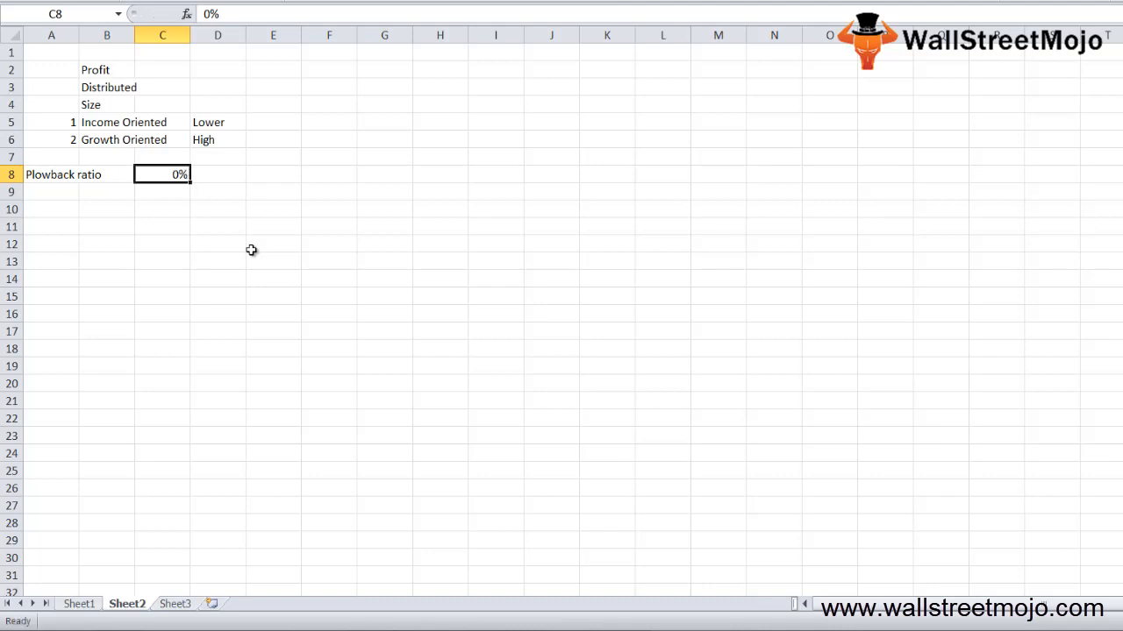
pyautogui.click(273, 174)
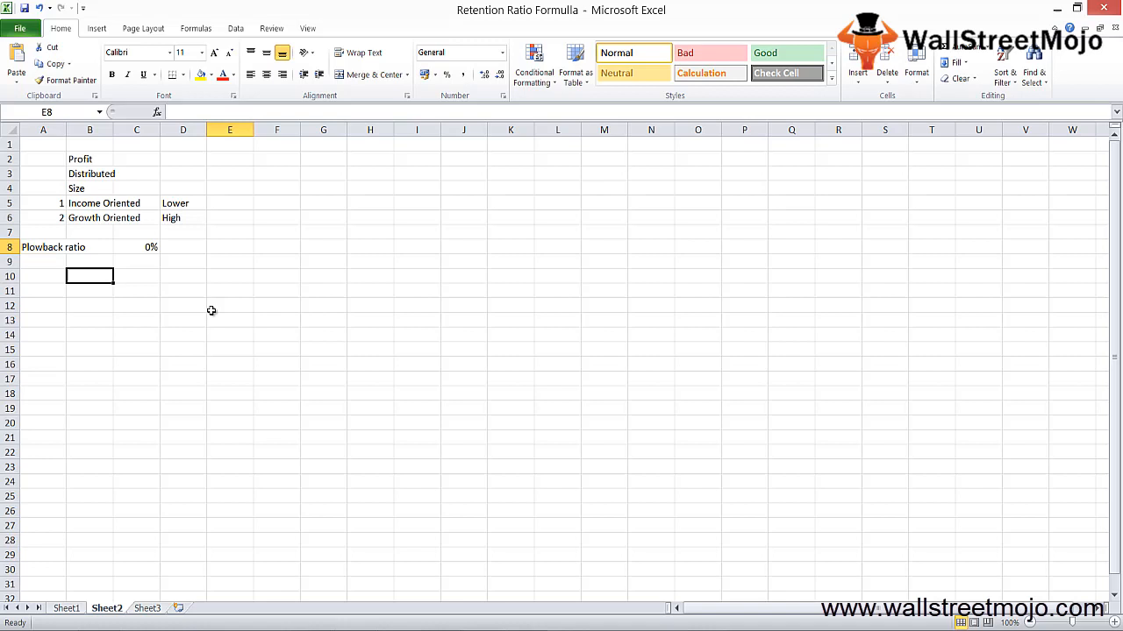
# Add a 'Use' heading with item 1: Easy, Firms and sectors
pyautogui.write('Use')
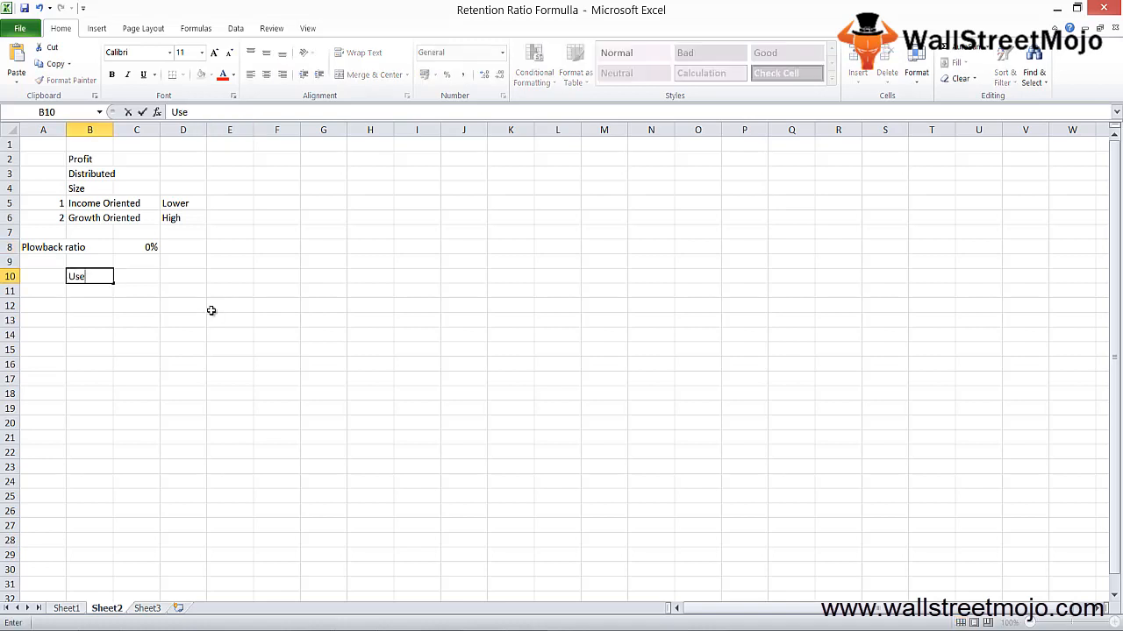
pyautogui.press('Enter')
pyautogui.write('1')
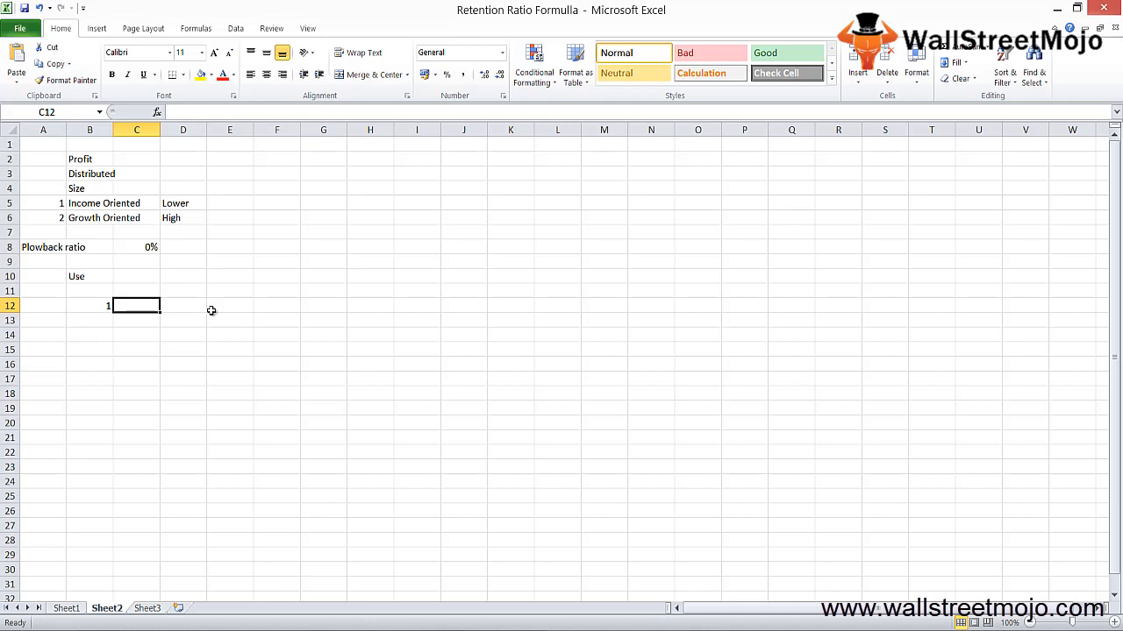
pyautogui.write('Easy')
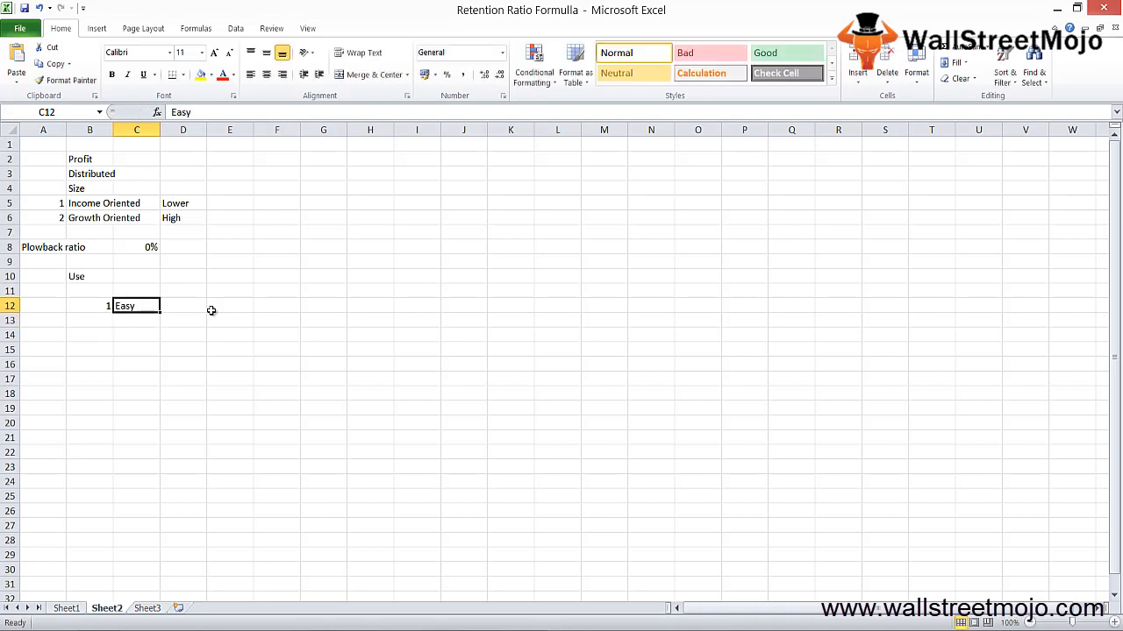
pyautogui.write('Firms and')
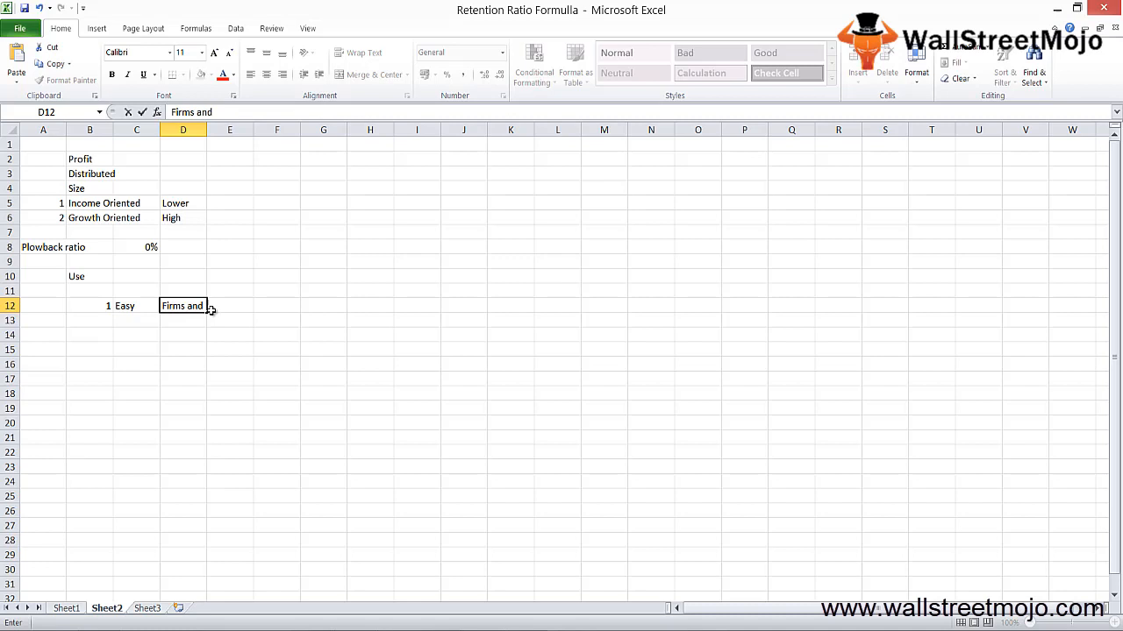
pyautogui.write('secotrs')
pyautogui.click(89, 320)
pyautogui.write('2')
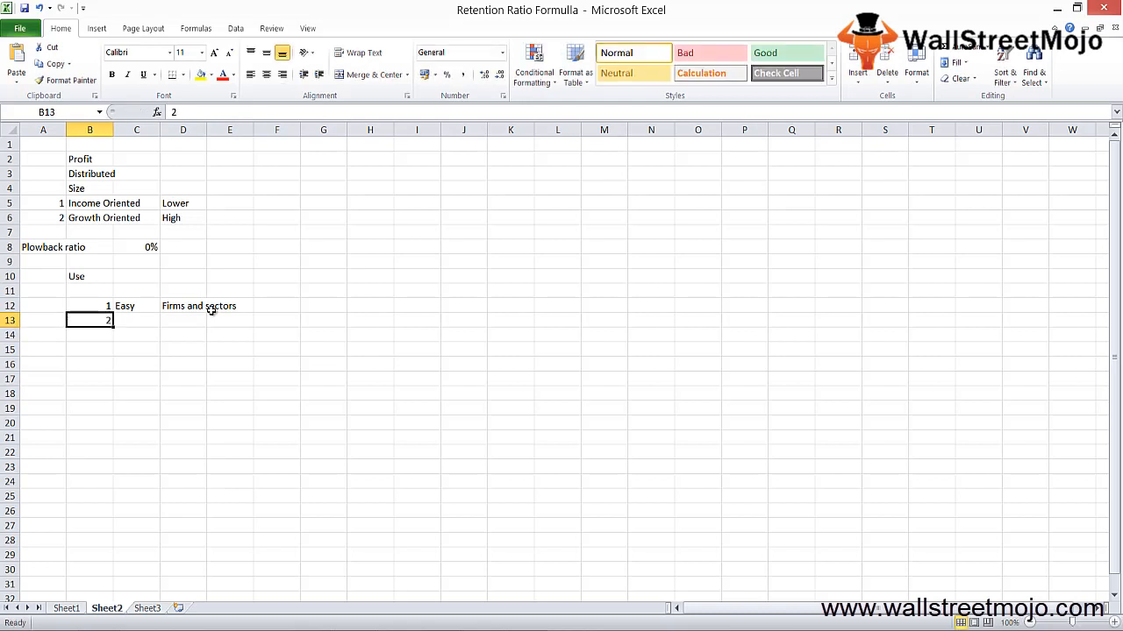
# Add item 2 'DPS' to the Use list and drop the extra number 3
pyautogui.write('D')
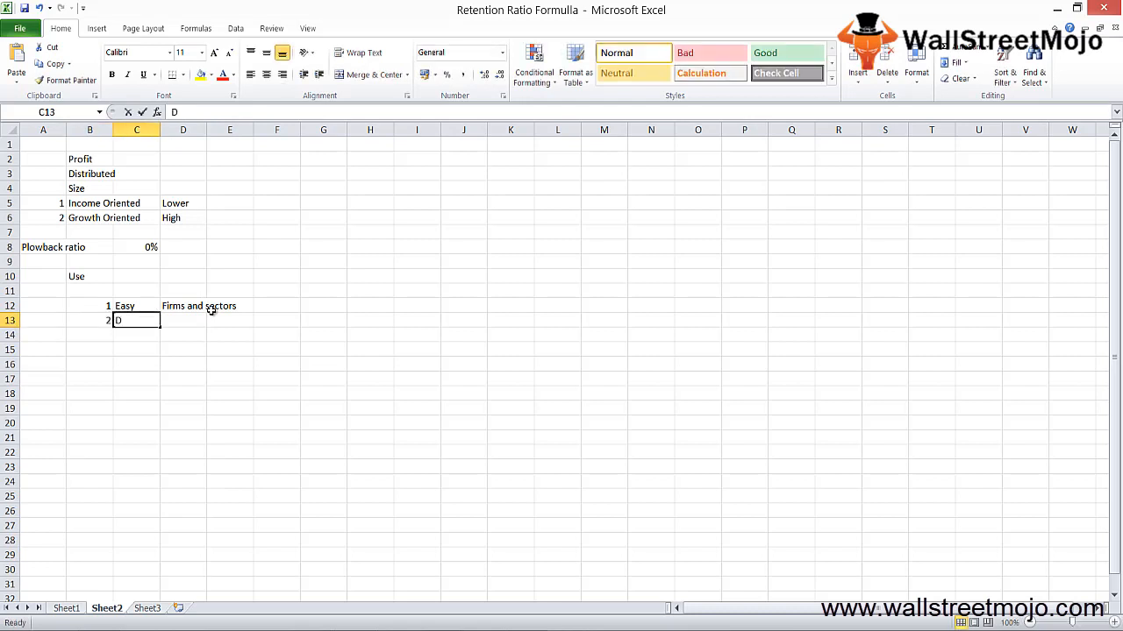
pyautogui.write('PS')
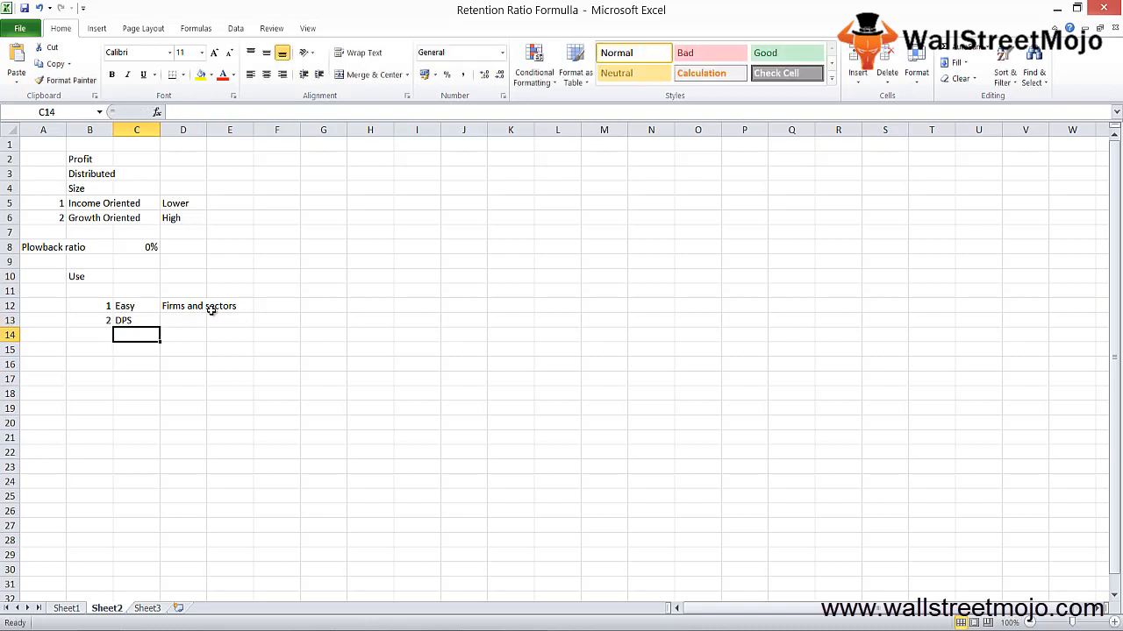
pyautogui.write('3')
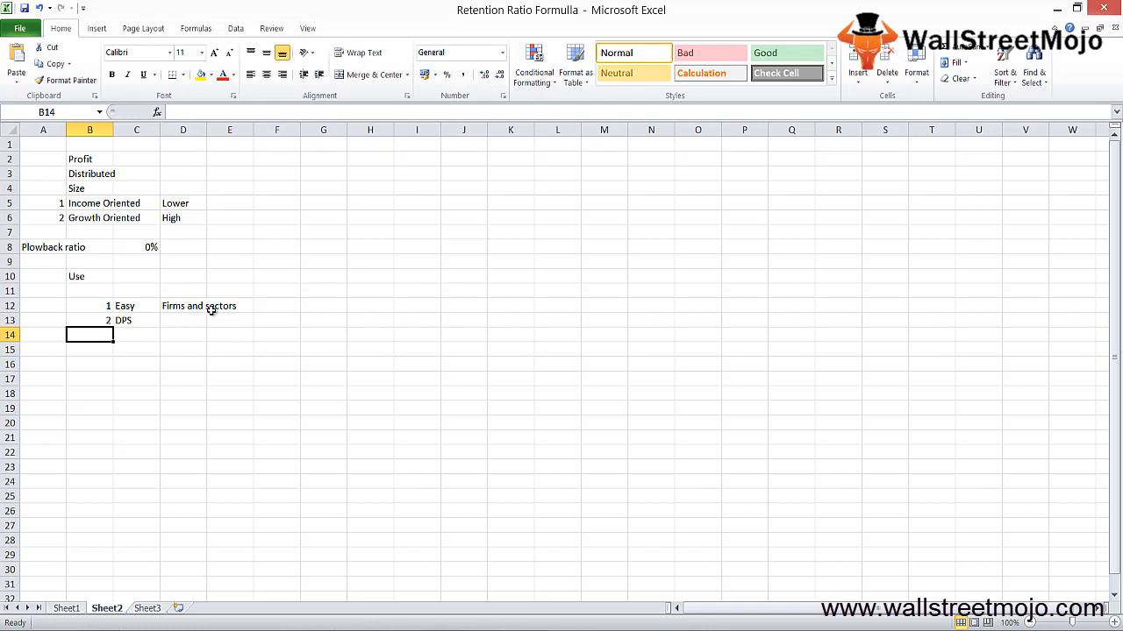
pyautogui.press('Down')
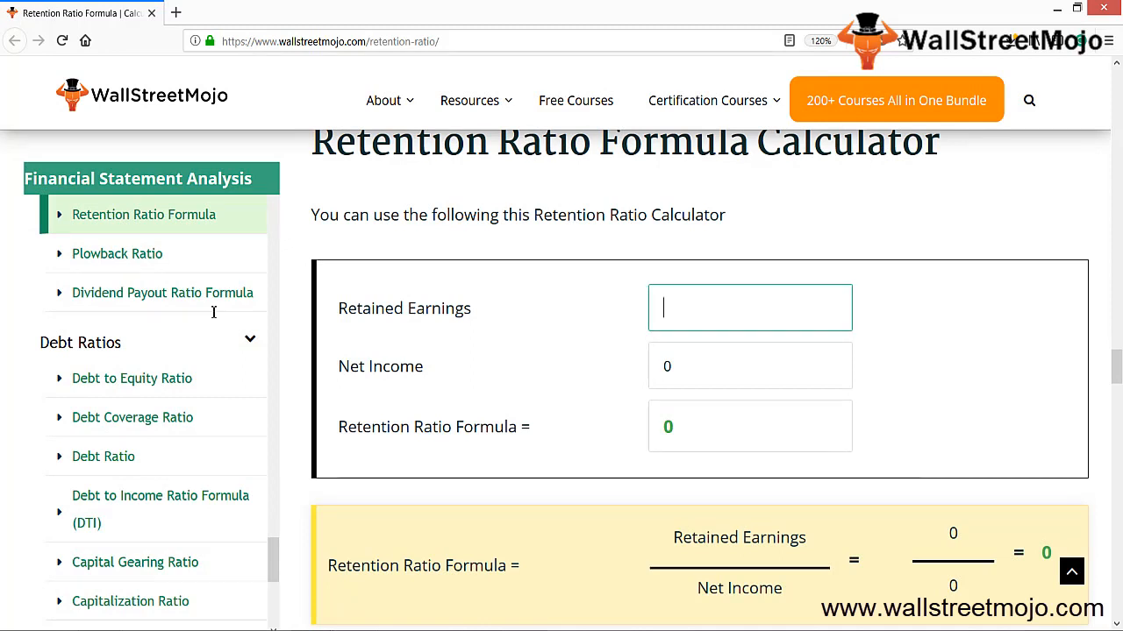
# Enter 10000000 net income and 900000 retained earnings in the Retention Ratio Calculator
pyautogui.write('1000000')
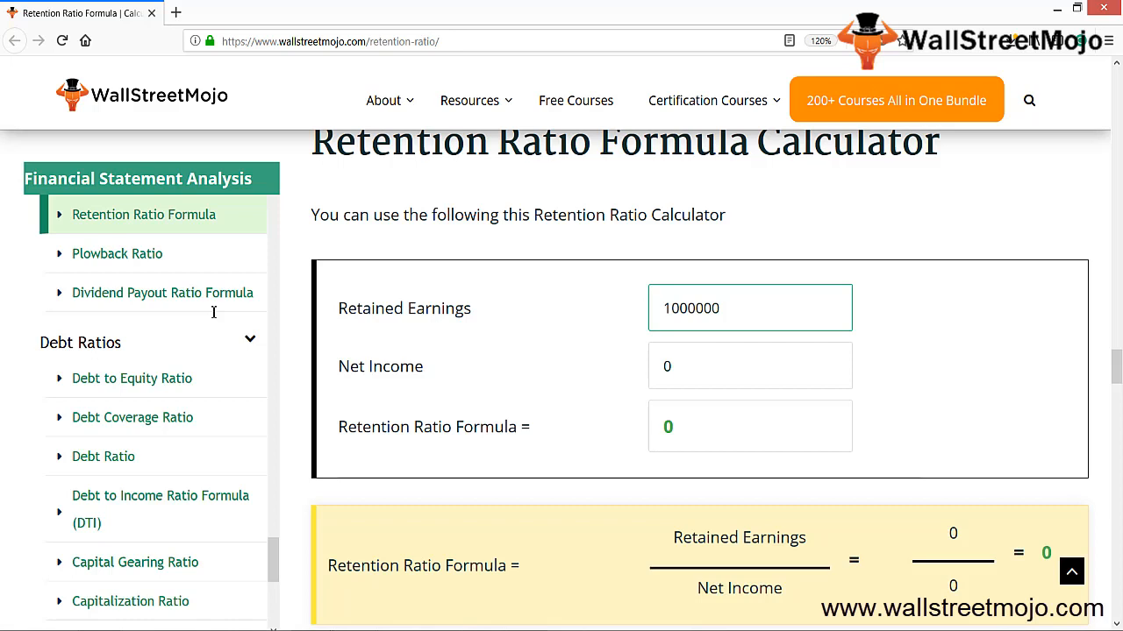
pyautogui.write('10000000')
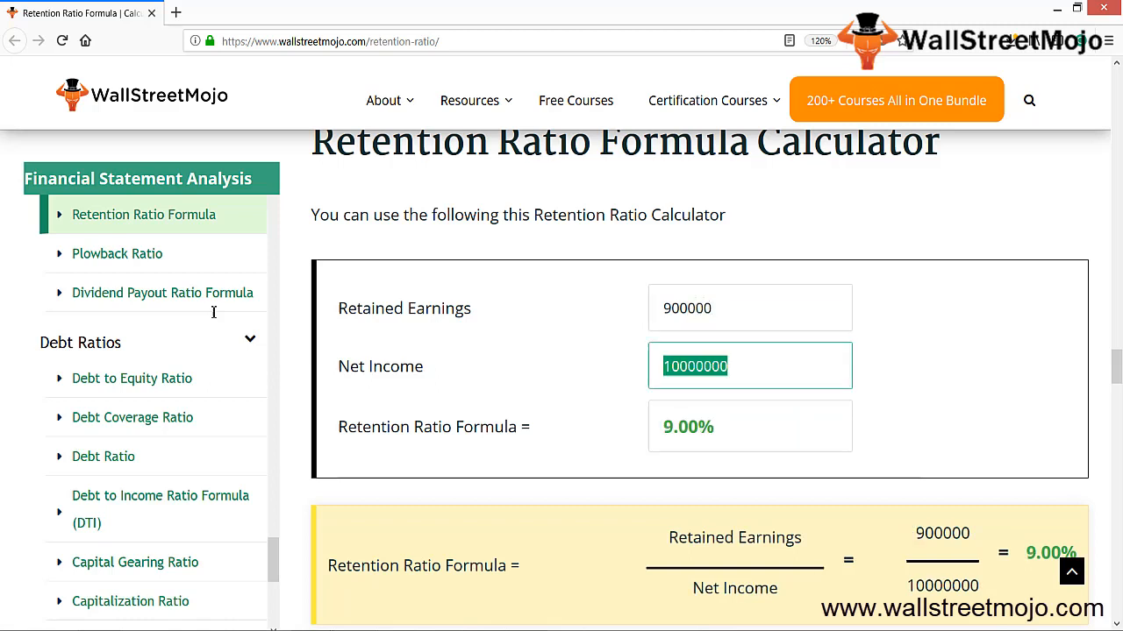
pyautogui.click(750, 308)
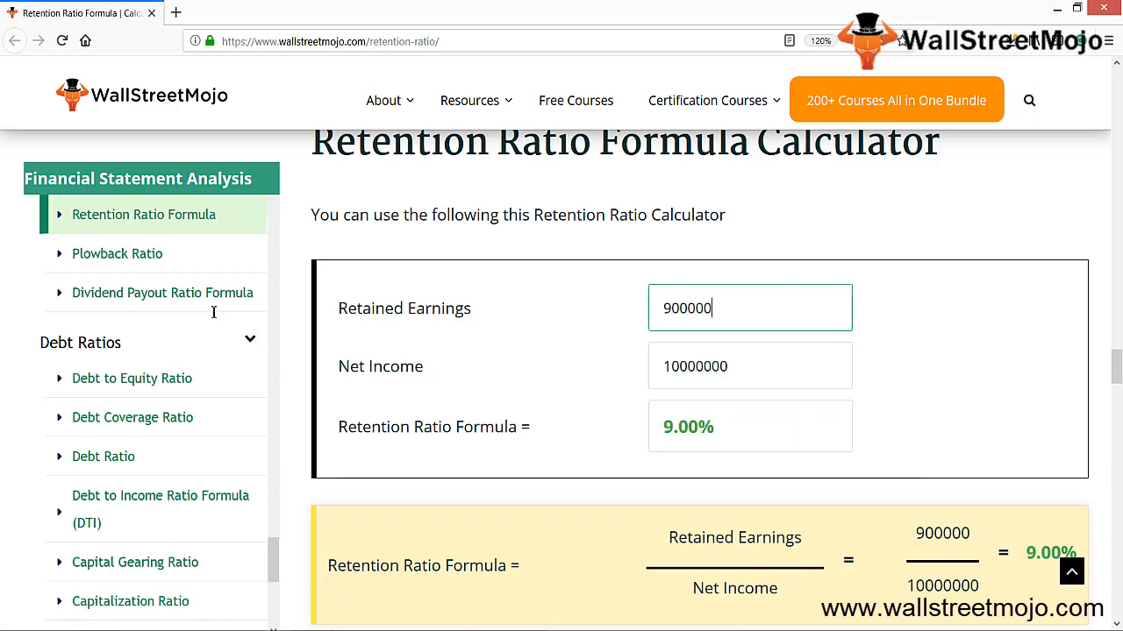
pyautogui.write('110')
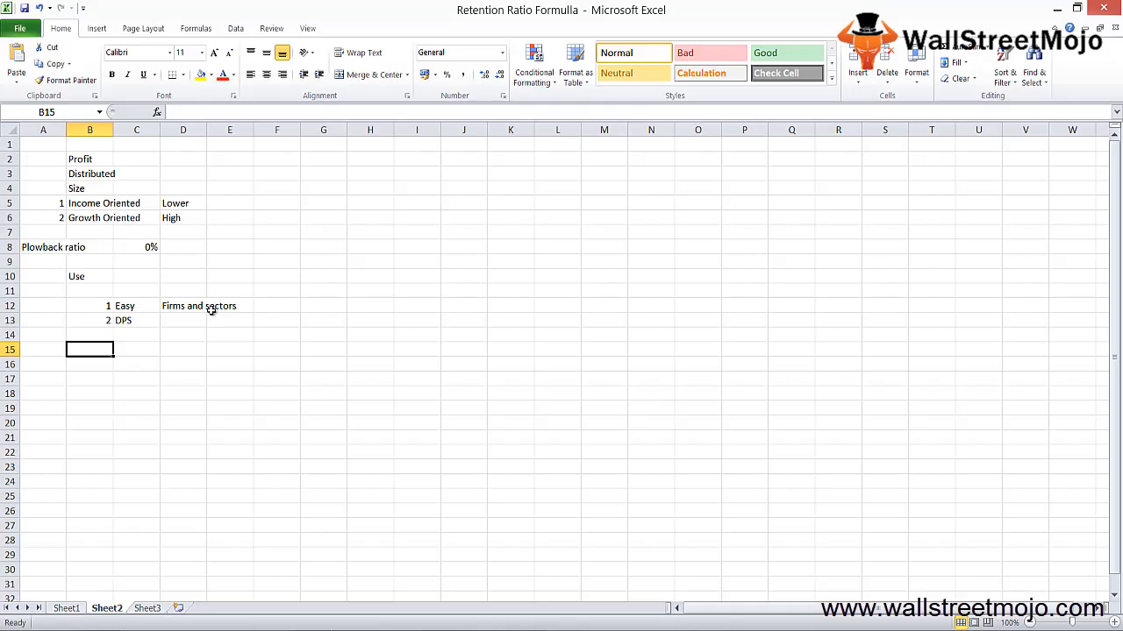
# Enter row labels Retained Earnings, Net income, Retention ratio, and 'Increasing' for retained earnings
pyautogui.click(276, 334)
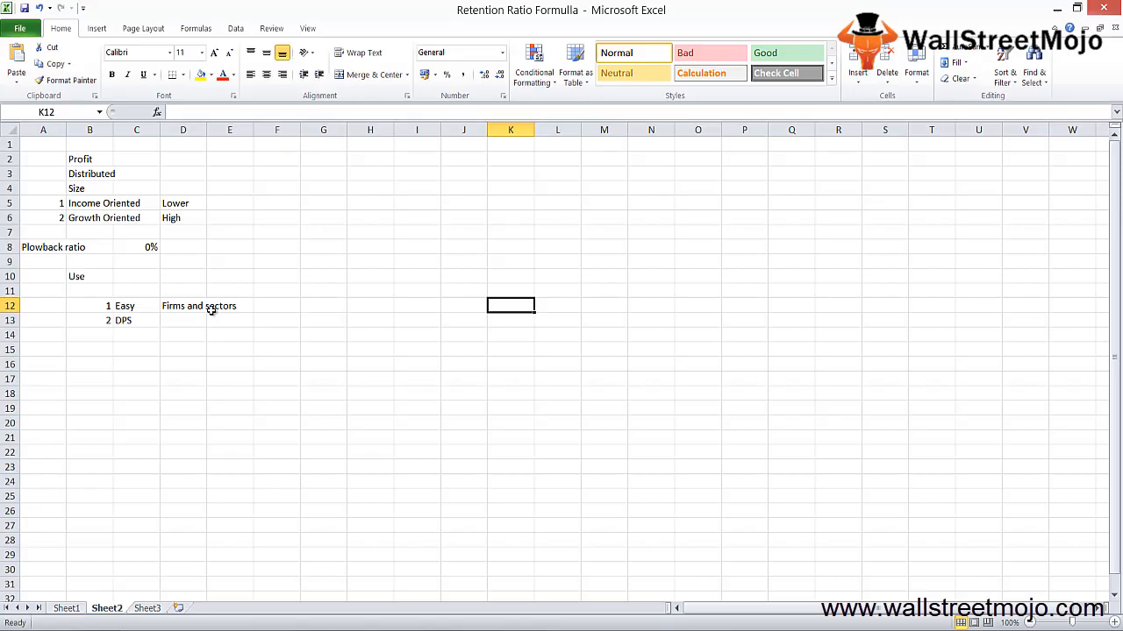
pyautogui.write('Retained Ear')
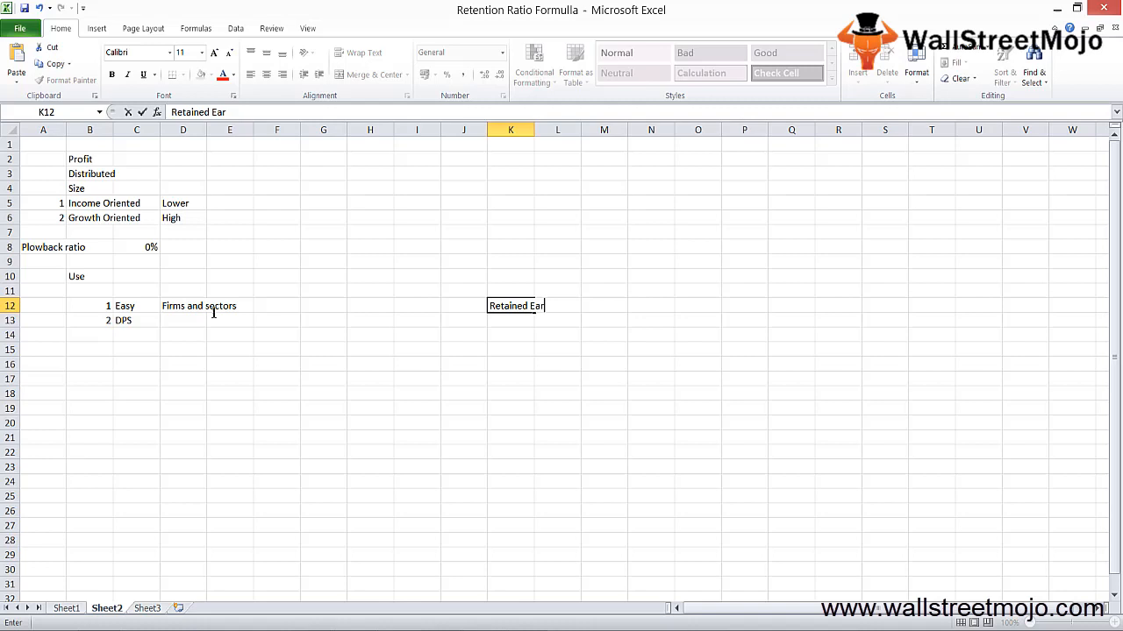
pyautogui.write('Net incom')
pyautogui.click(511, 364)
pyautogui.write('R')
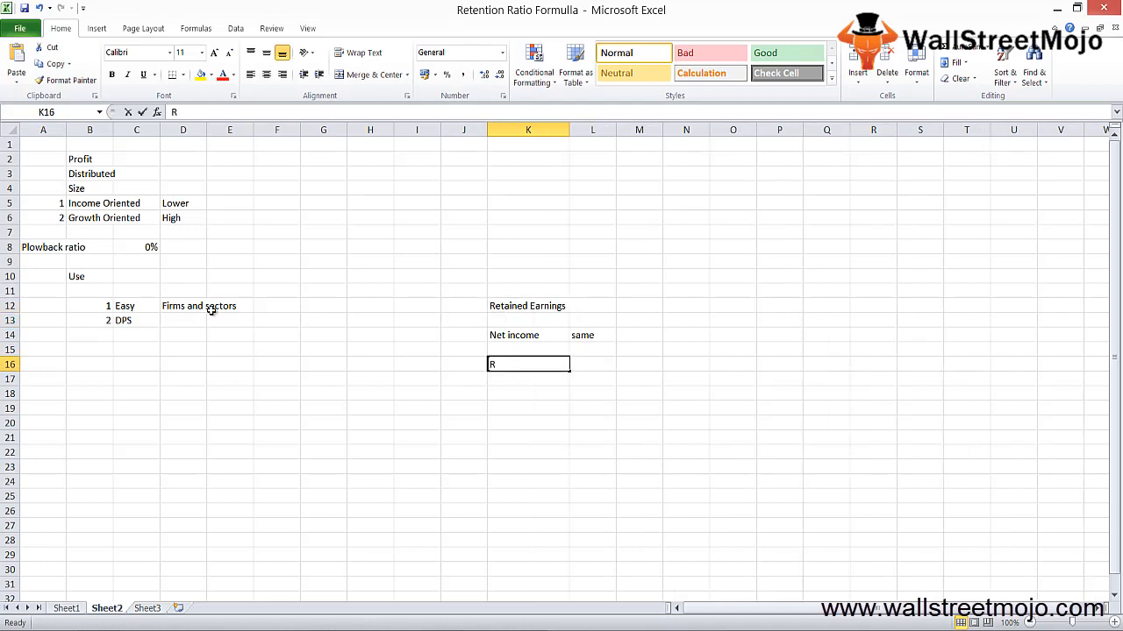
pyautogui.write('etention ratio')
pyautogui.click(639, 335)
pyautogui.write('same')
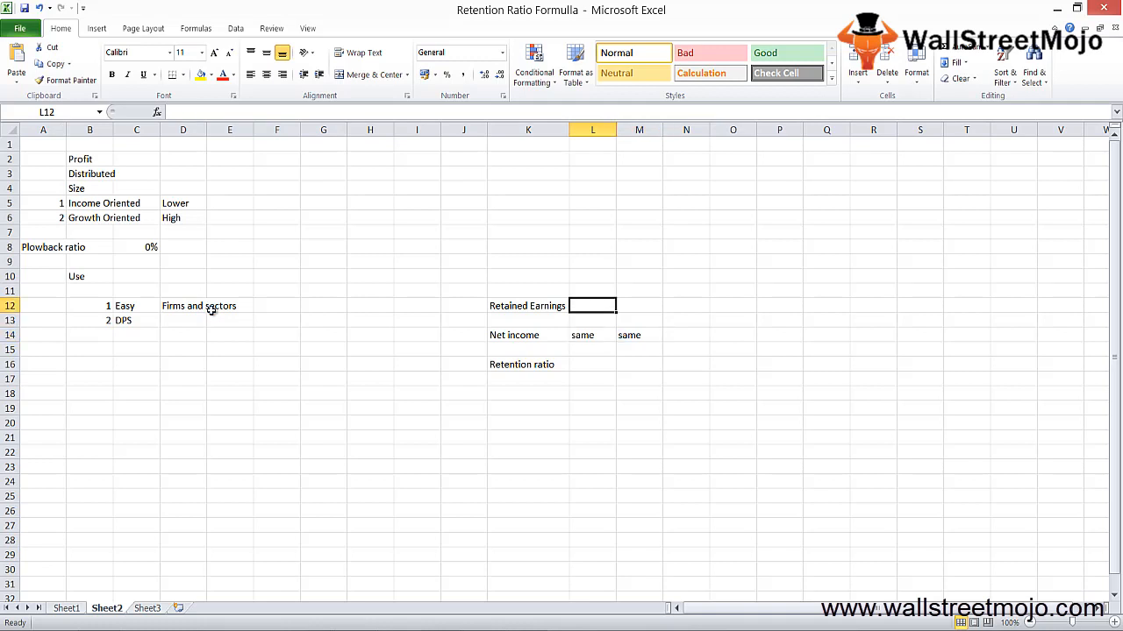
pyautogui.write('Increasing')
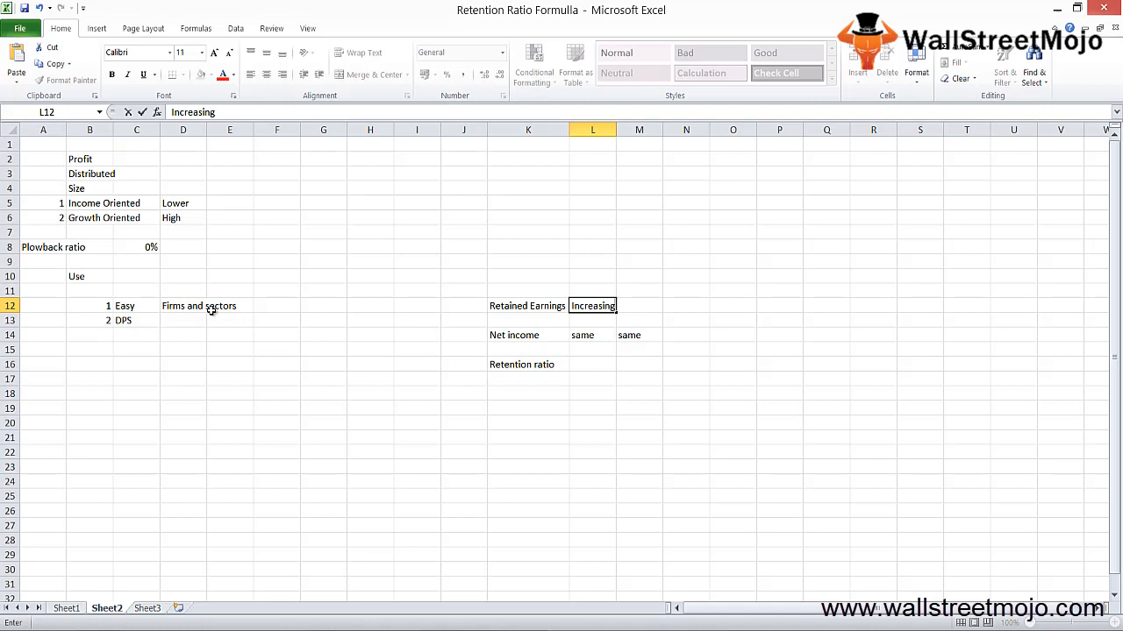
pyautogui.click(592, 364)
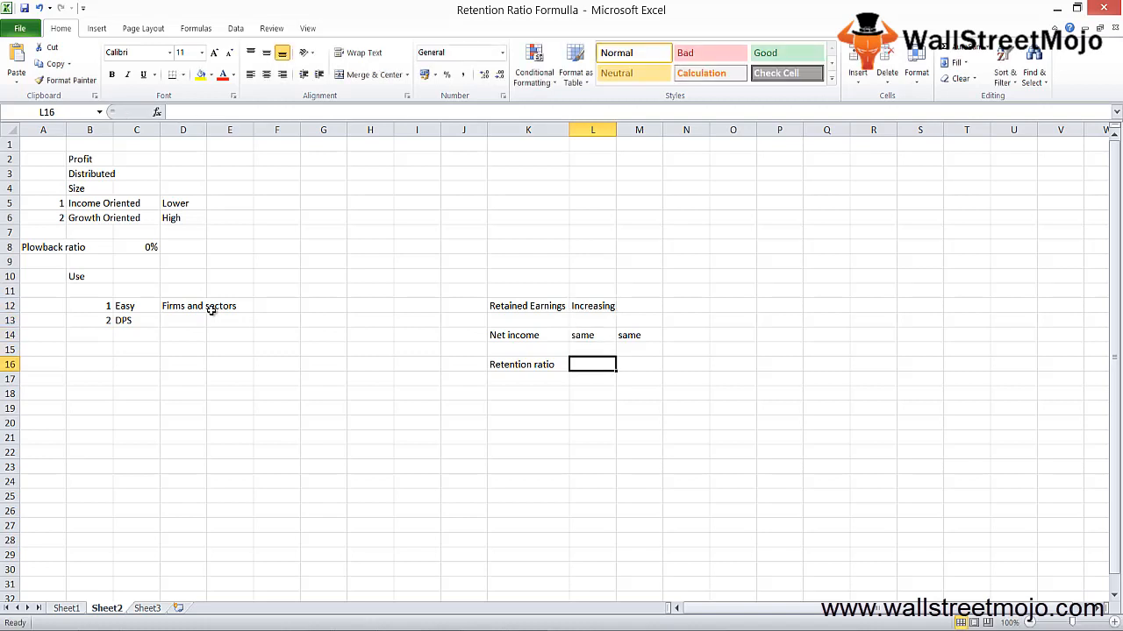
# Fill the opposite-case column and label the table 'Direct relation'
pyautogui.click(592, 335)
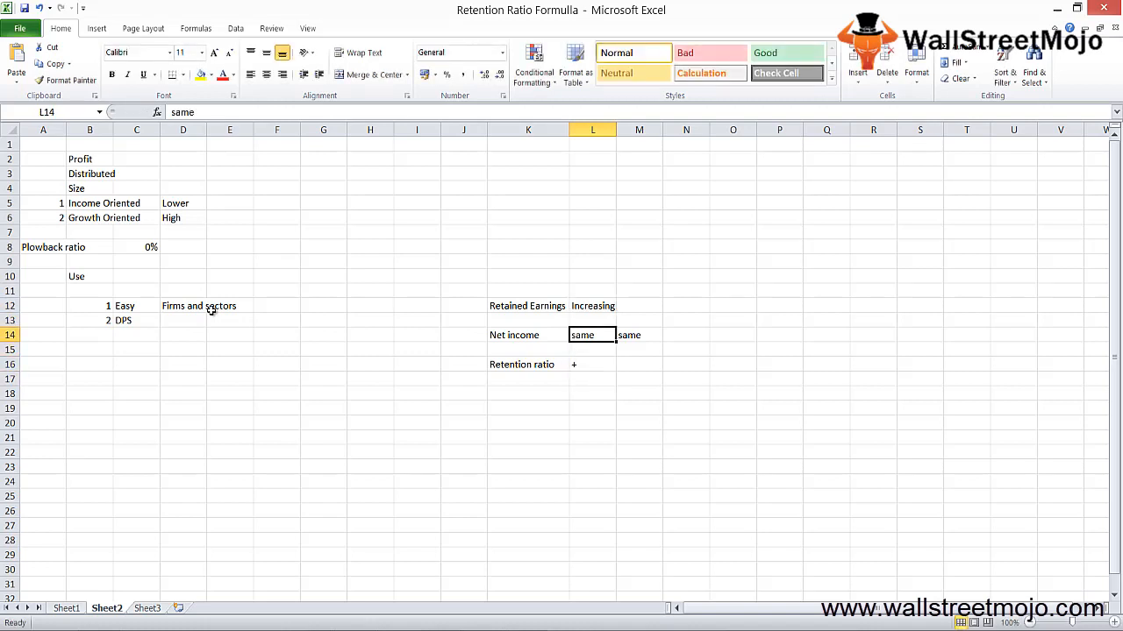
pyautogui.click(638, 349)
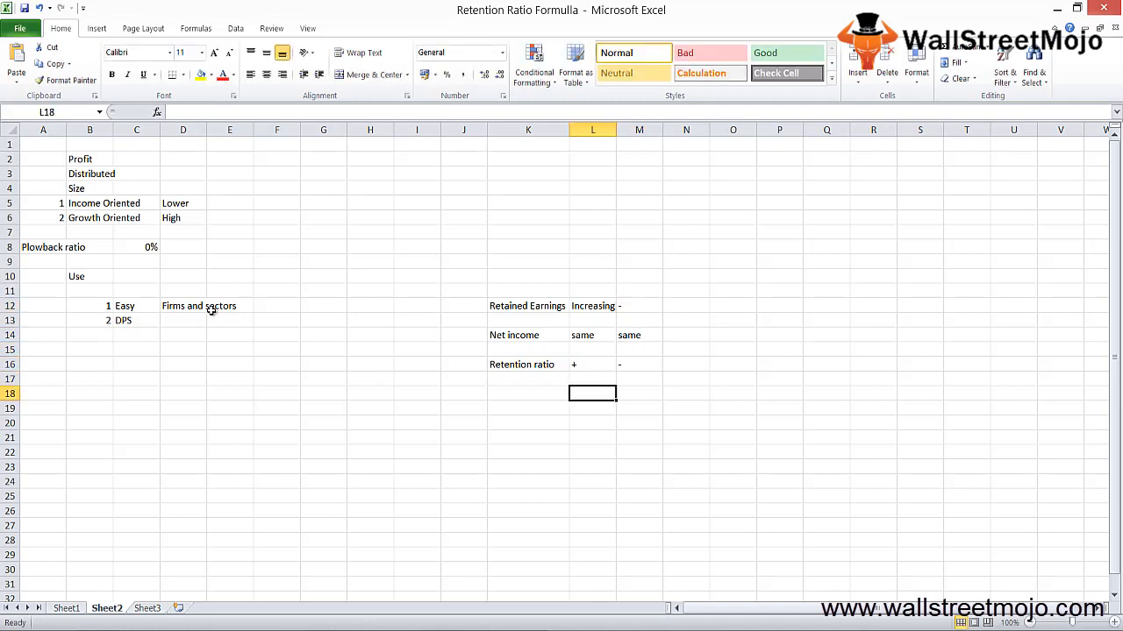
pyautogui.write('Direct')
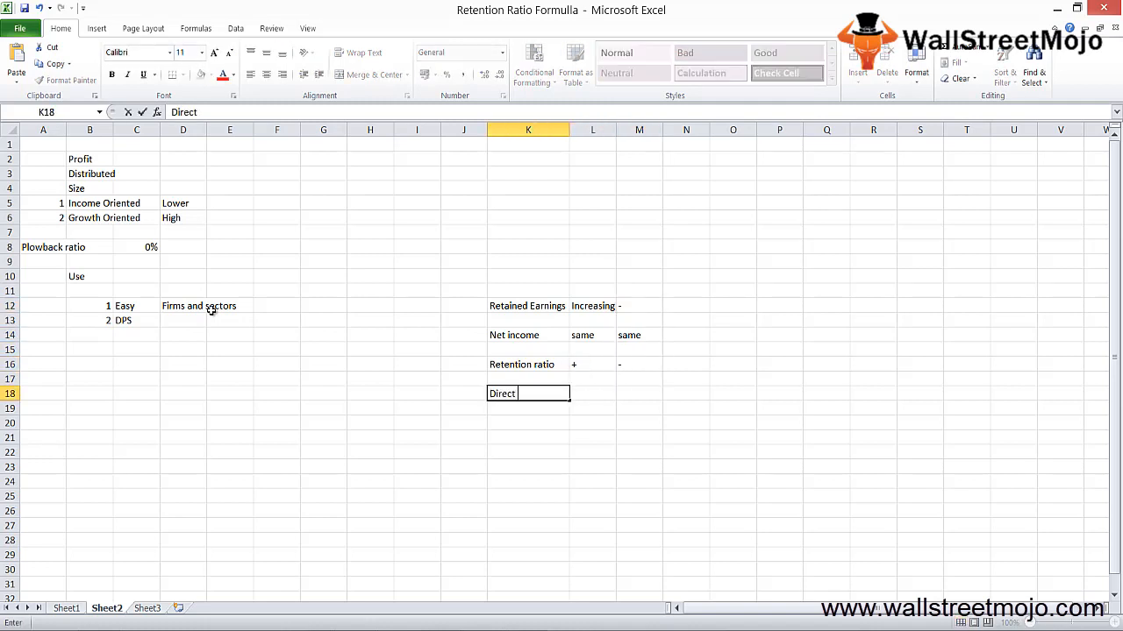
pyautogui.write('relati')
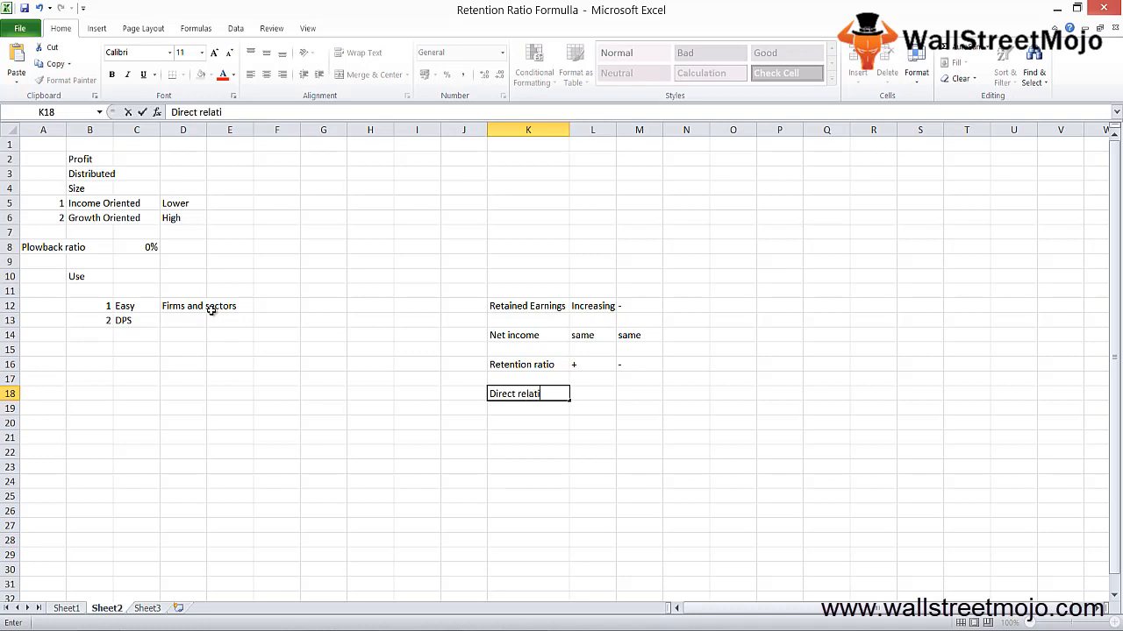
pyautogui.write('on')
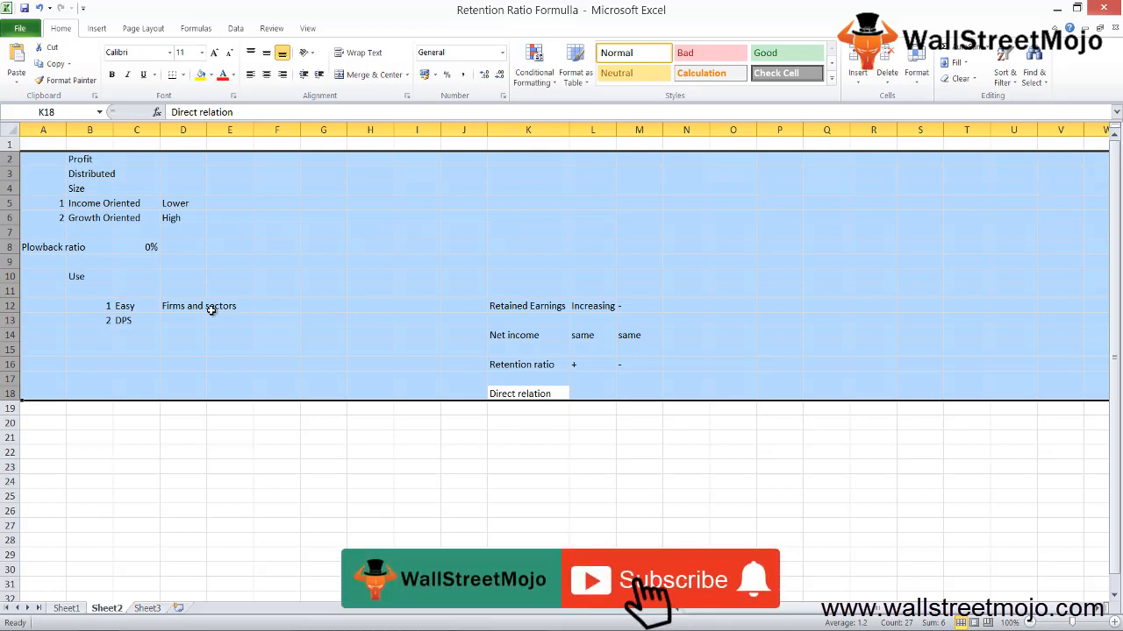
# Select rows 2 to 18 covering the notes and relation table
pyautogui.click(658, 579)
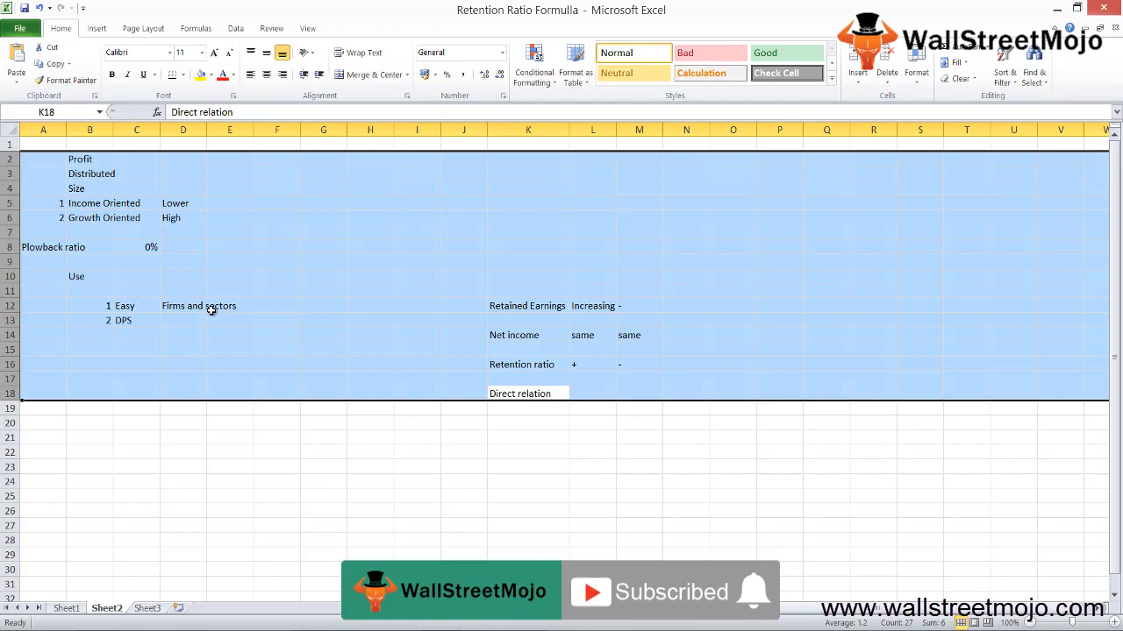